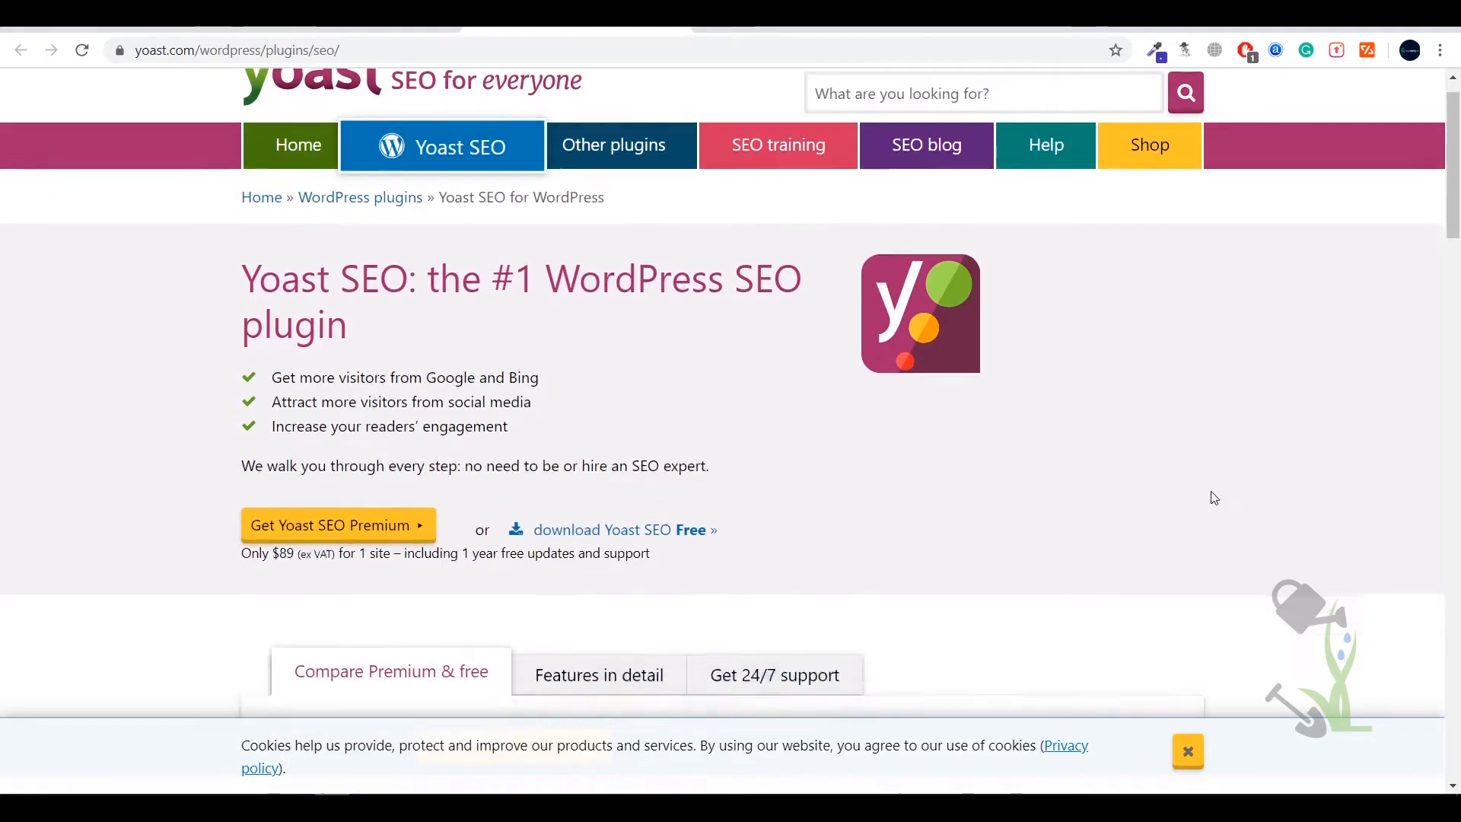
Step: Scroll through the Yoast Premium features, highlighting Internal linking suggestions
scroll("down", 3)
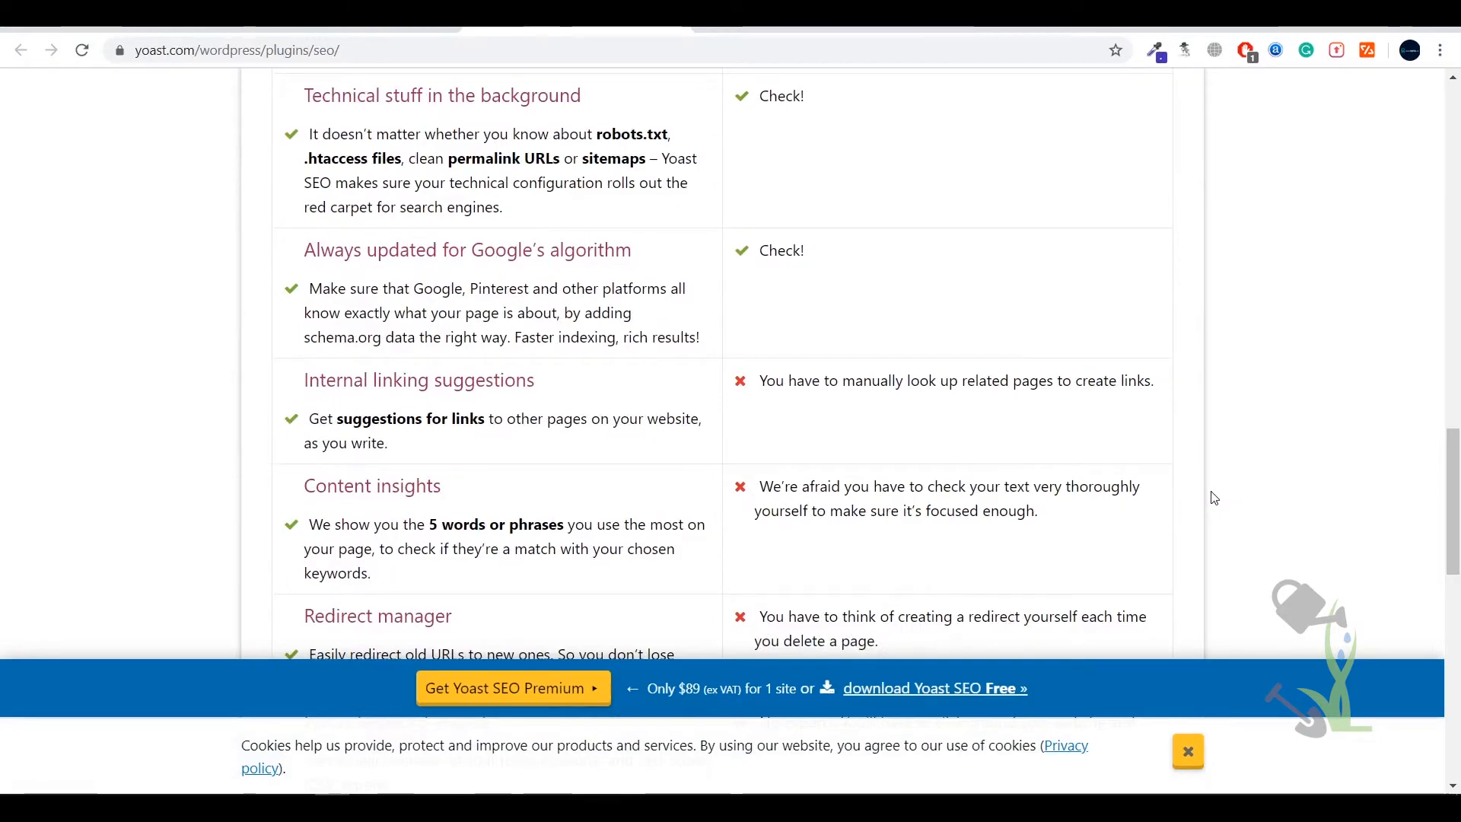
scroll("down", 3)
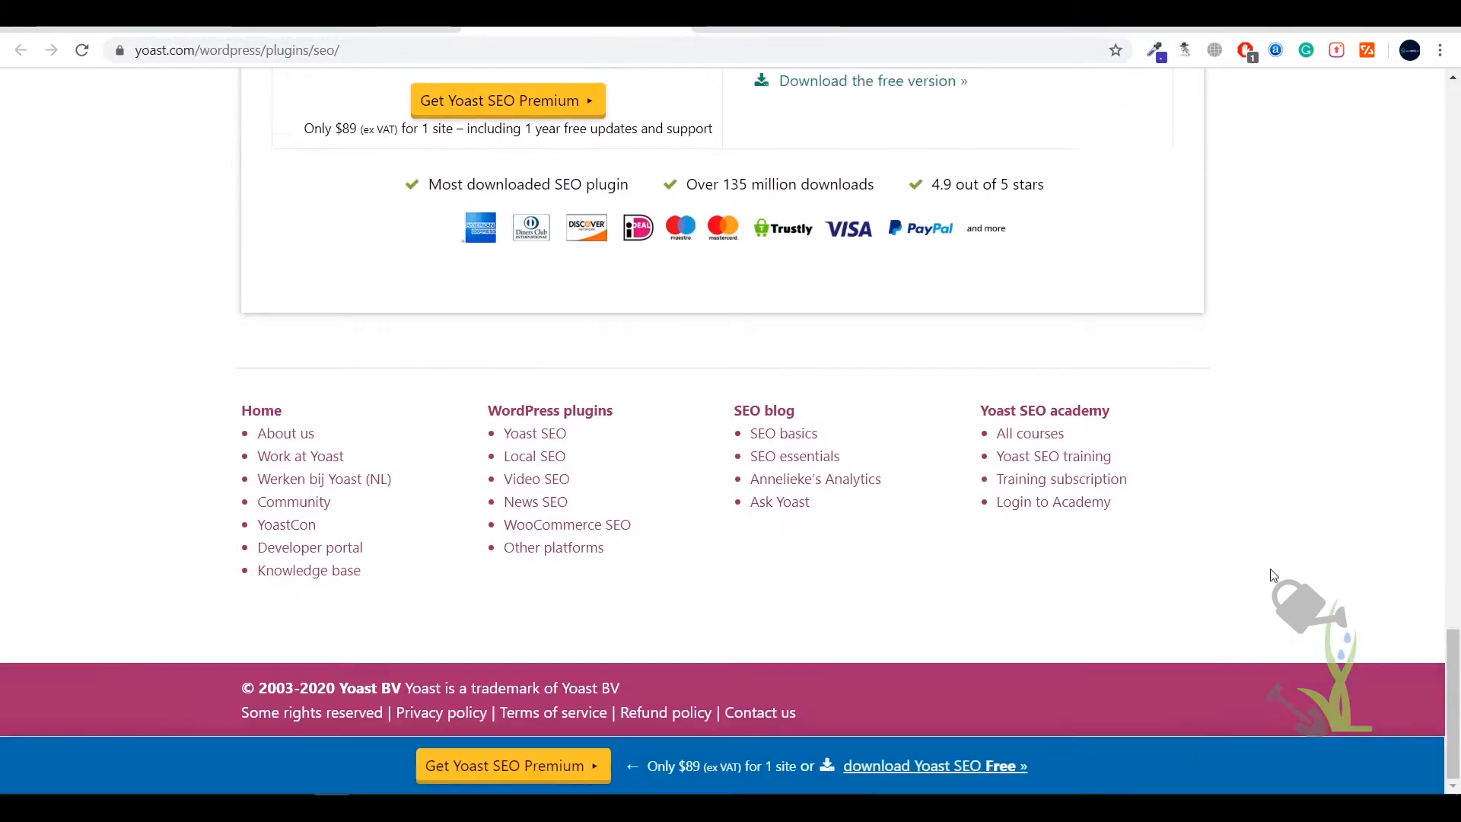
scroll("up", 3)
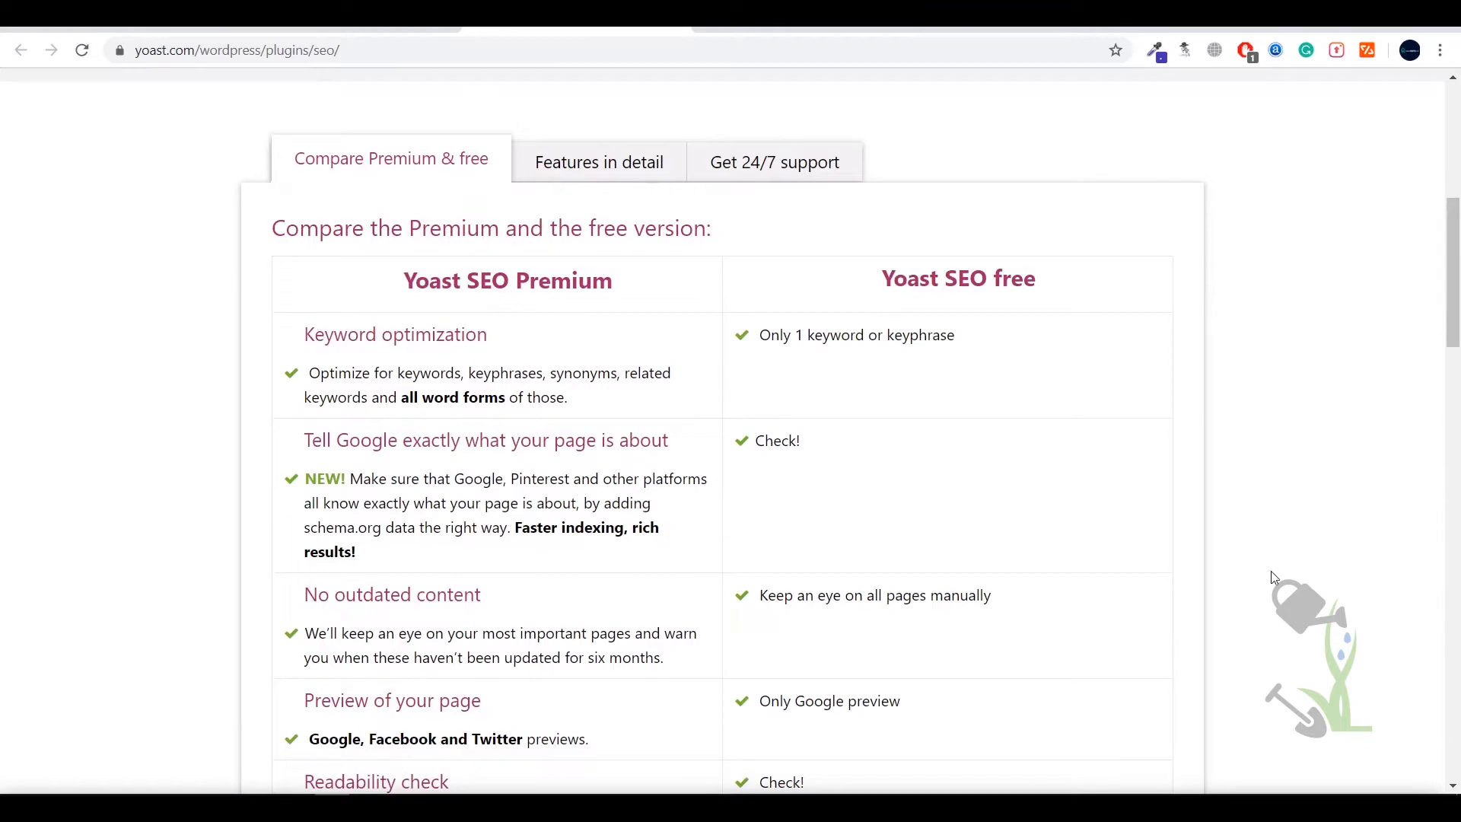
scroll("up", 3)
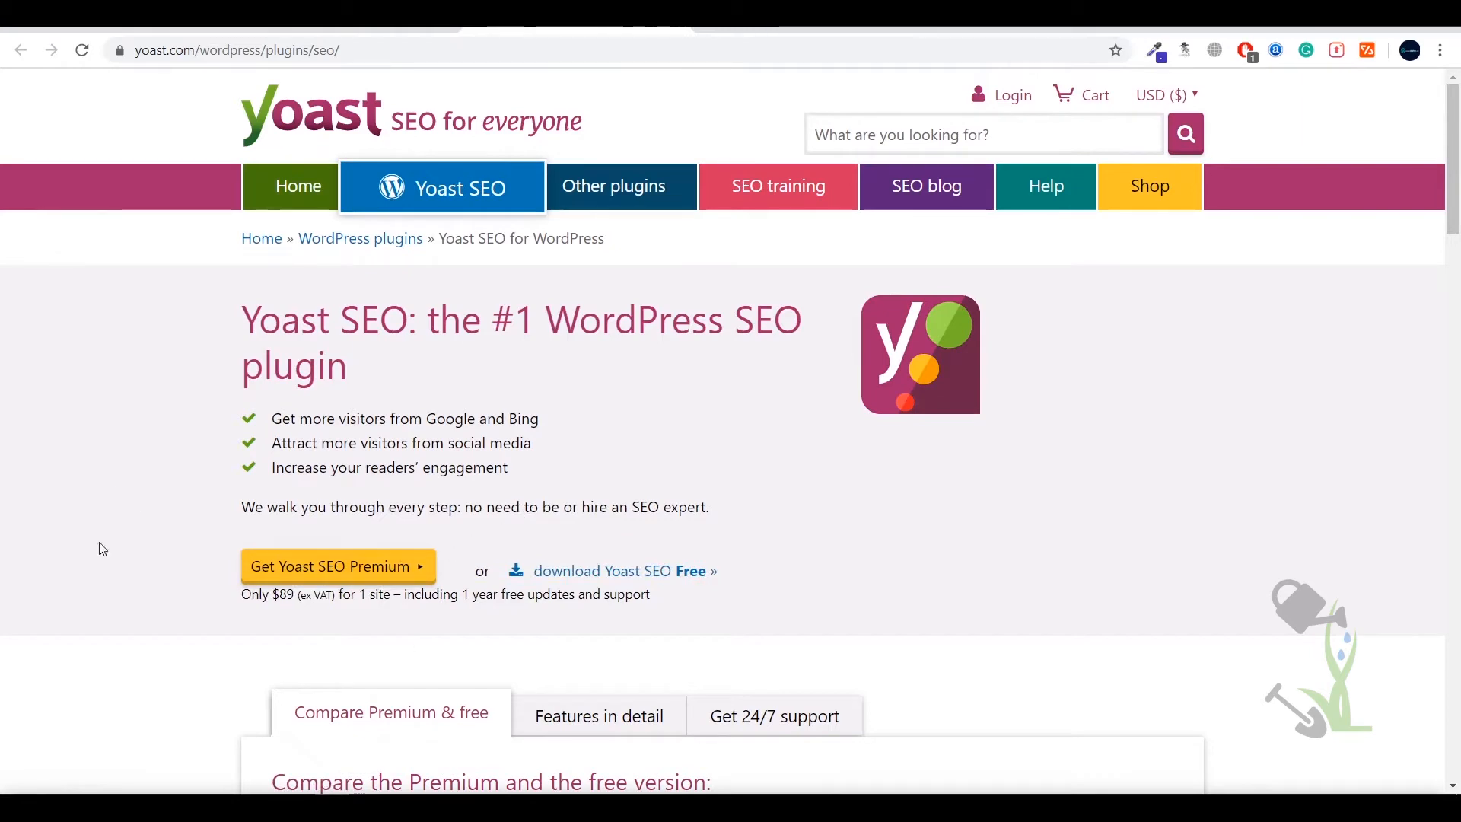
scroll("down", 3)
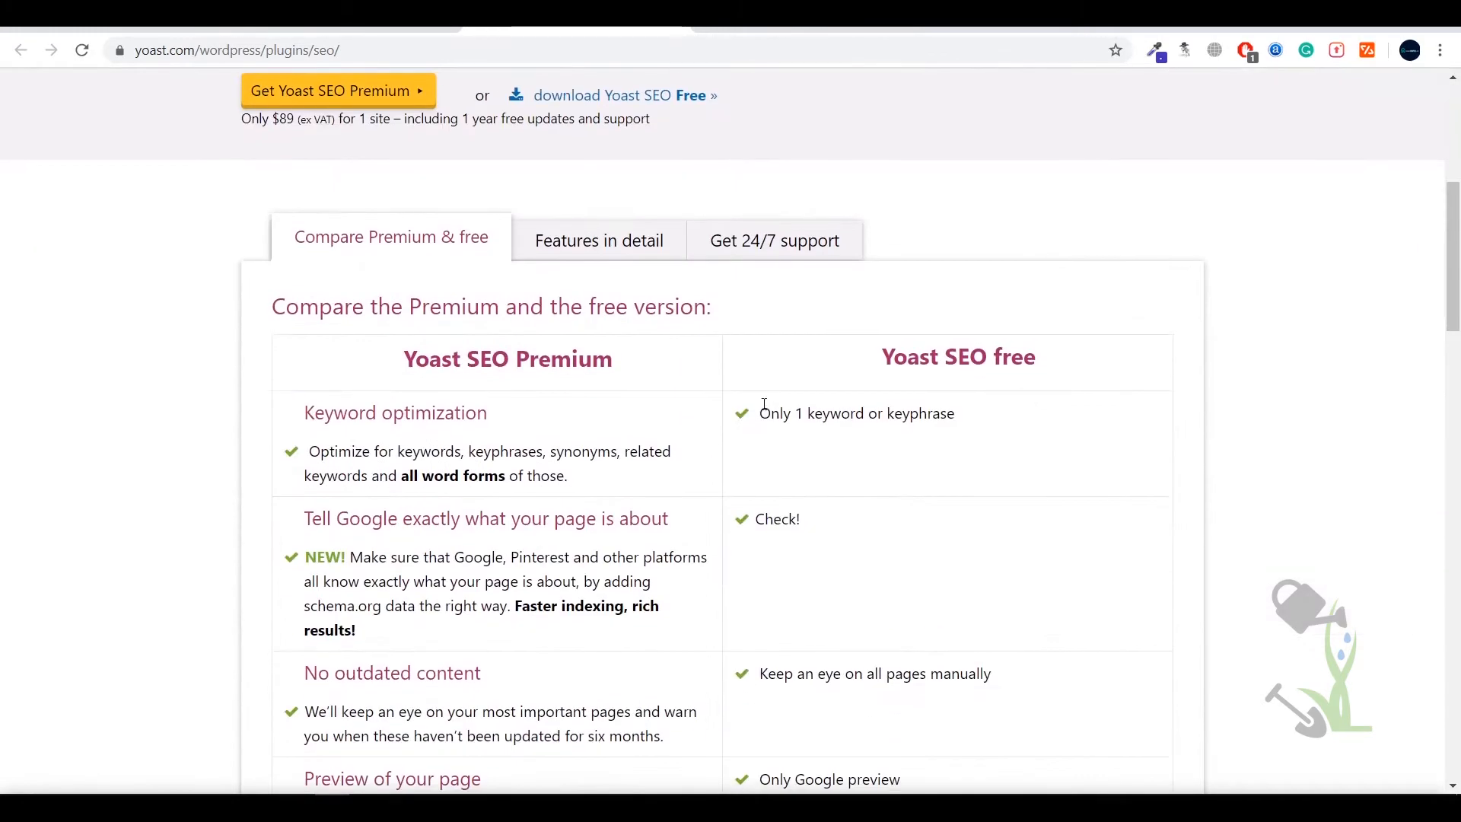
mouse_move(945, 350)
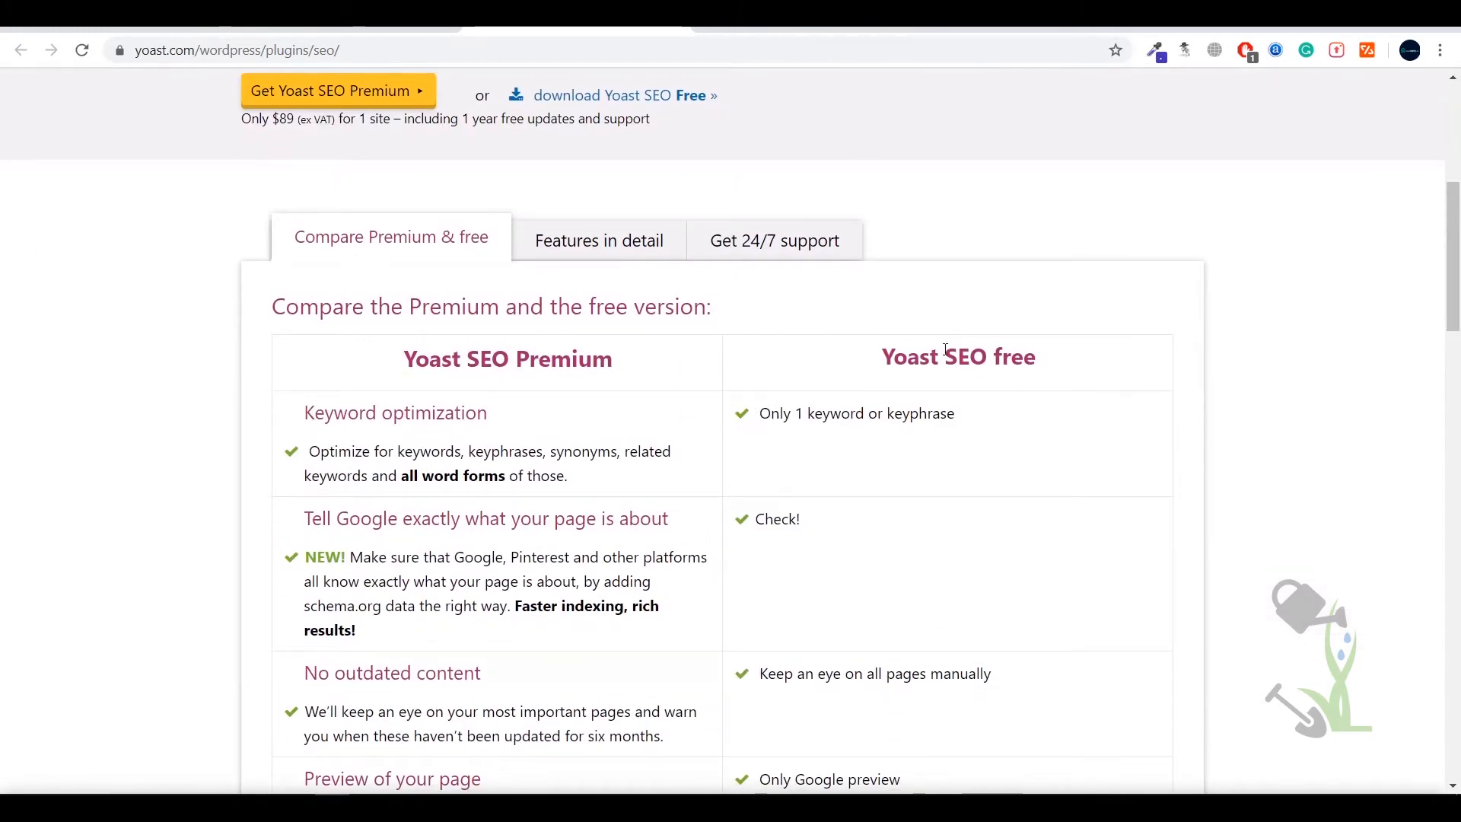
scroll("down", 3)
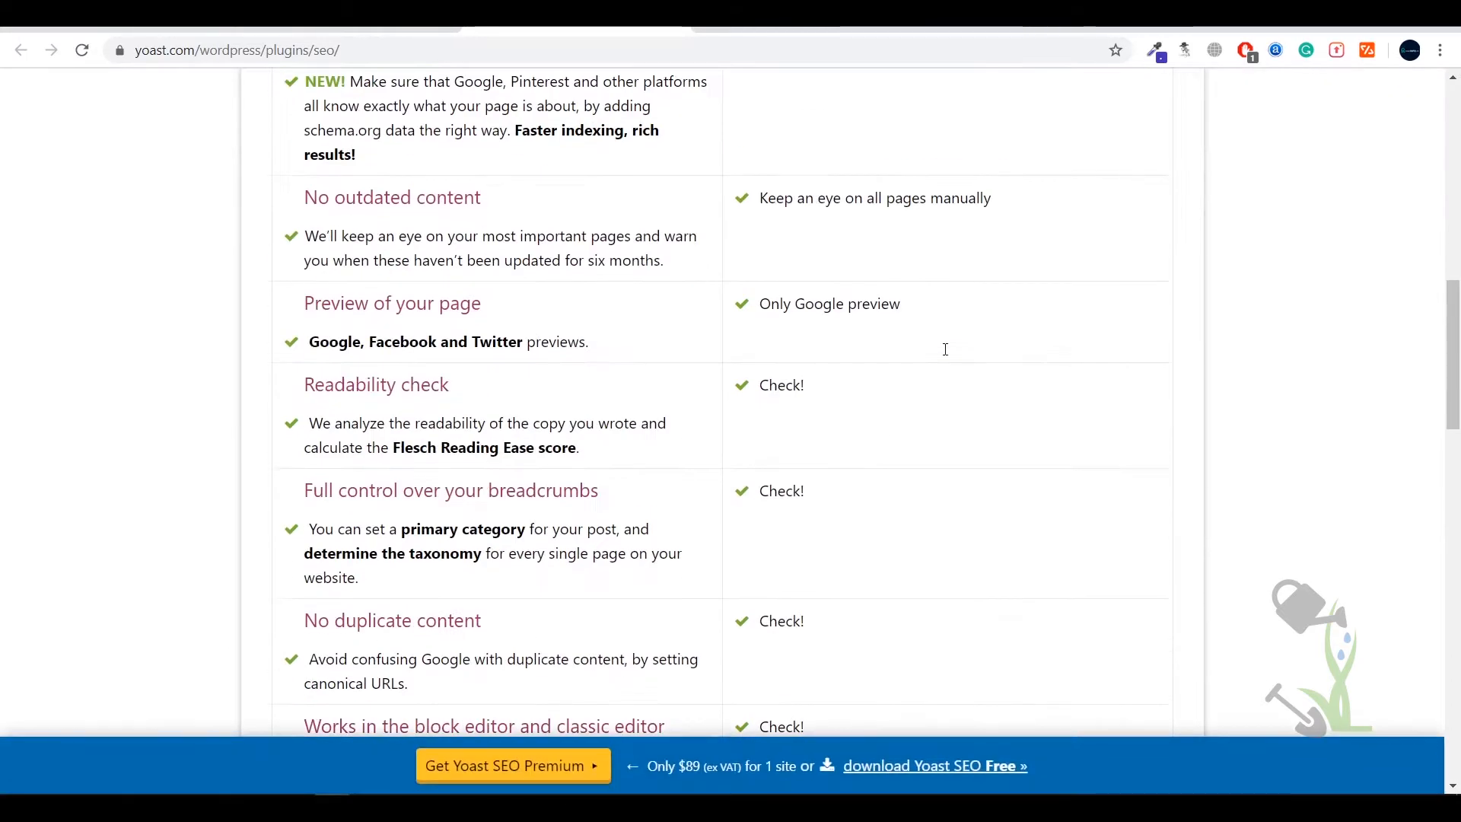
scroll("up", 3)
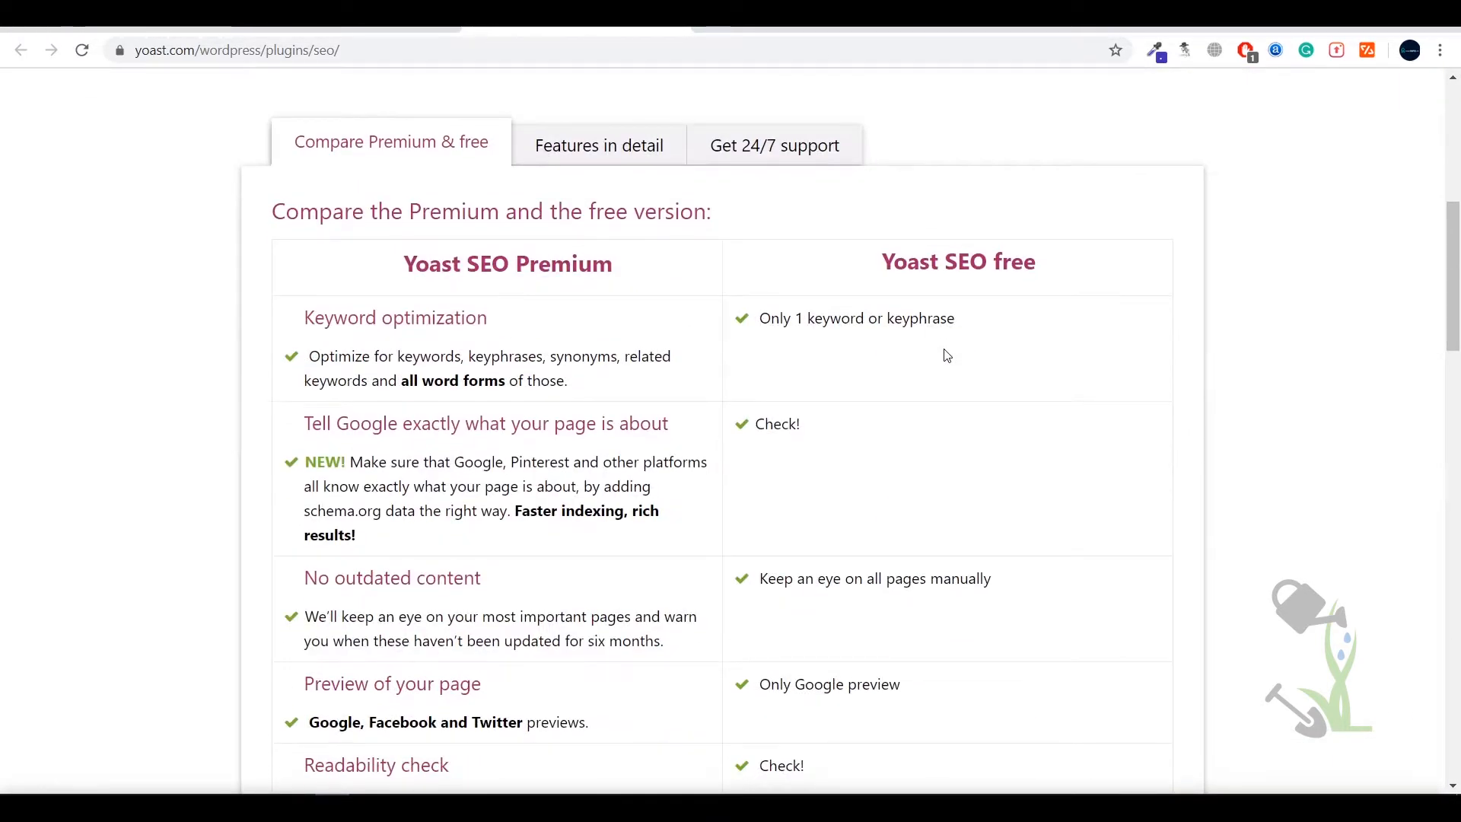
mouse_move(640, 328)
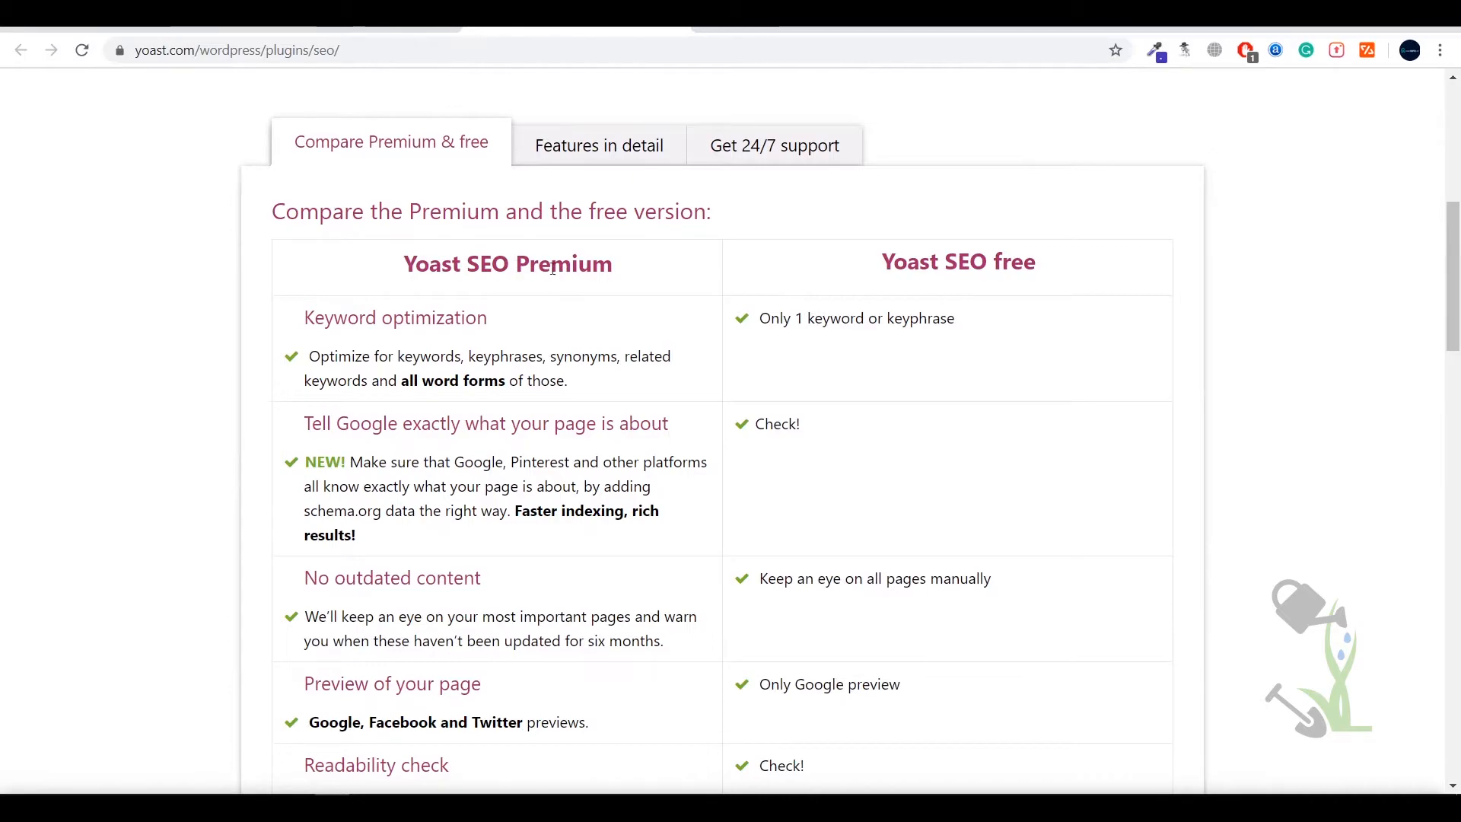
scroll("up", 3)
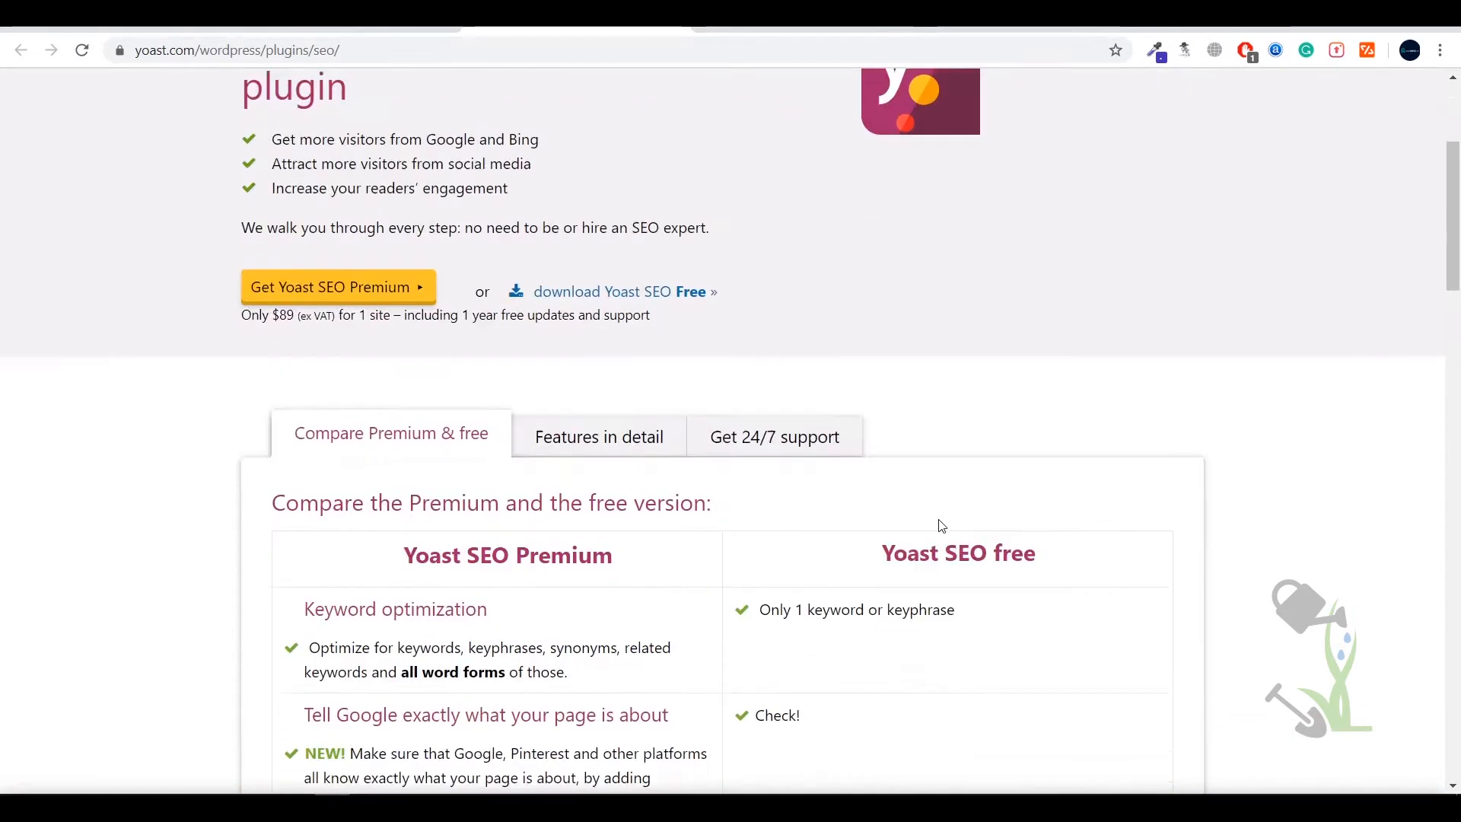
scroll("down", 3)
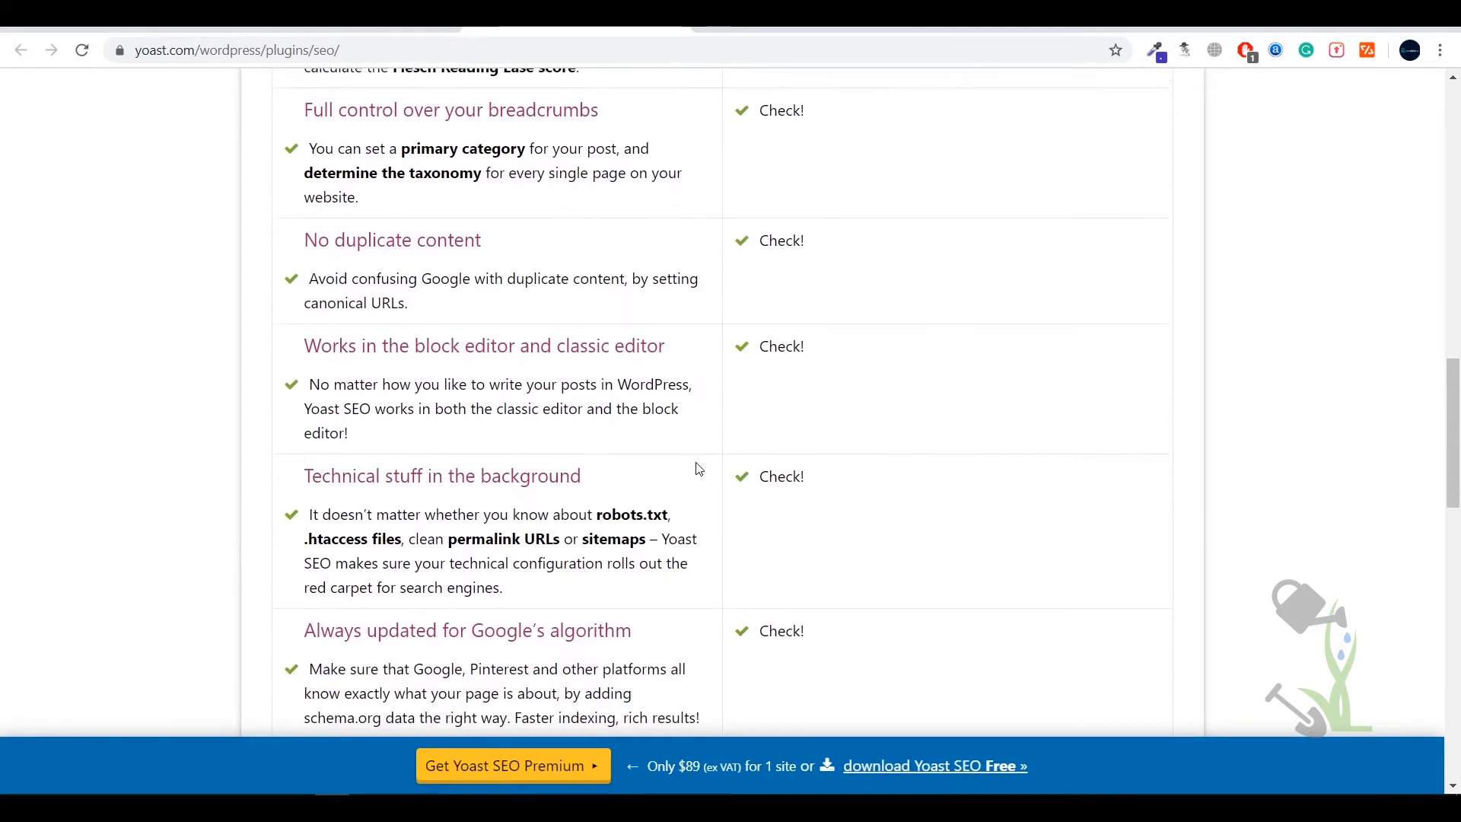
scroll("down", 3)
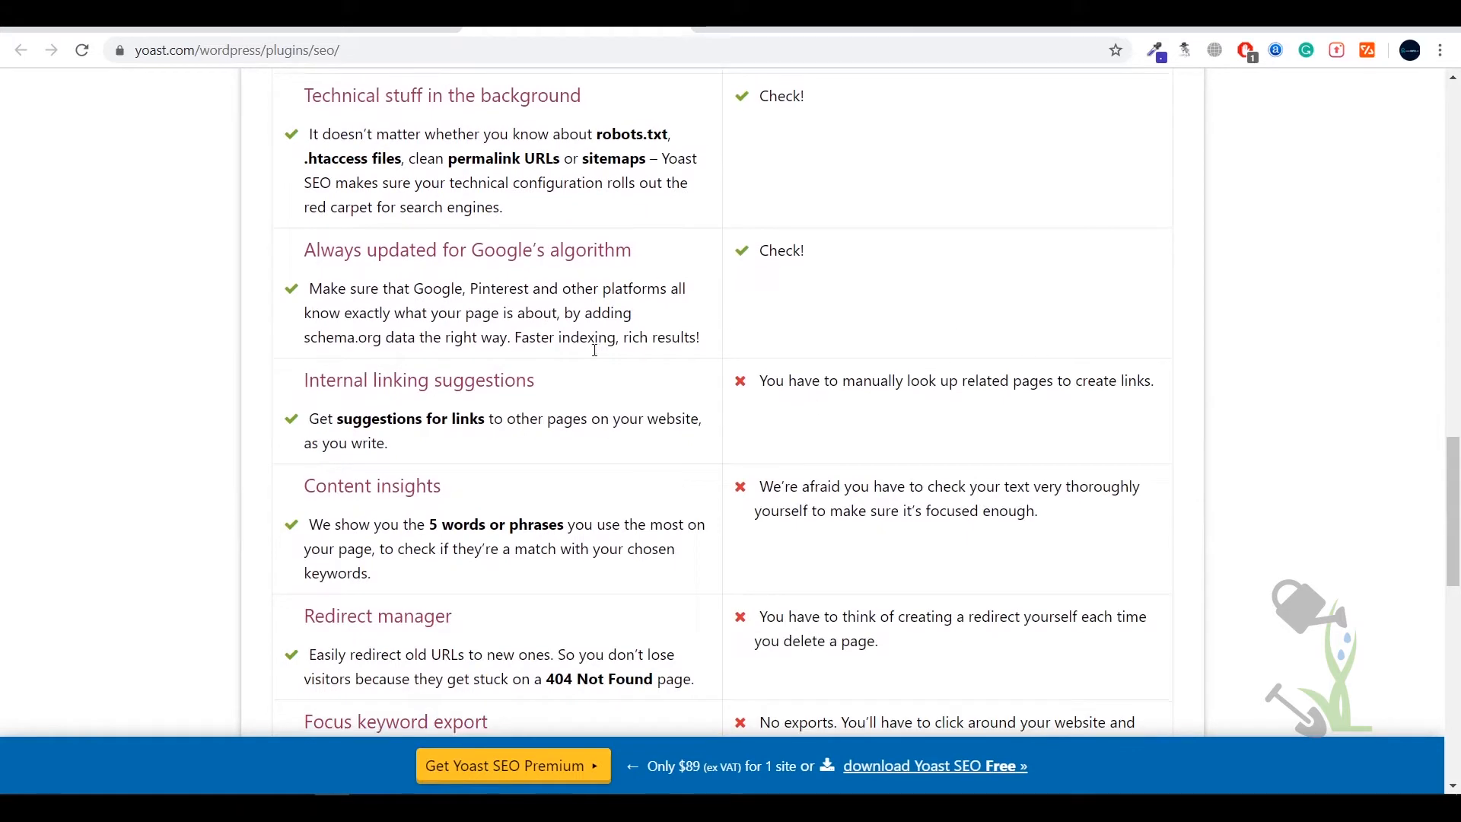
double_click(482, 379)
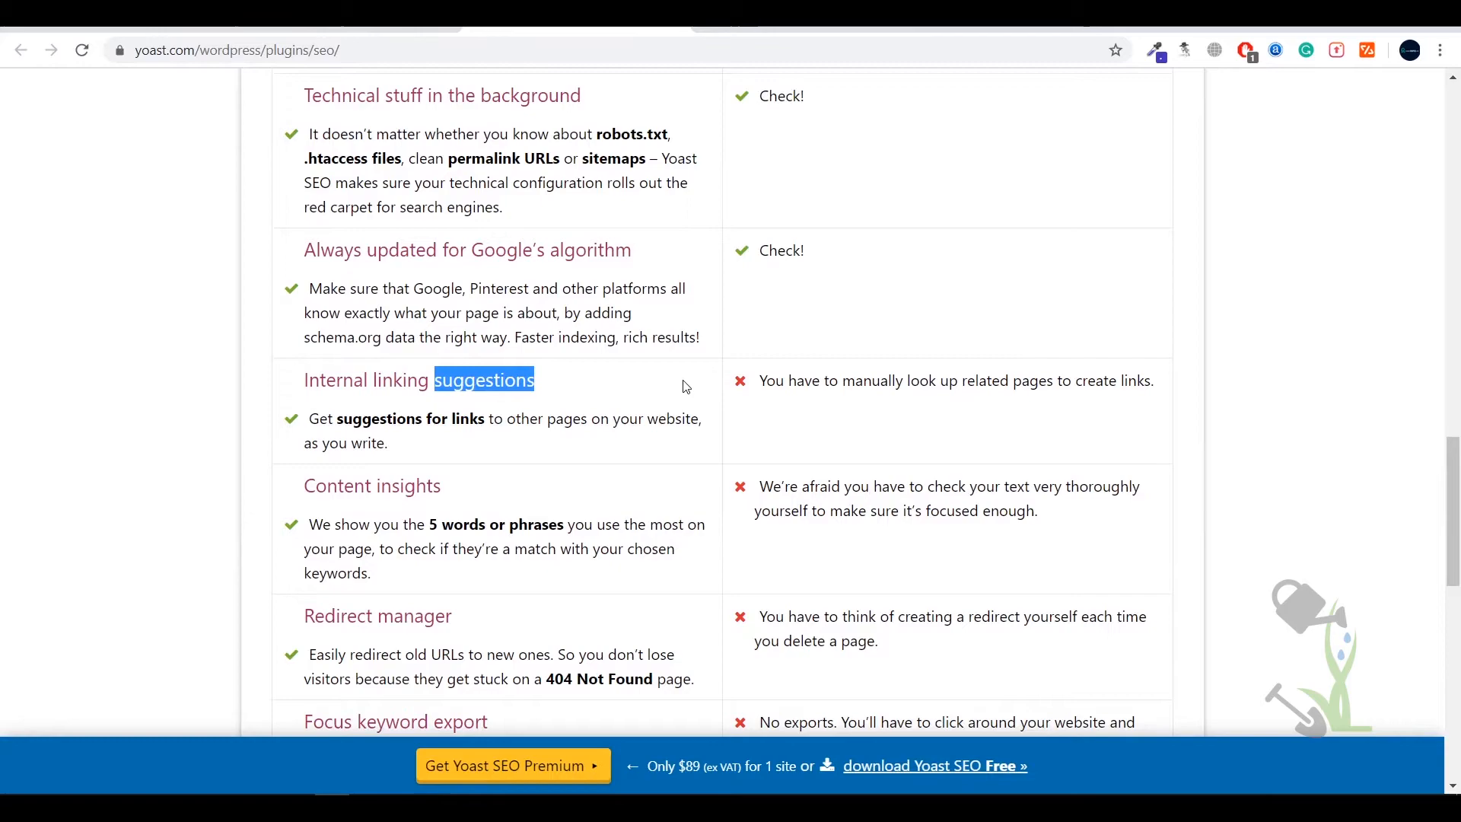
mouse_move(725, 387)
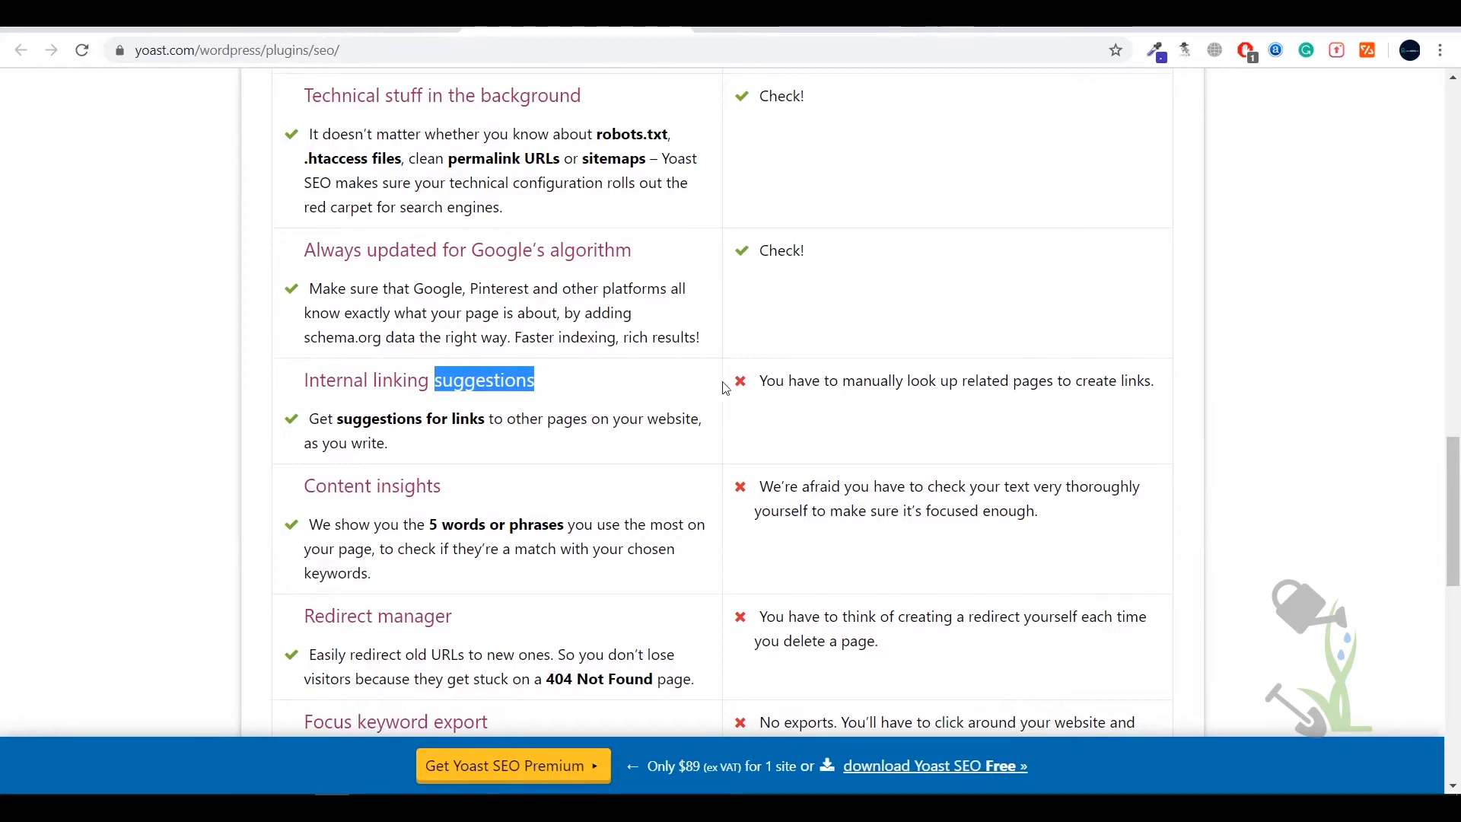
scroll("up", 3)
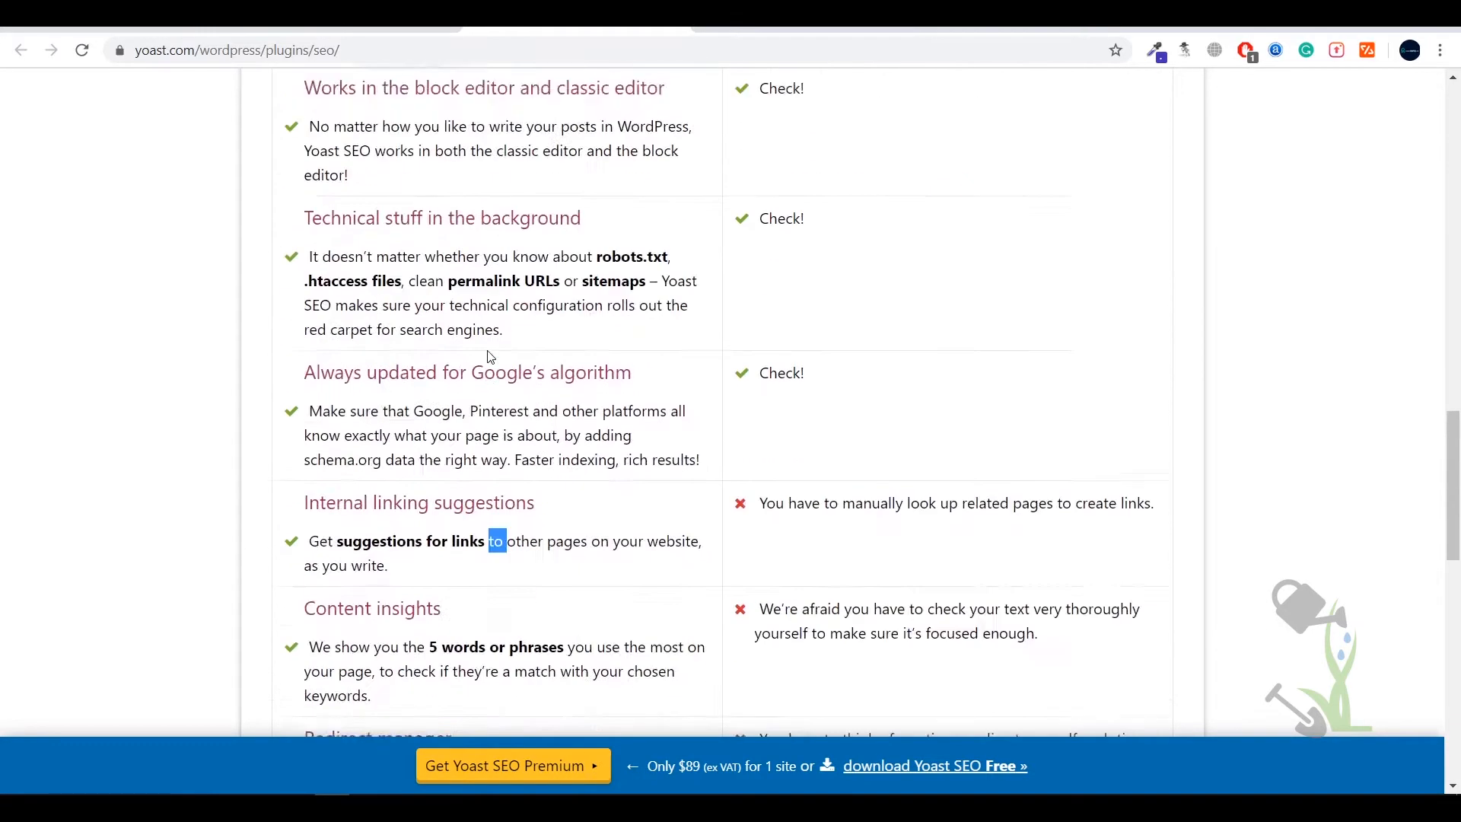
scroll("down", 3)
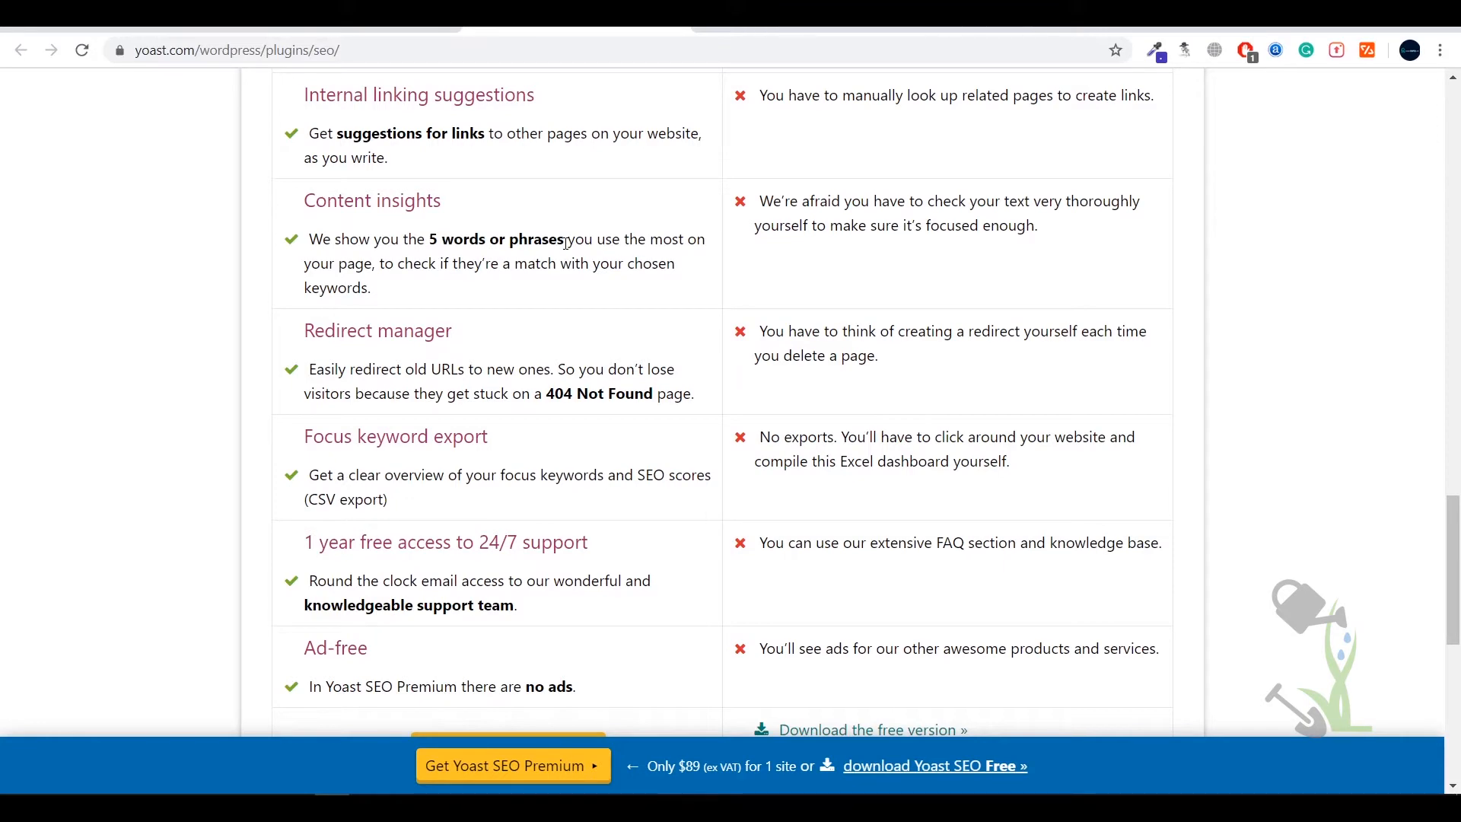
mouse_move(264, 375)
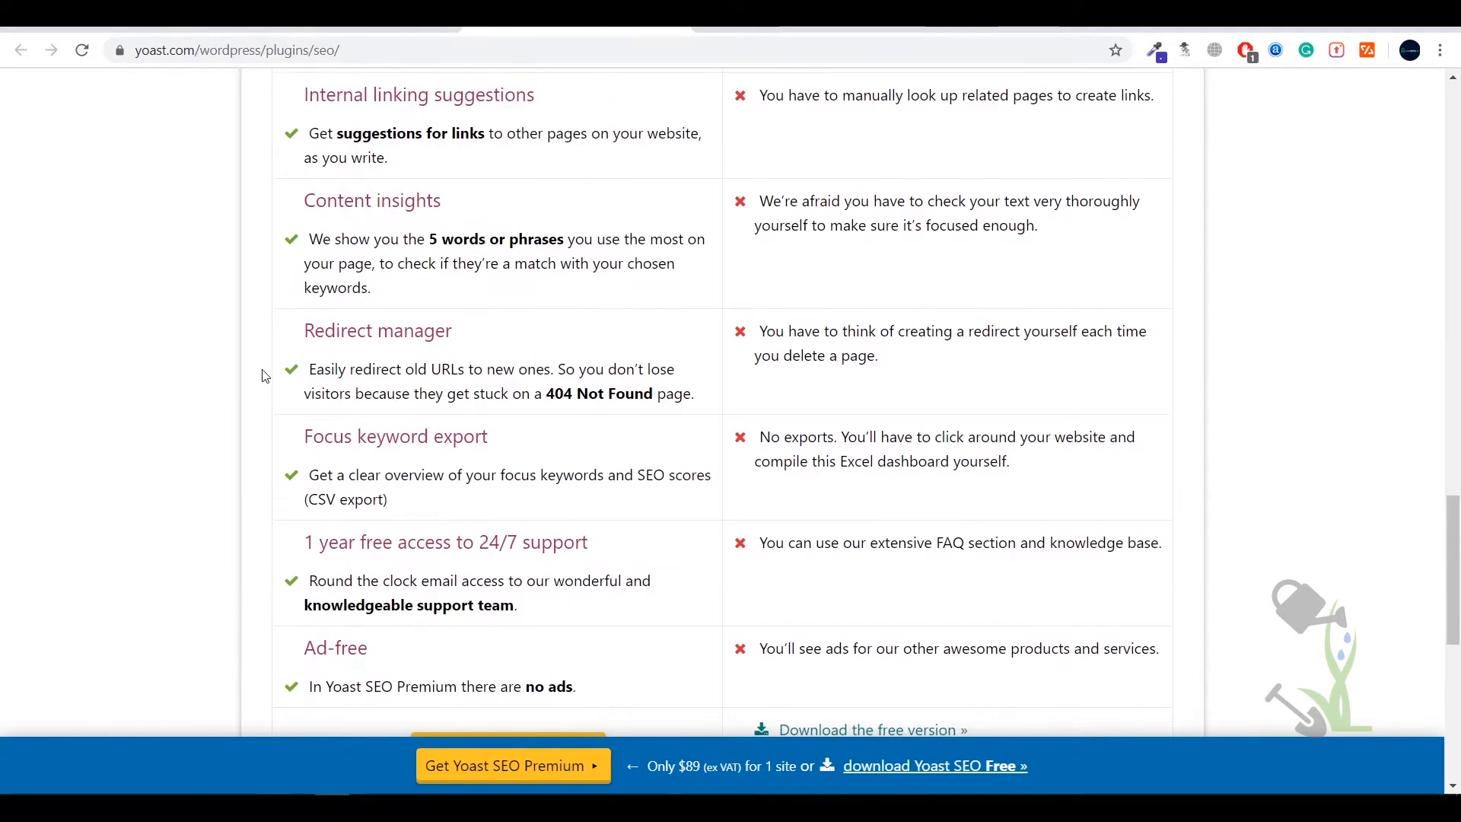
Step: Highlight the Redirect manager feature, then load the site's /wp-admin dashboard
double_click(377, 330)
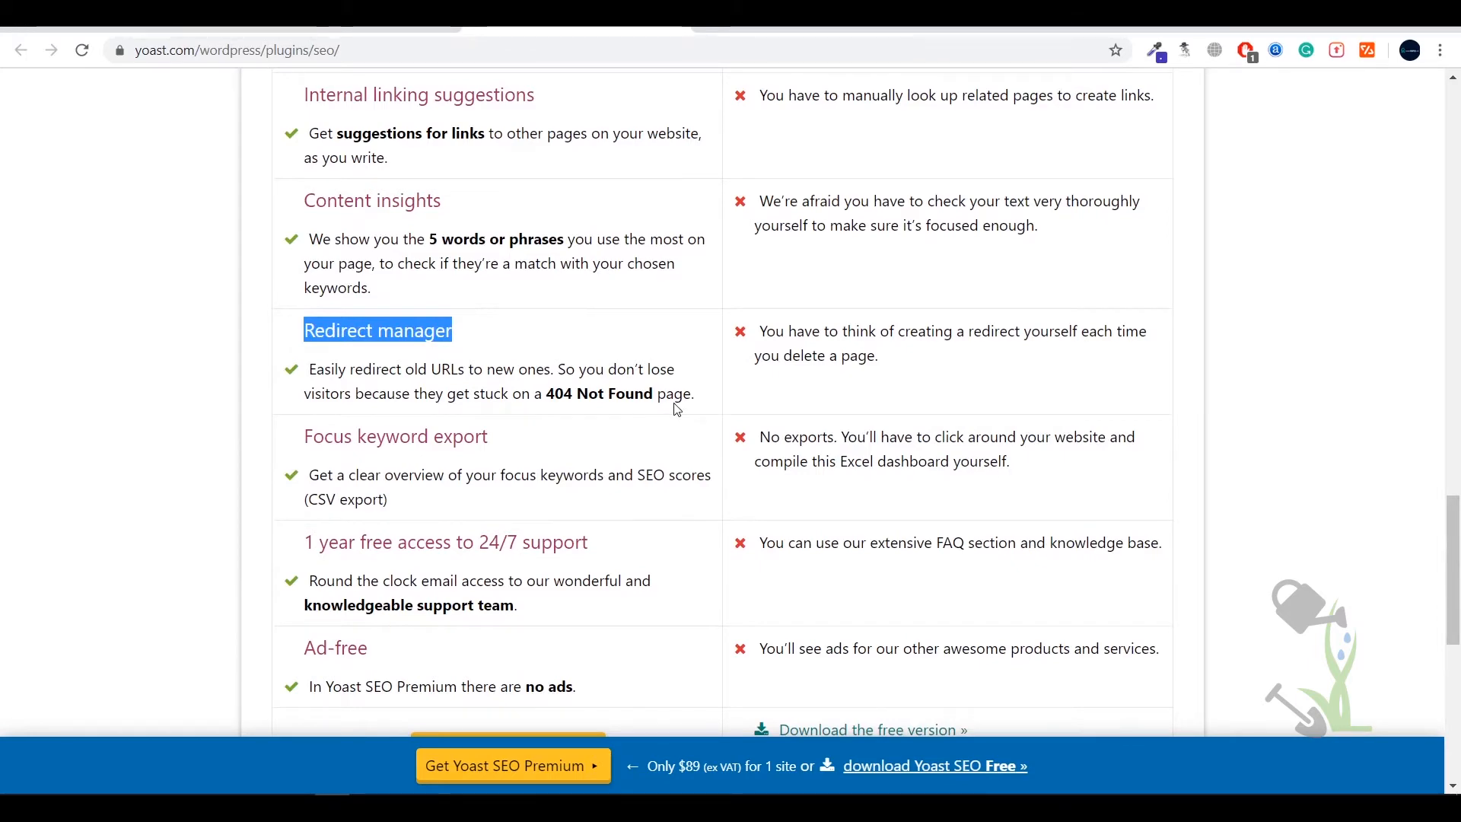
scroll("down", 3)
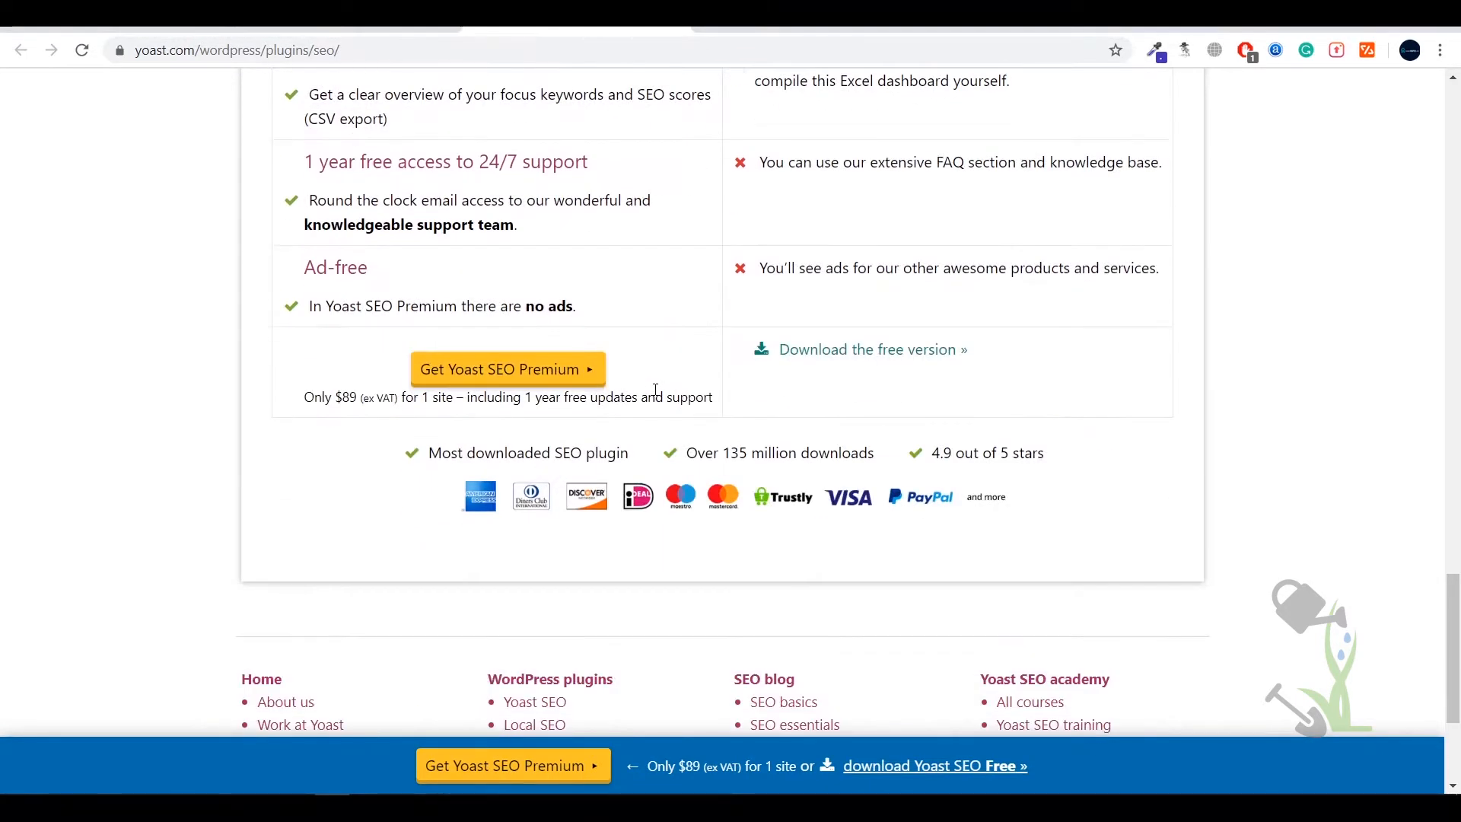
scroll("up", 3)
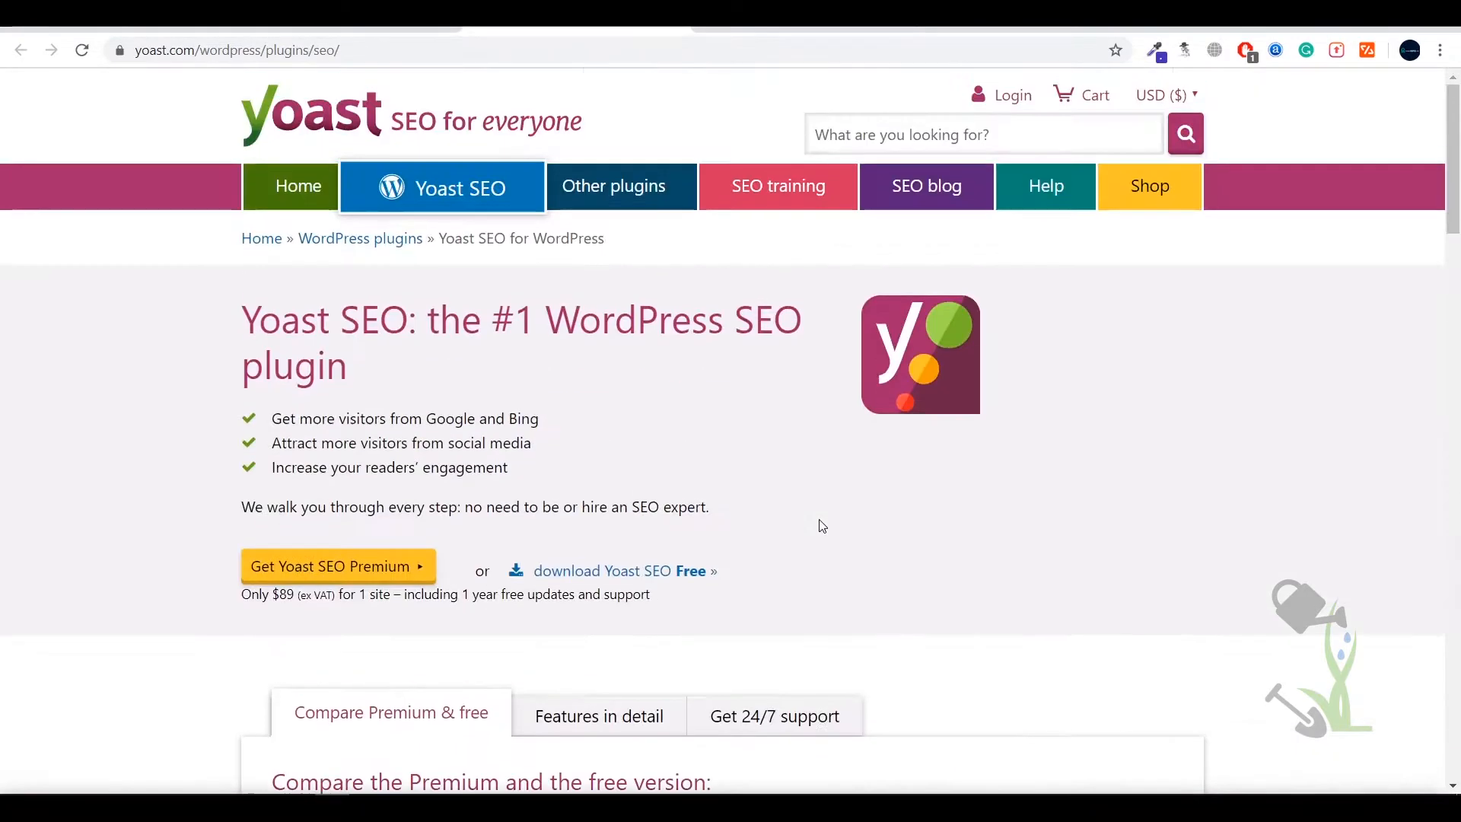
mouse_move(773, 507)
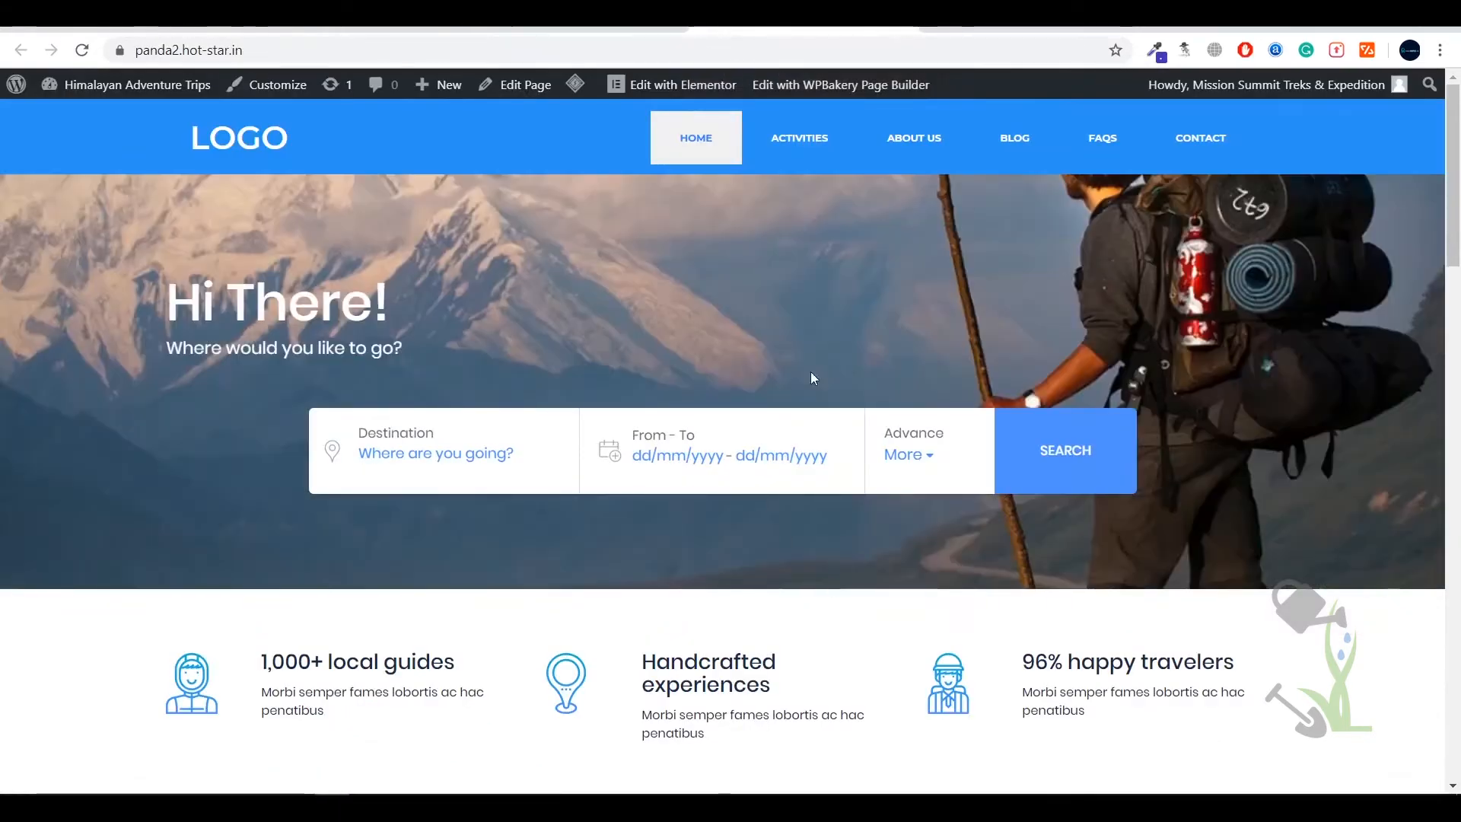
mouse_move(1016, 310)
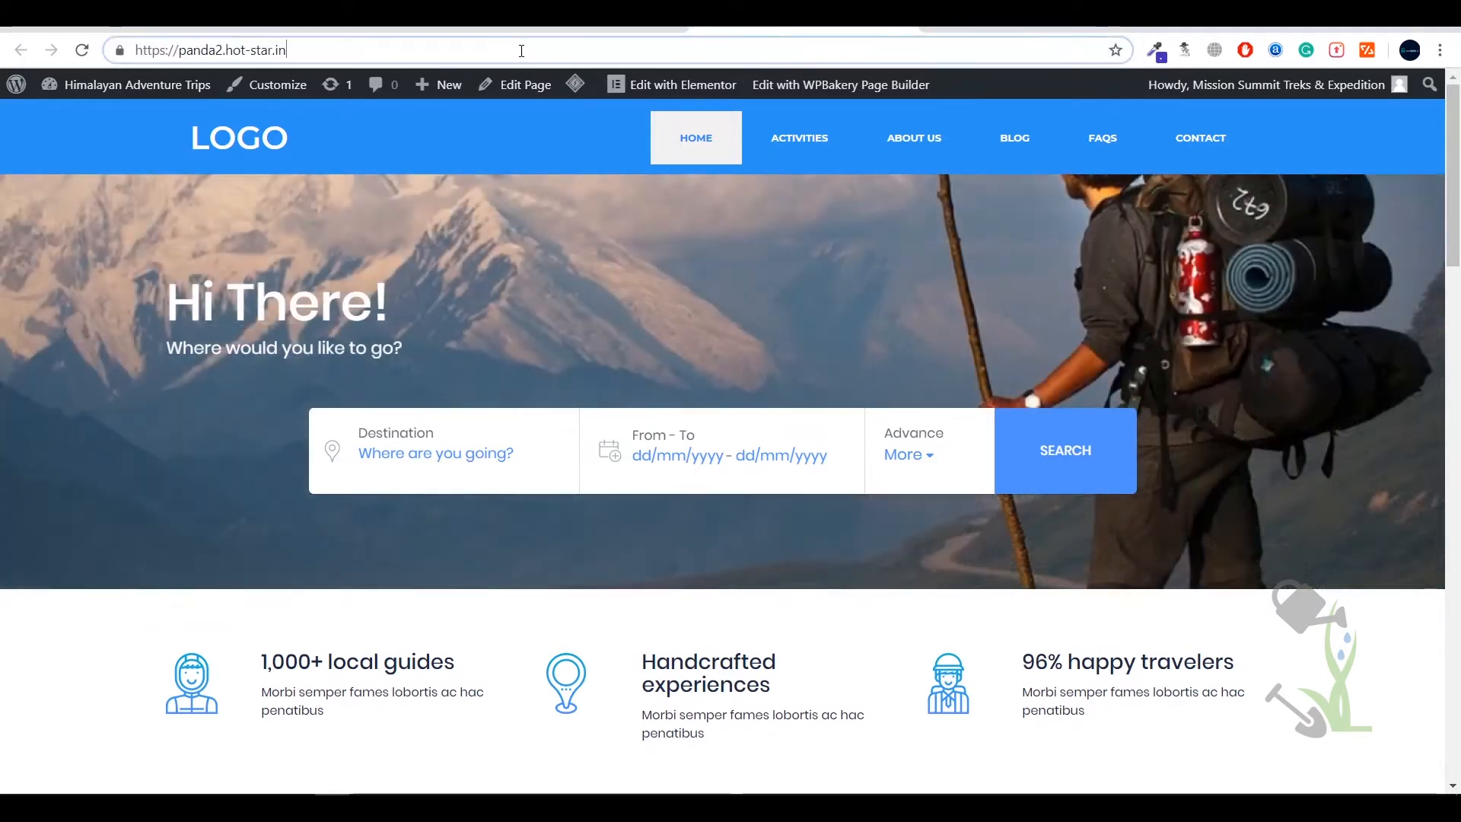
mouse_move(565, 51)
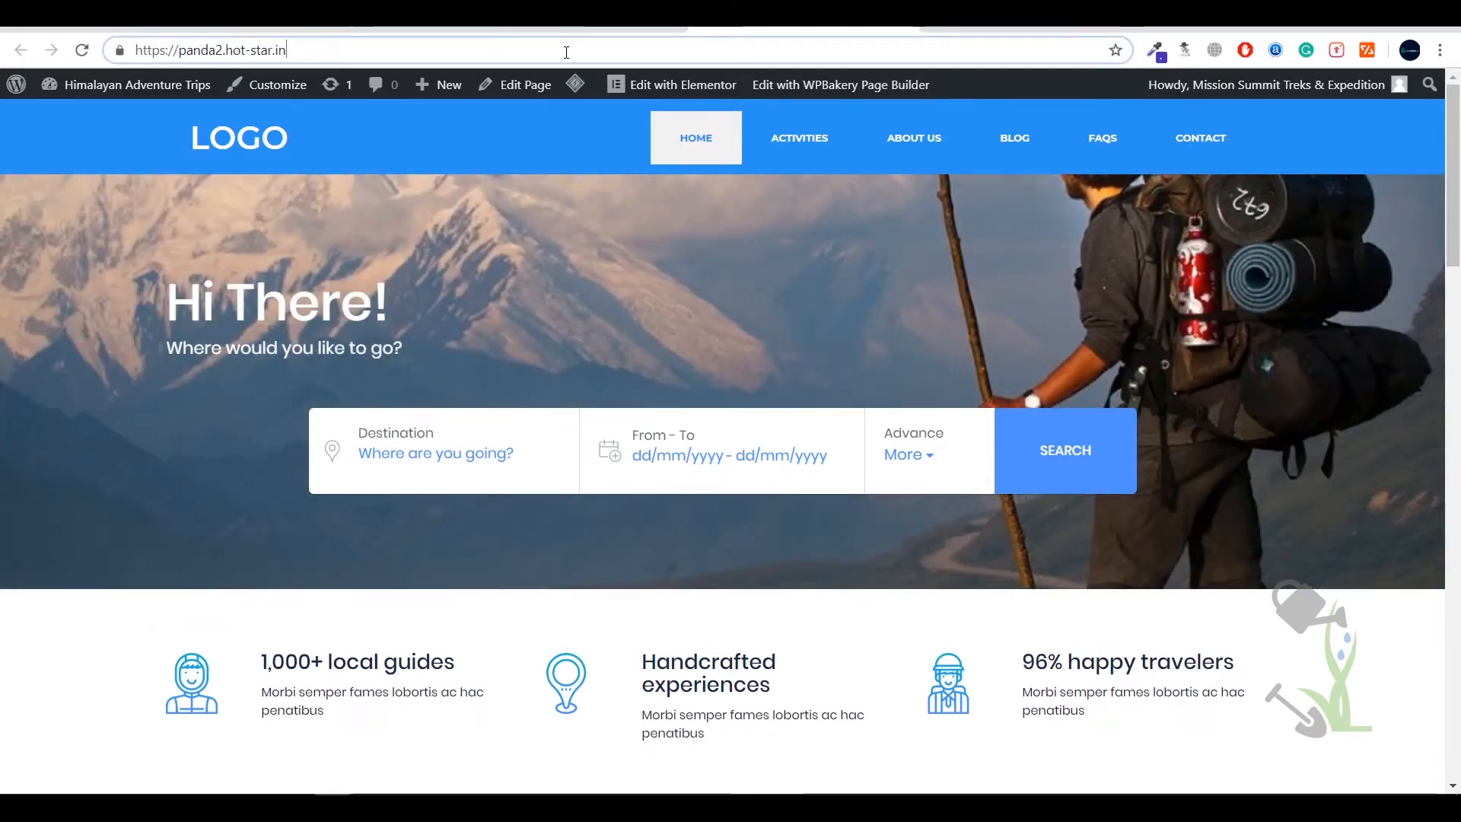
type(".w")
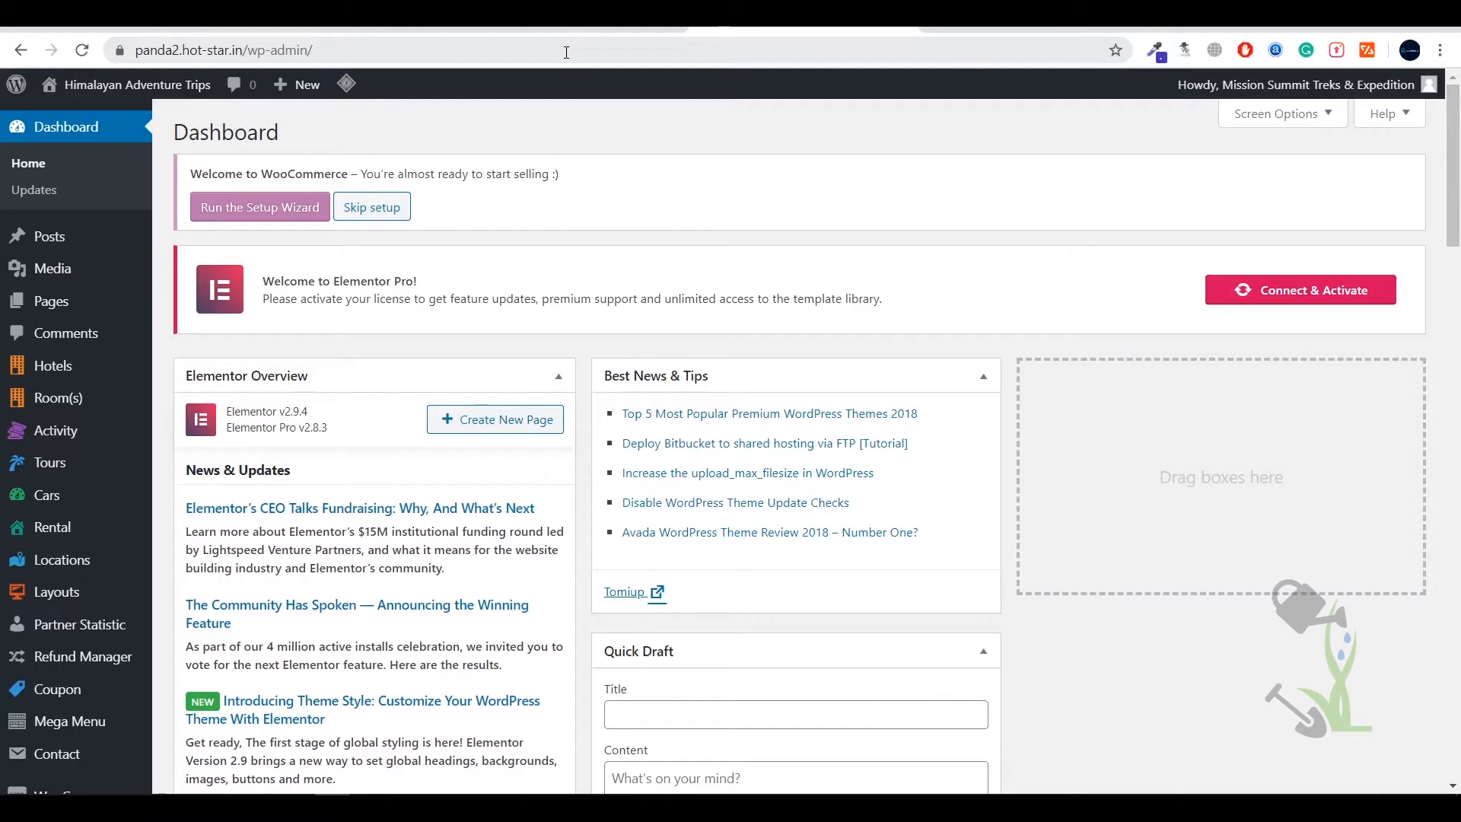
Step: Go to Plugins > Add New in the admin sidebar
scroll("down", 3)
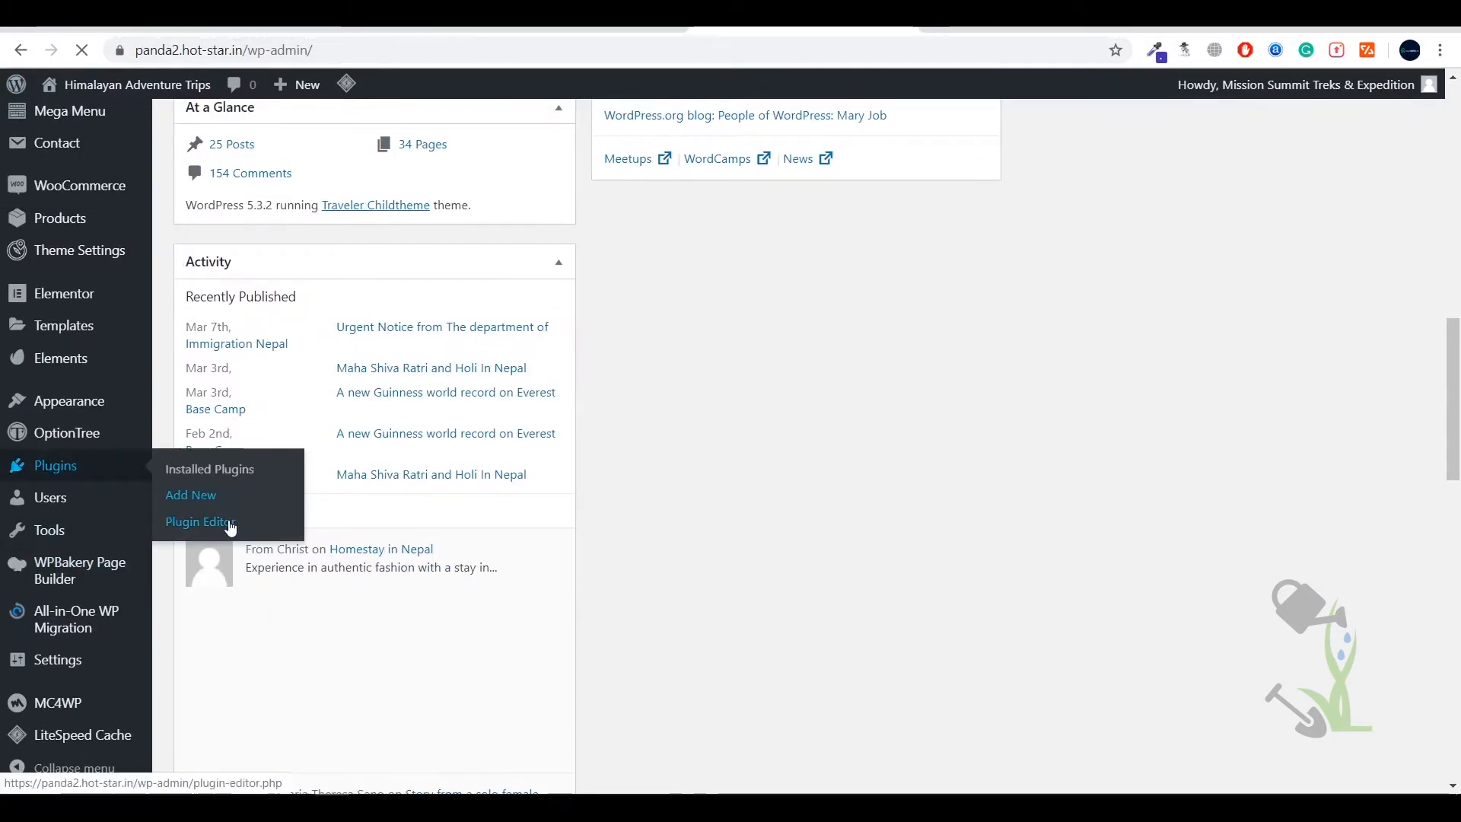
left_click(190, 494)
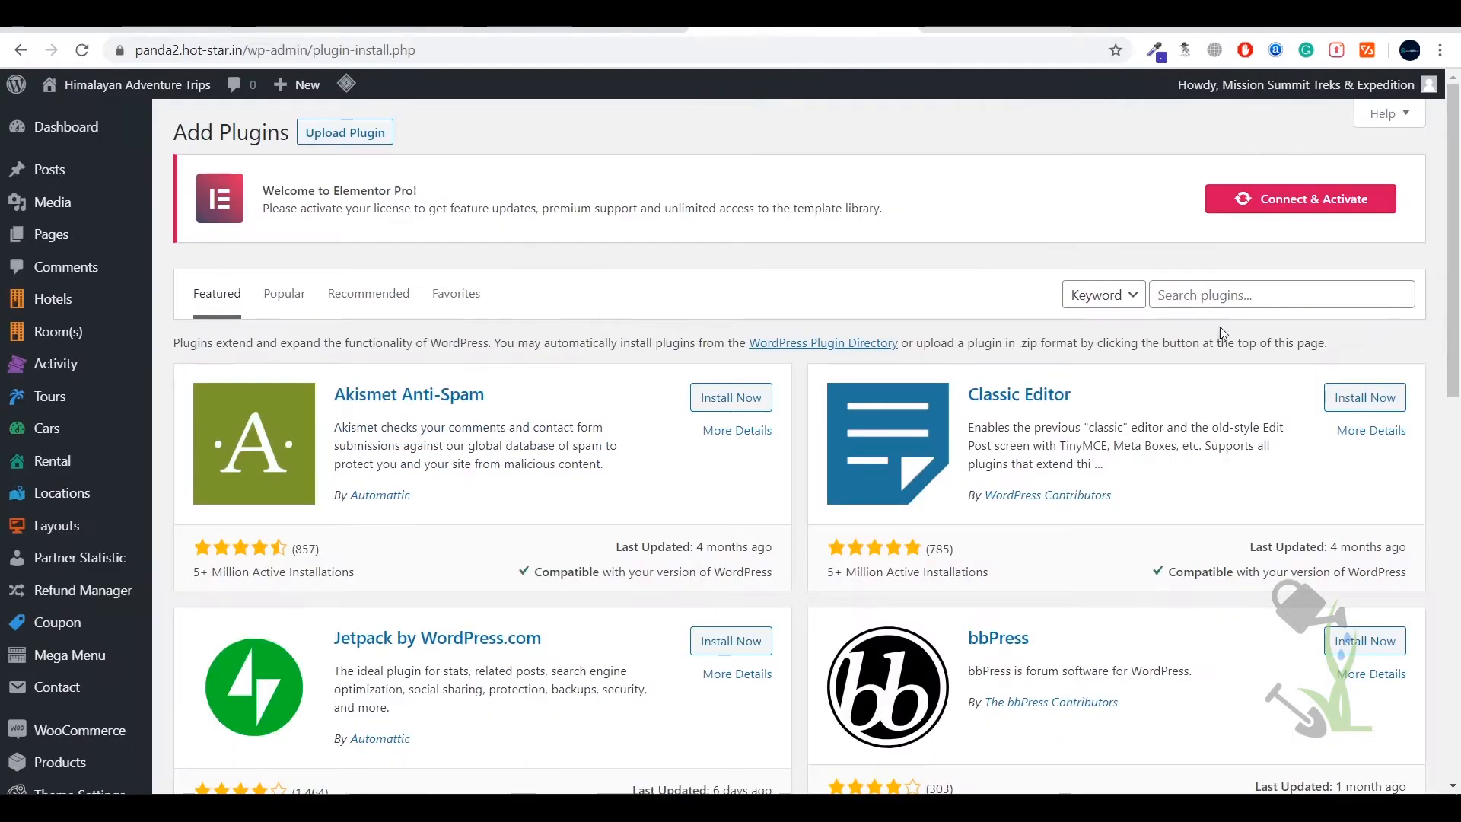
Step: Search the plugin directory for 'yoast' and install Yoast SEO
type("yoast")
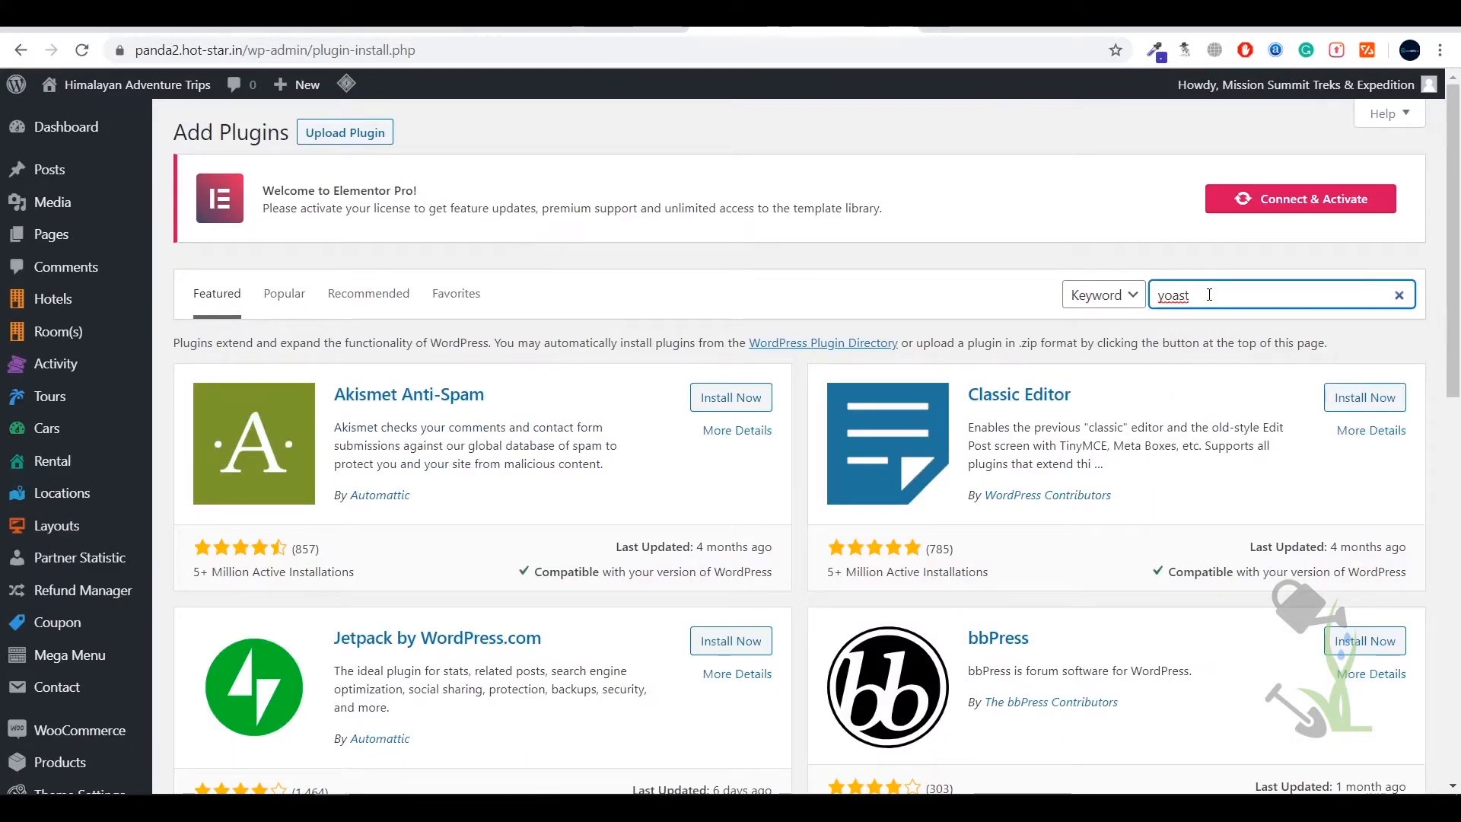
key("Return")
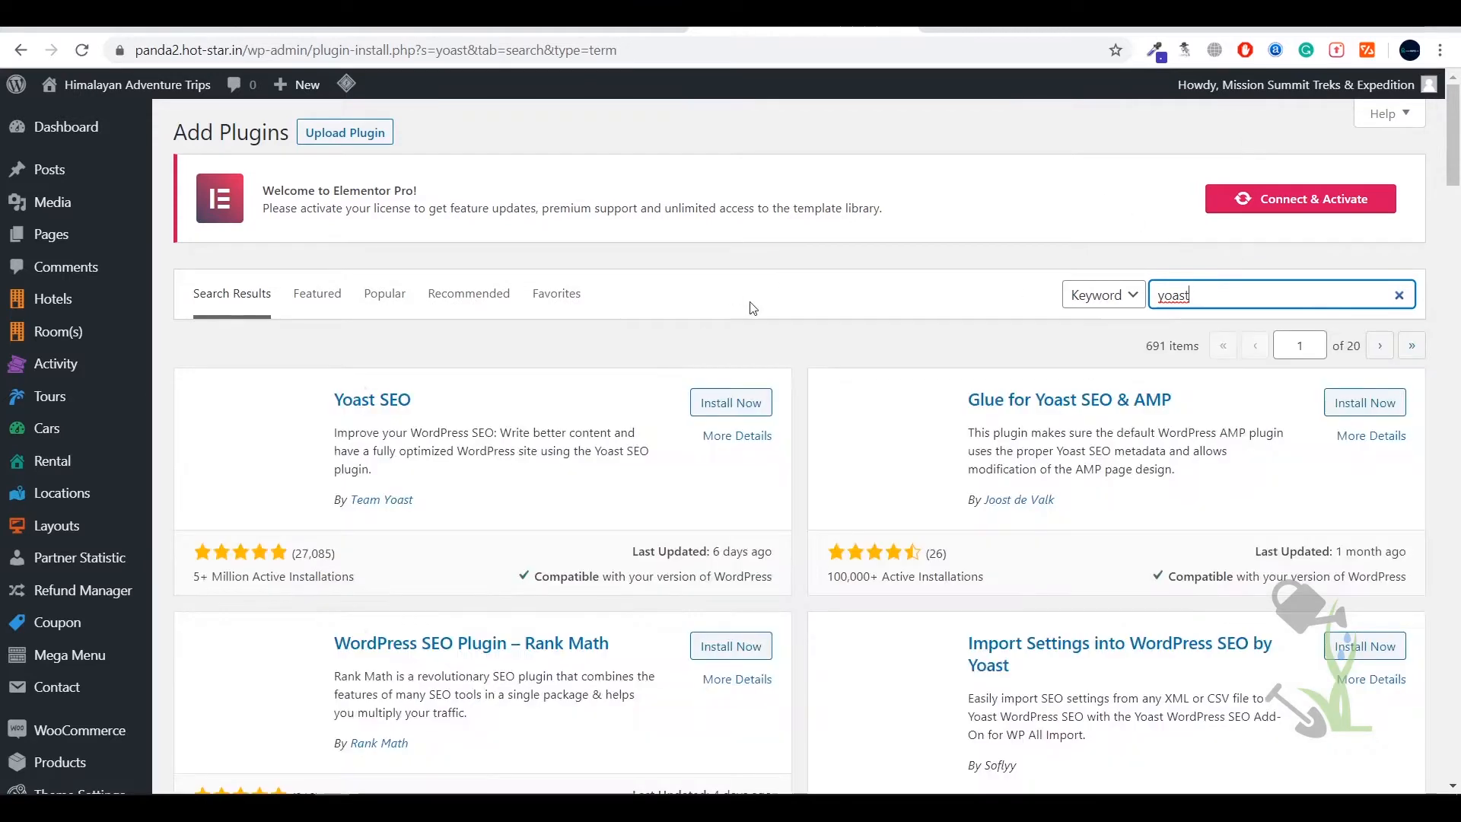
left_click(731, 402)
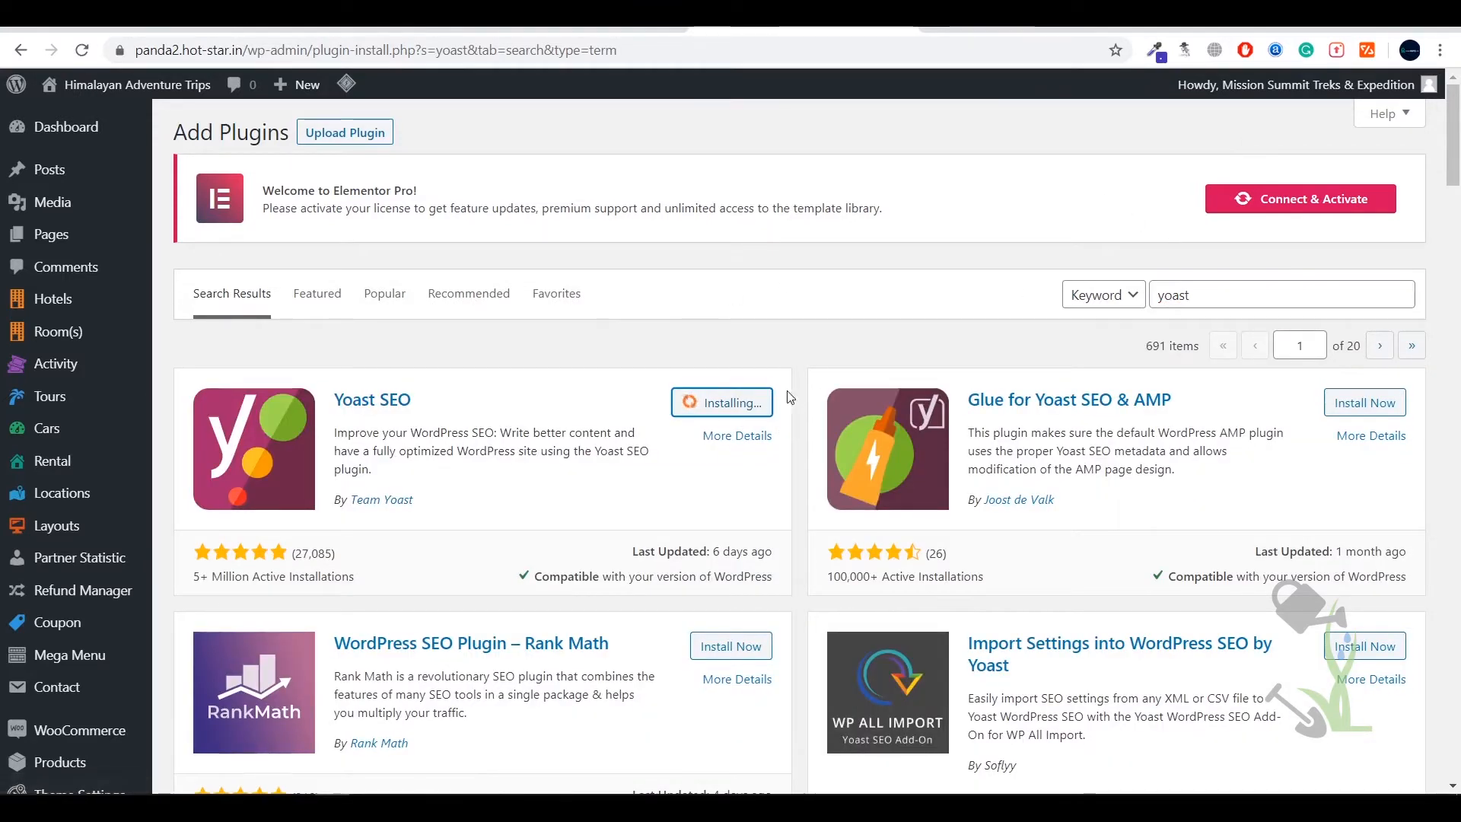
mouse_move(721, 403)
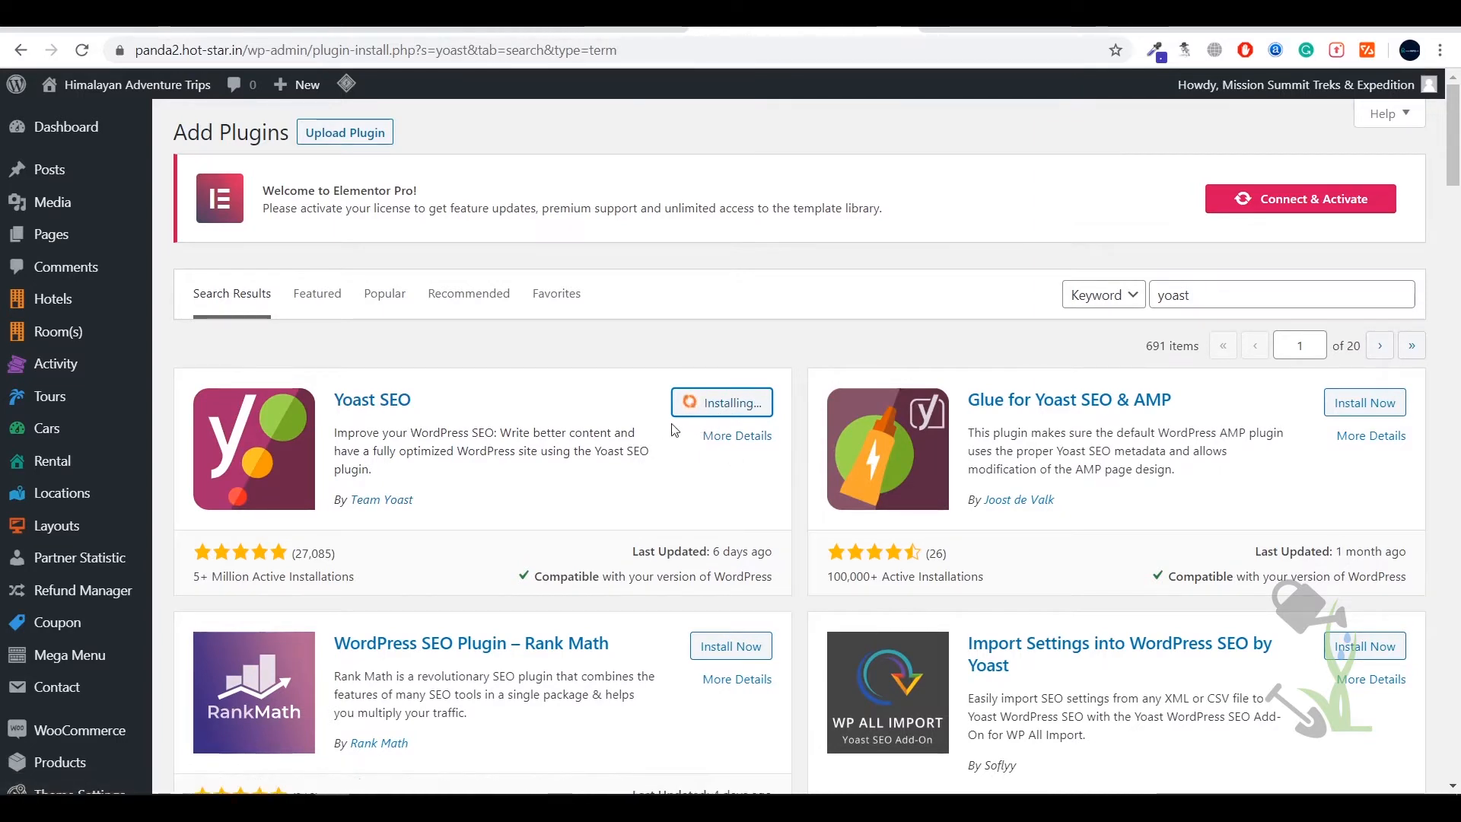
mouse_move(391, 474)
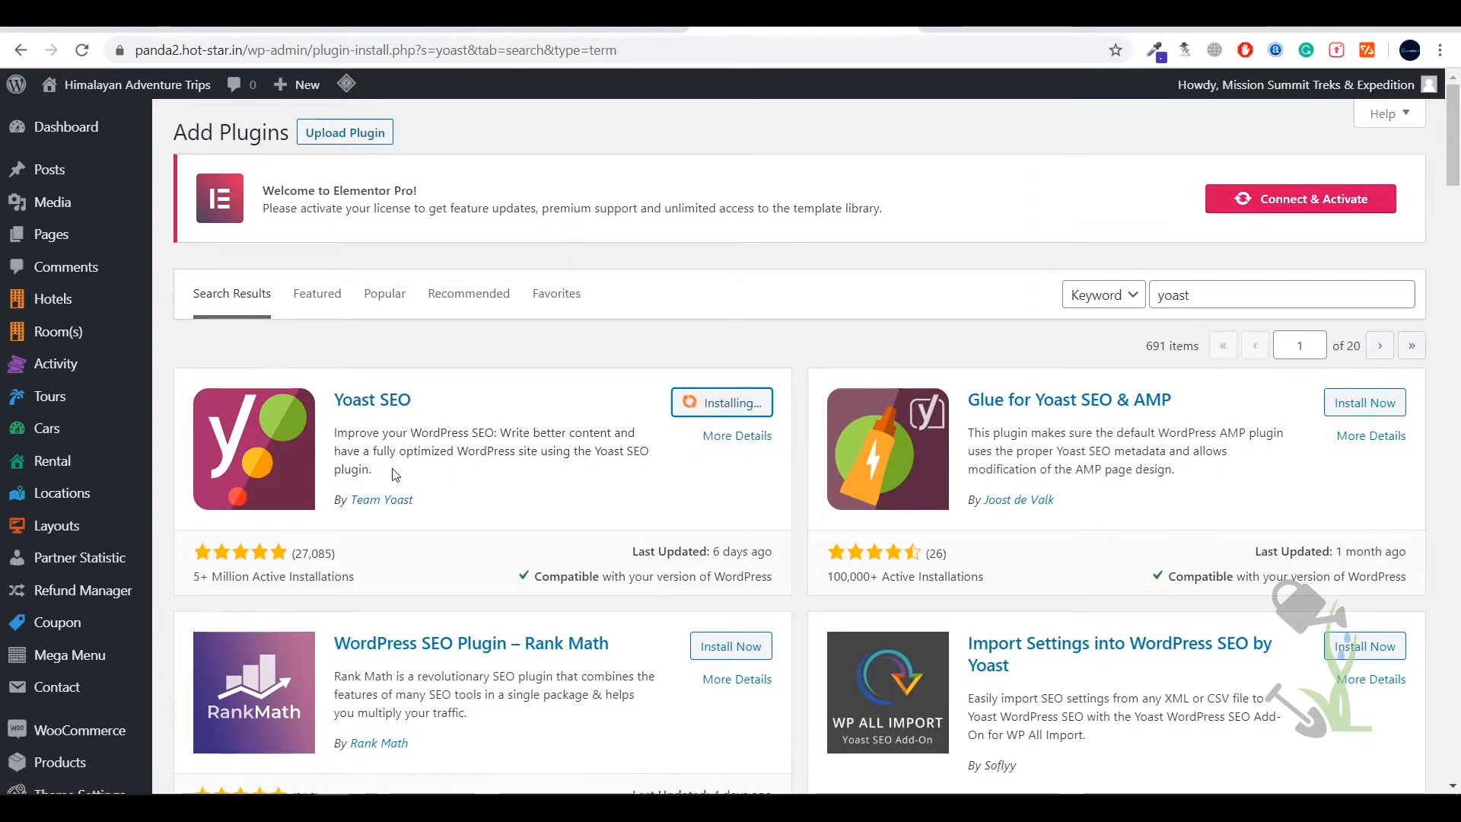
mouse_move(190, 583)
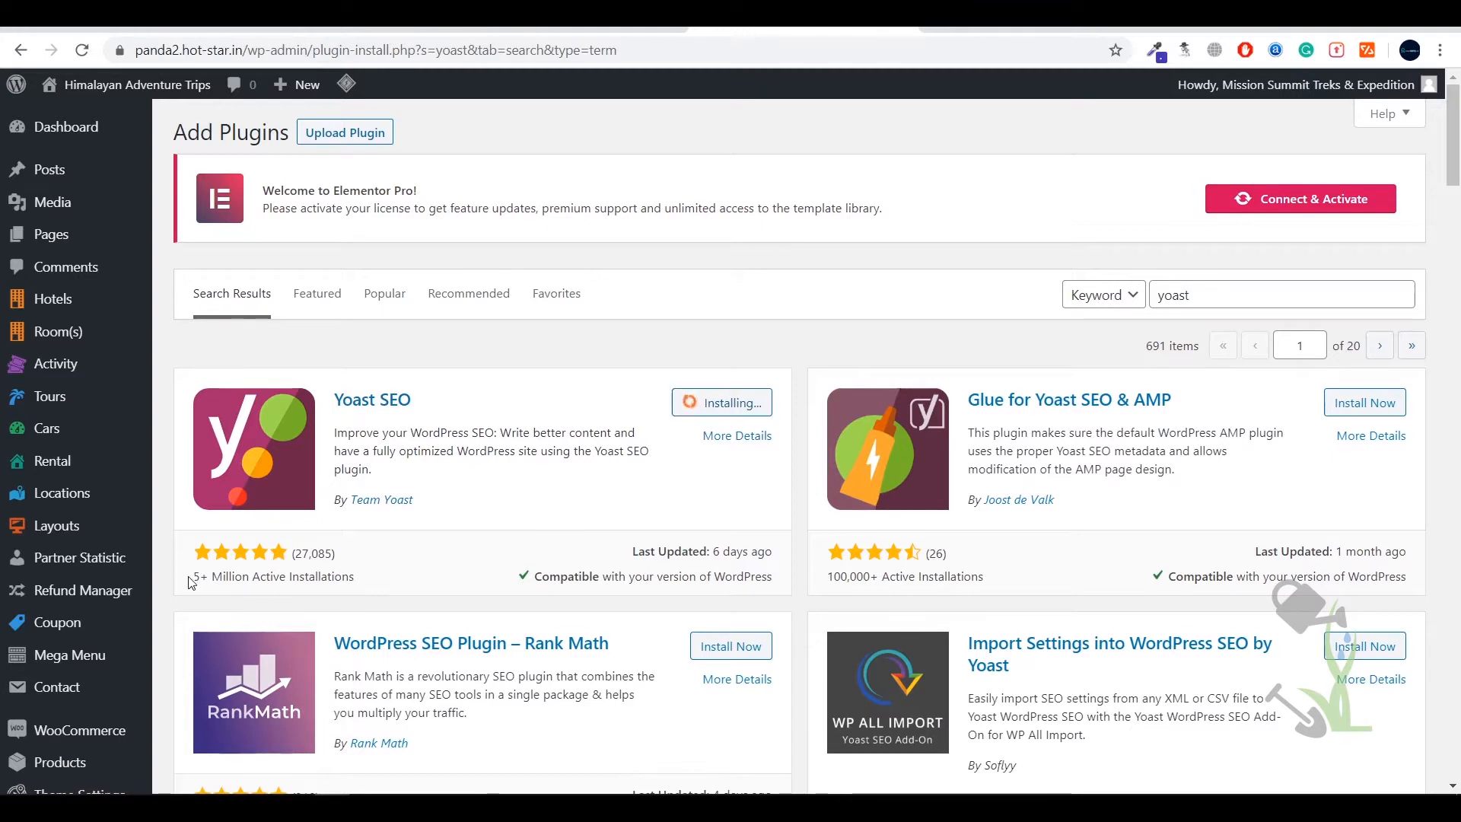
mouse_move(380, 585)
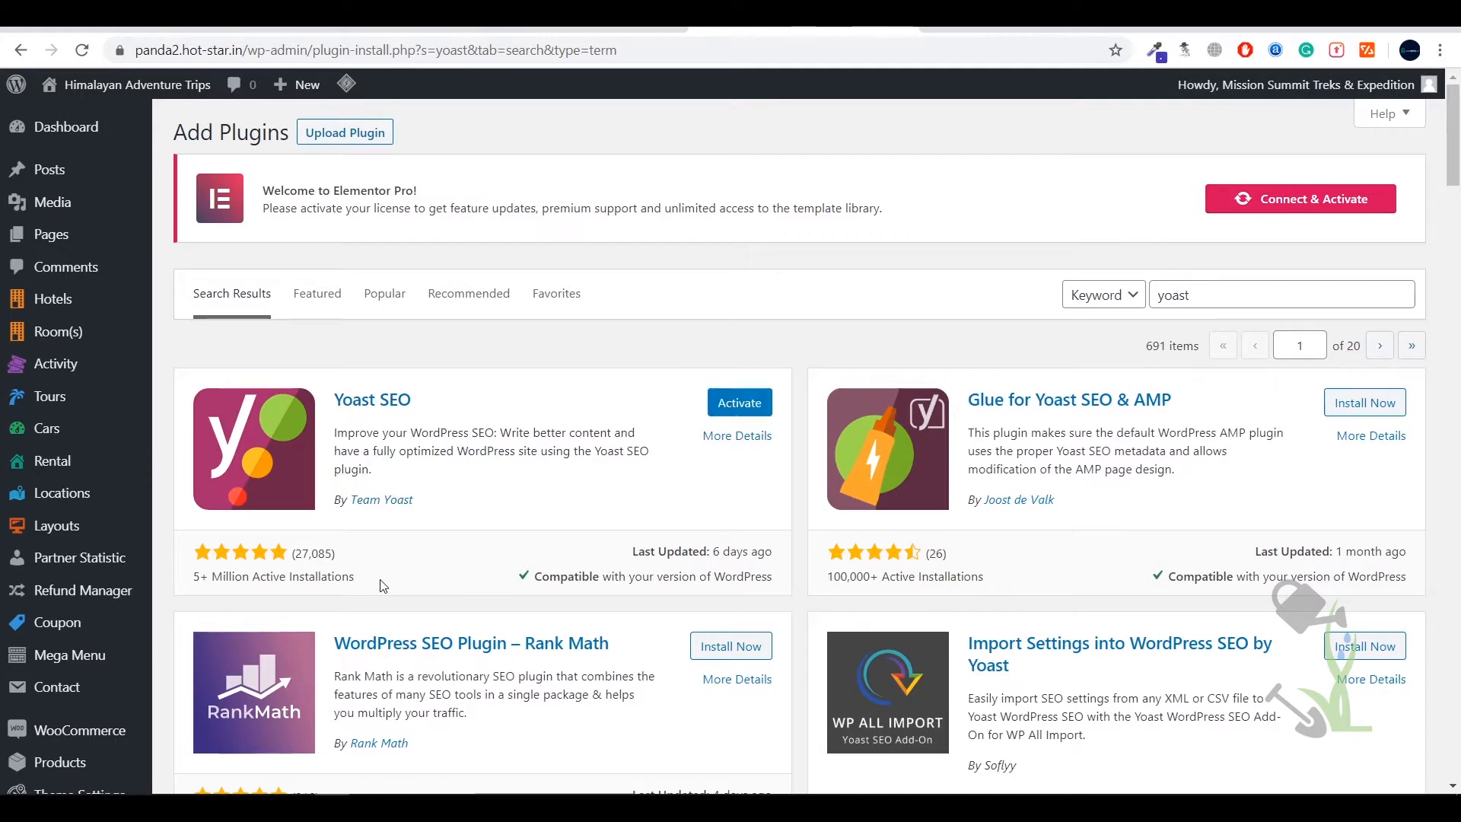
left_click(739, 401)
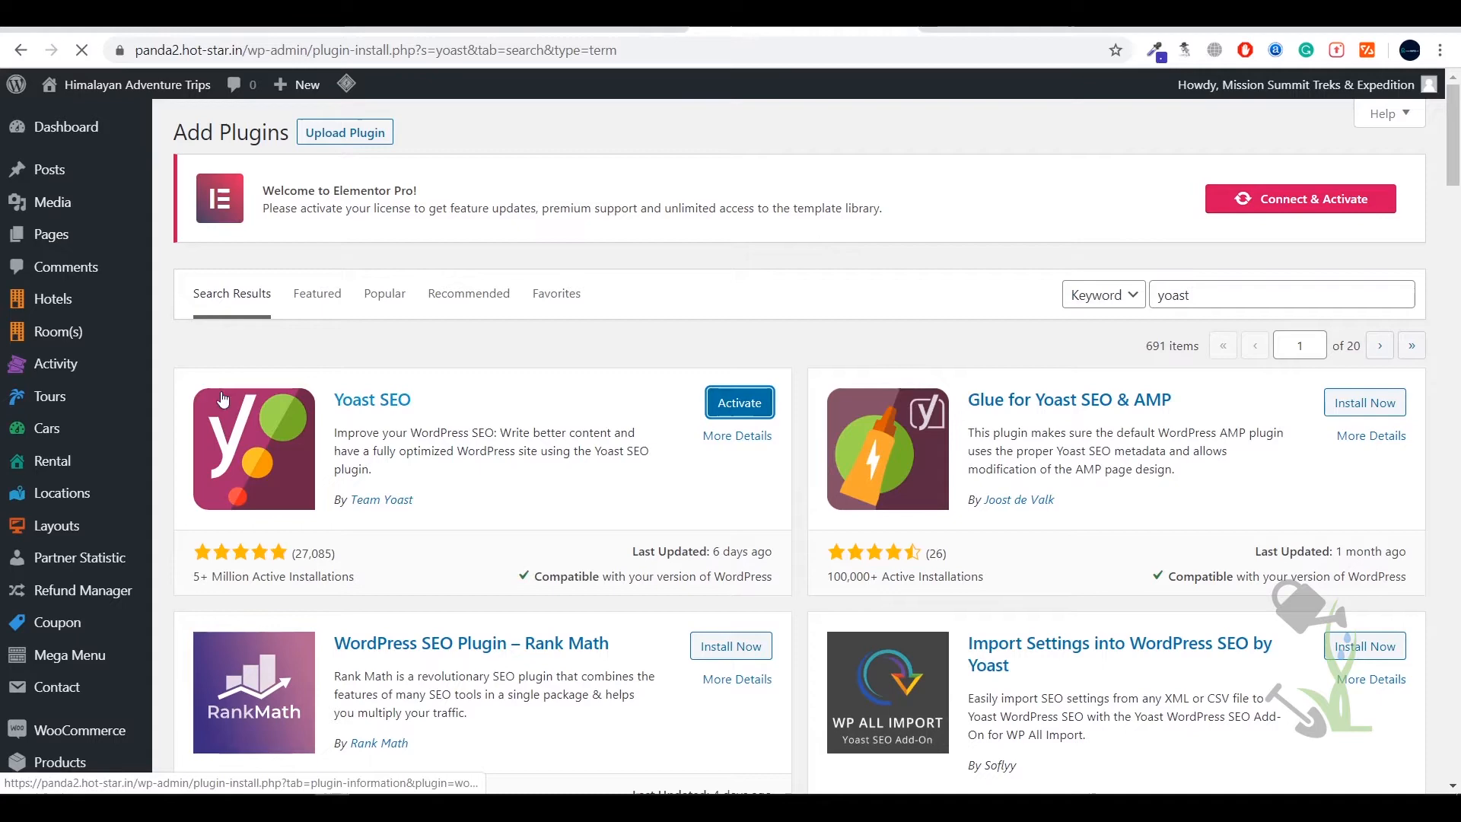
Step: Activate Yoast SEO and check it in the installed plugins list
left_click(739, 402)
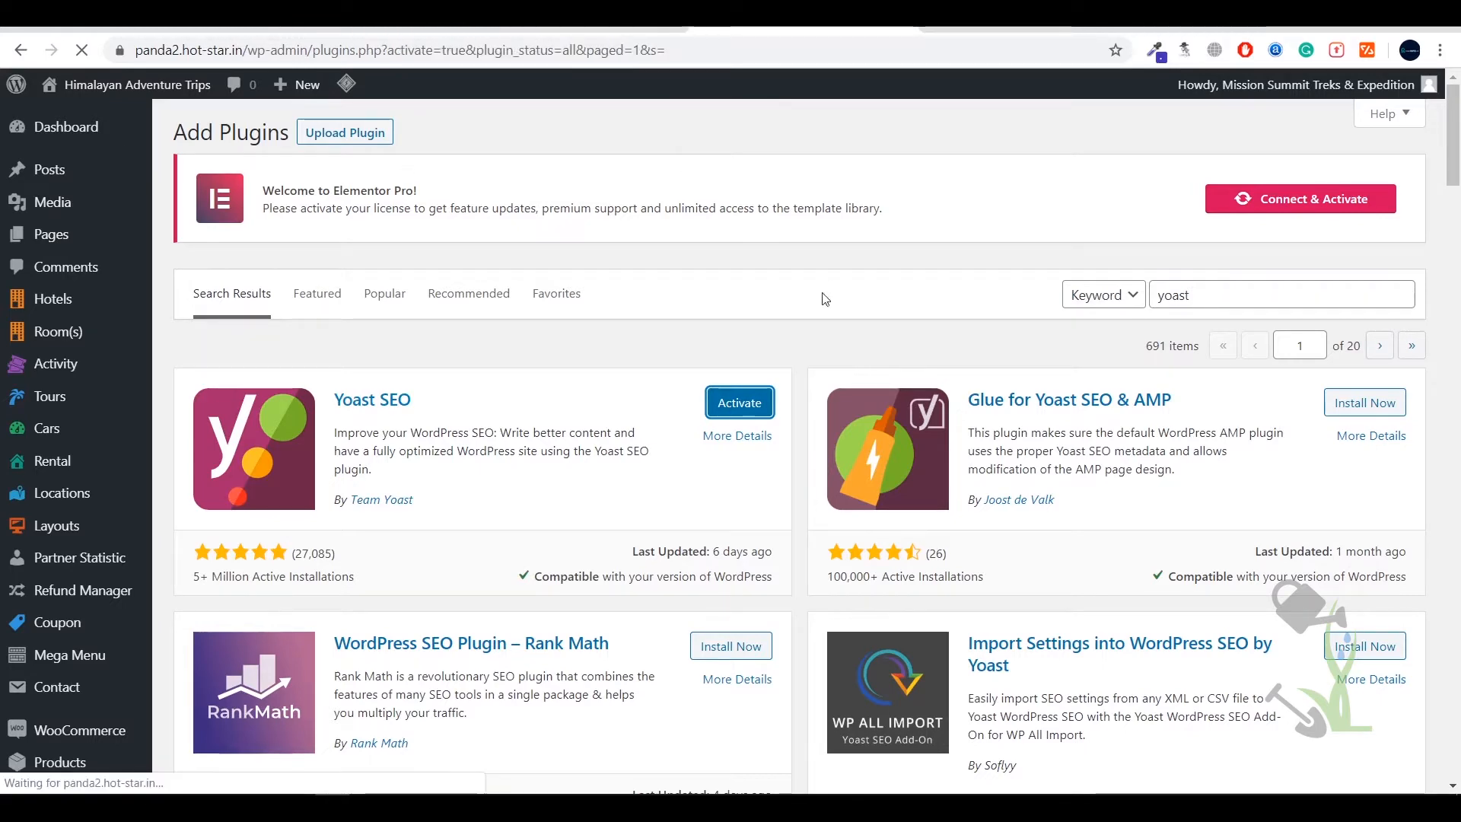
left_click(738, 402)
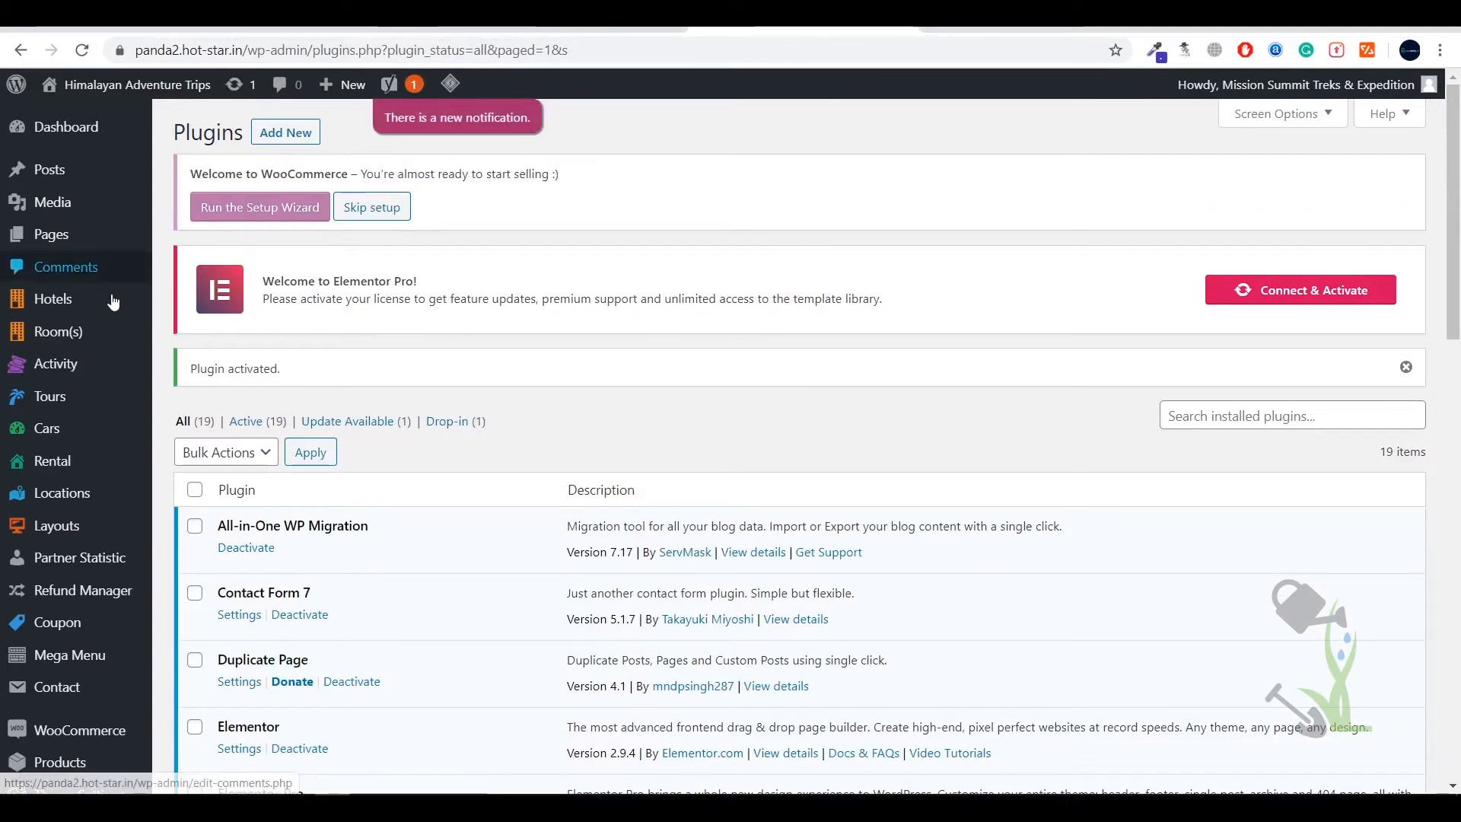
scroll("down", 3)
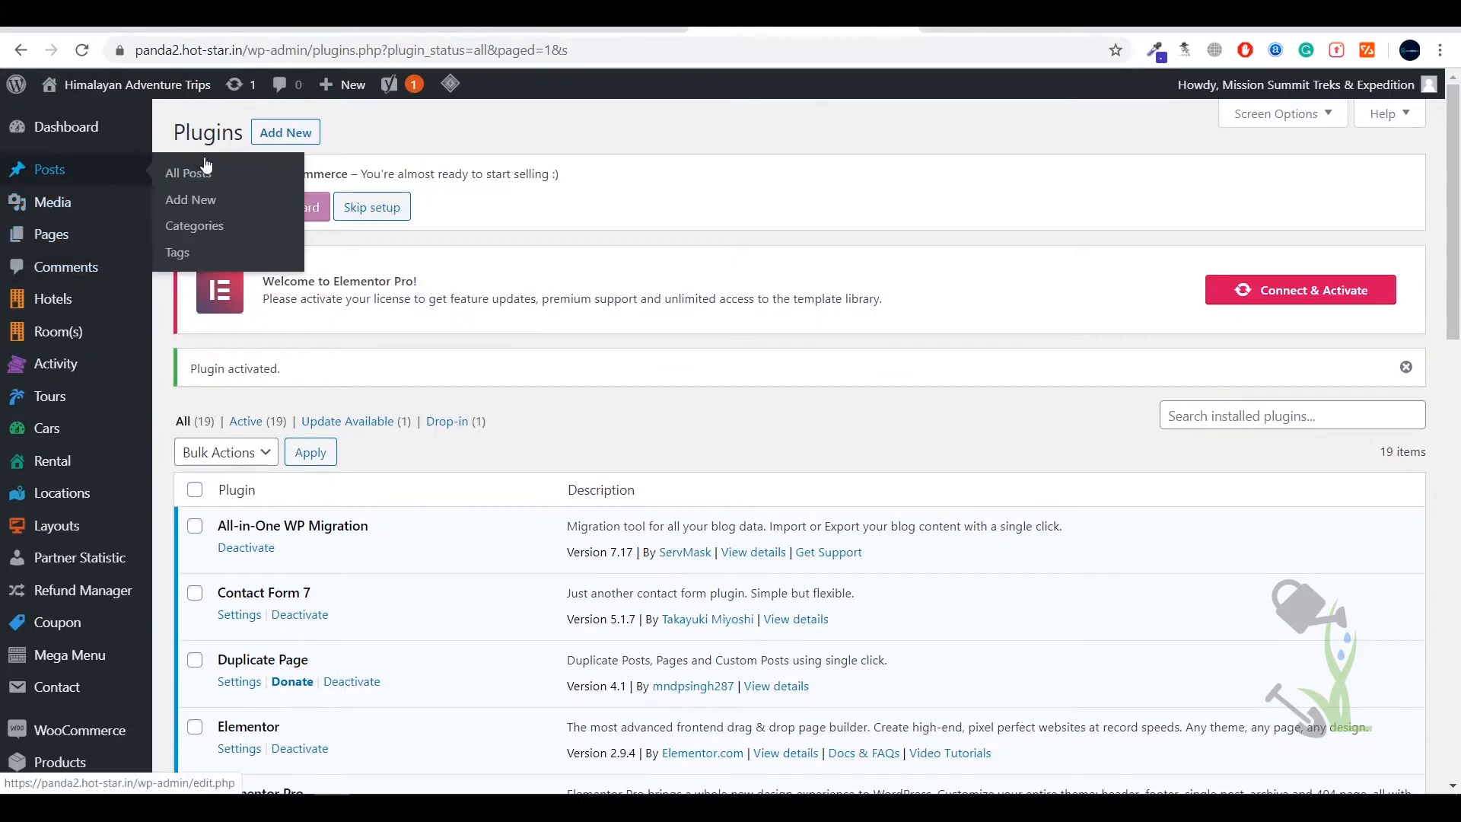
Step: Open Posts > All Posts and review the Yoast SEO and readability columns
left_click(188, 172)
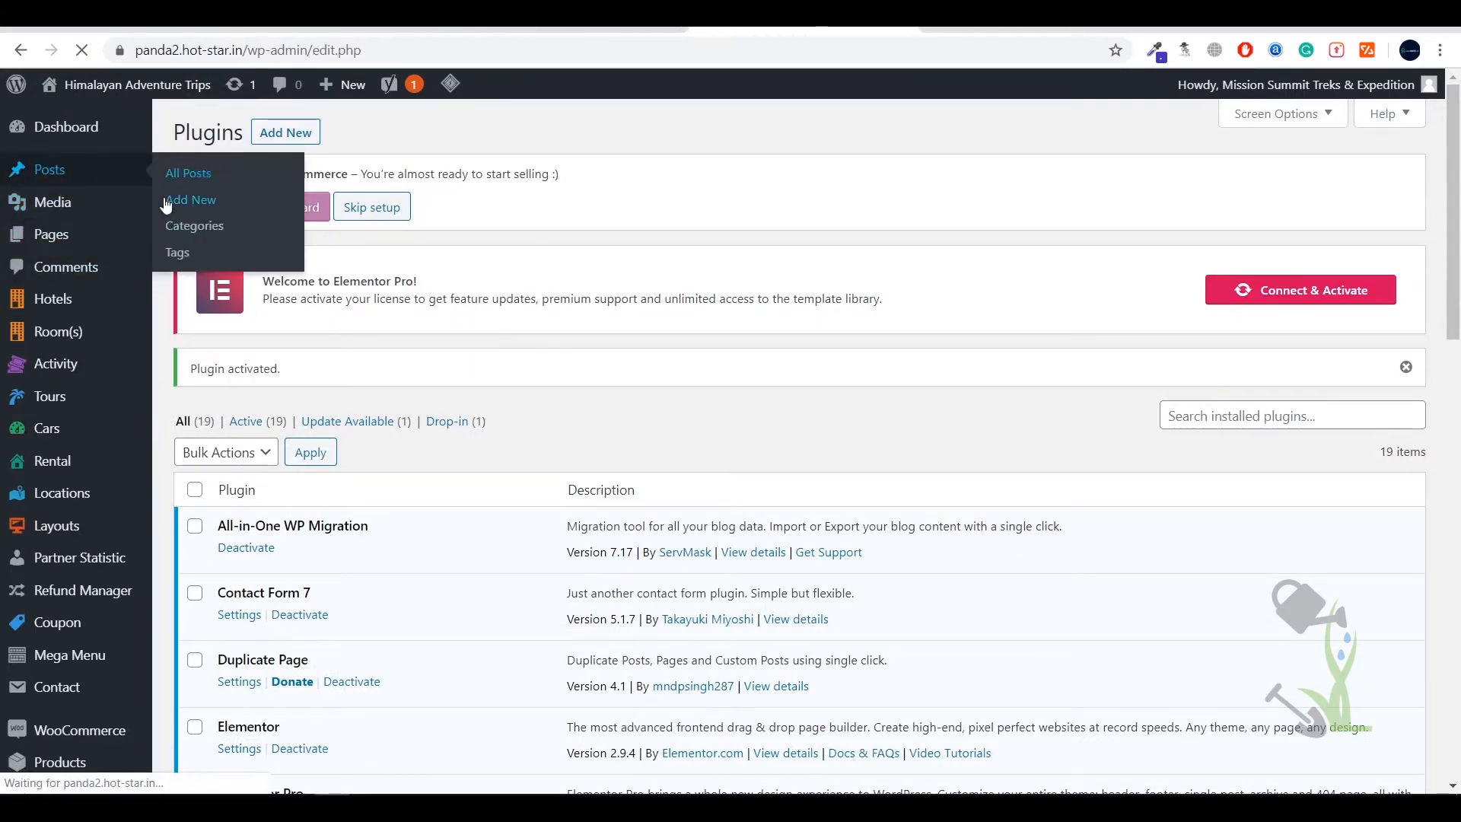
left_click(188, 173)
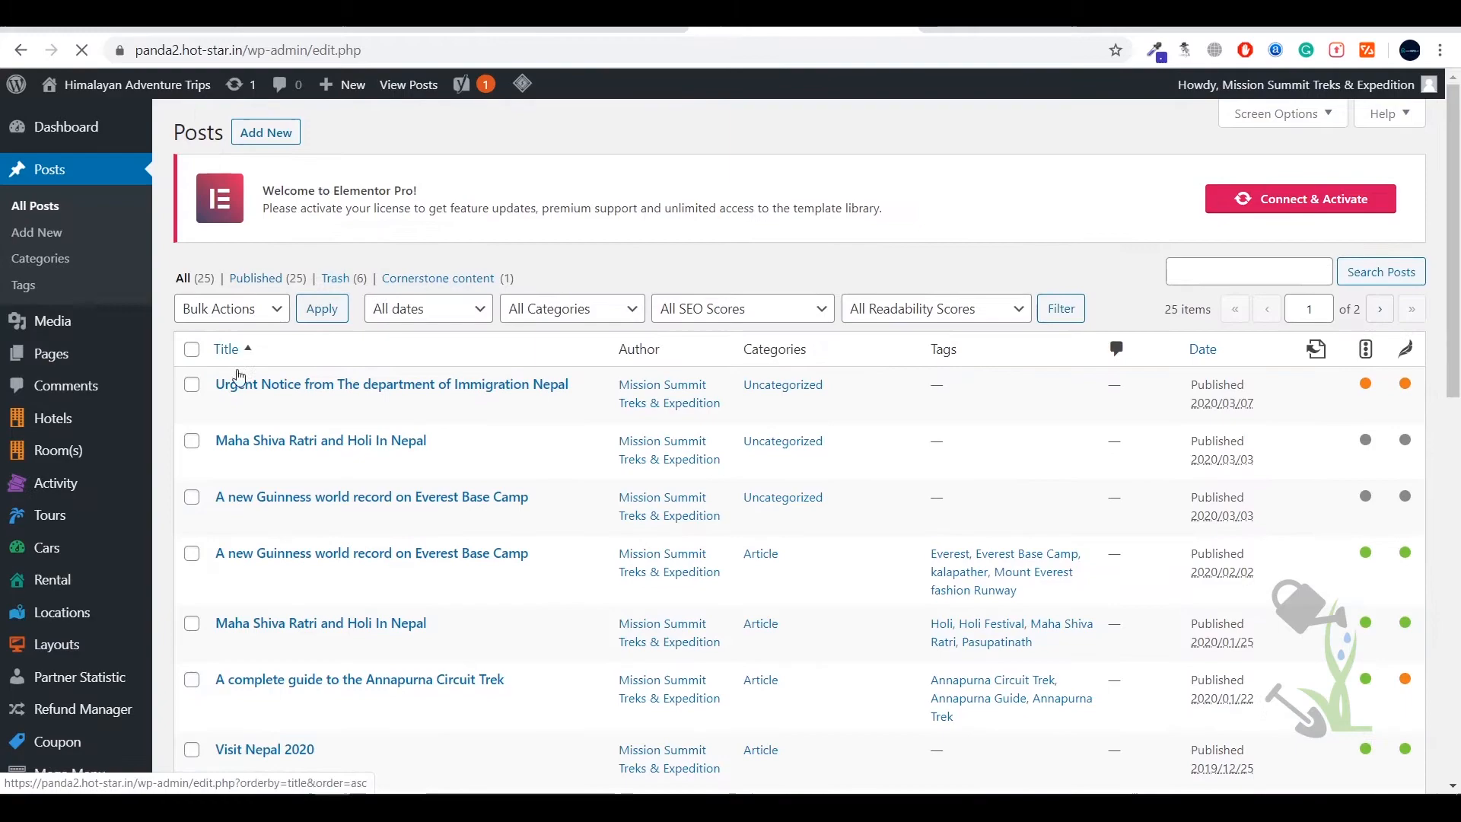
mouse_move(319, 440)
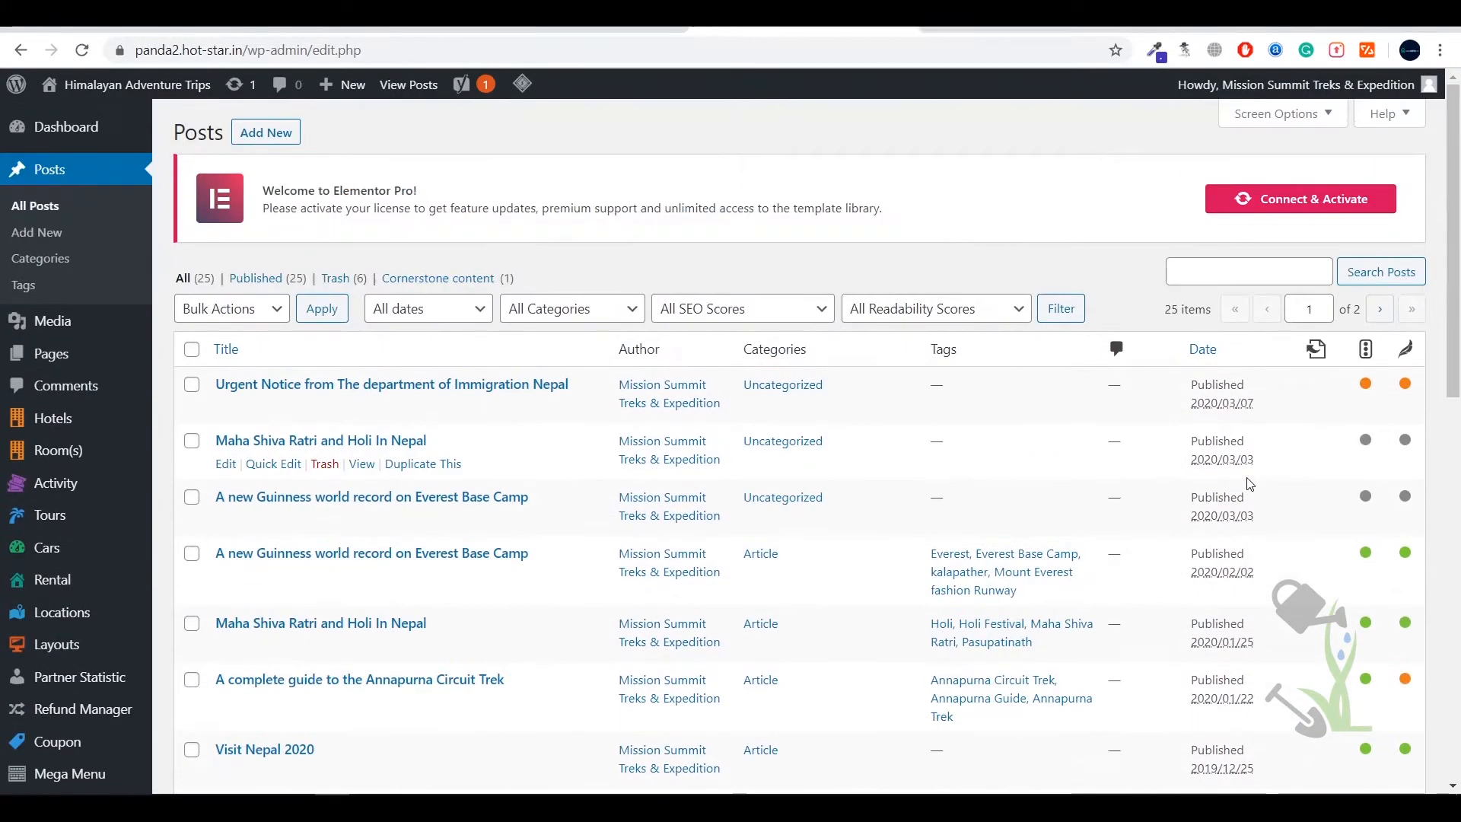
scroll("down", 3)
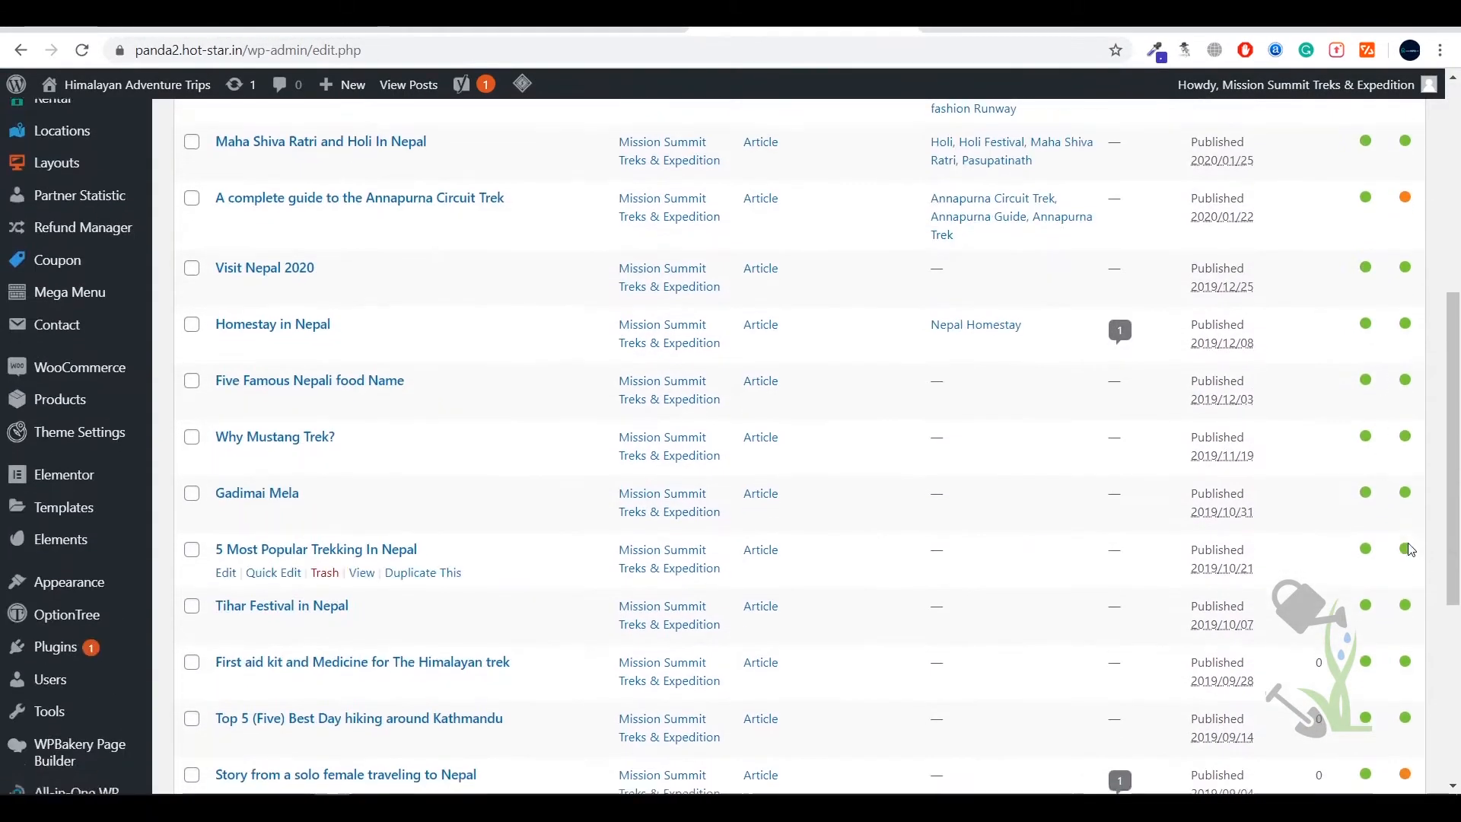
scroll("up", 3)
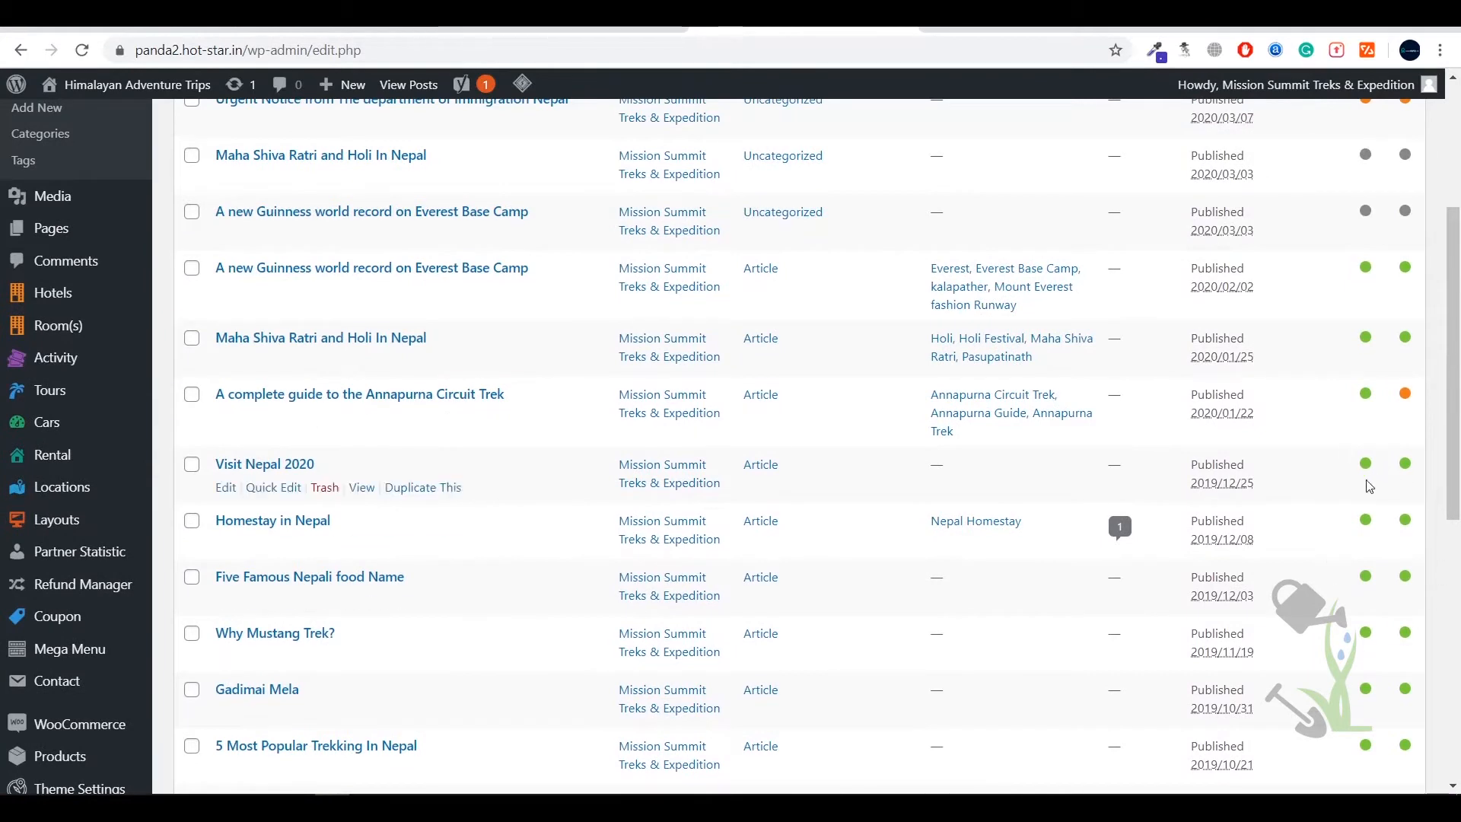
mouse_move(528, 568)
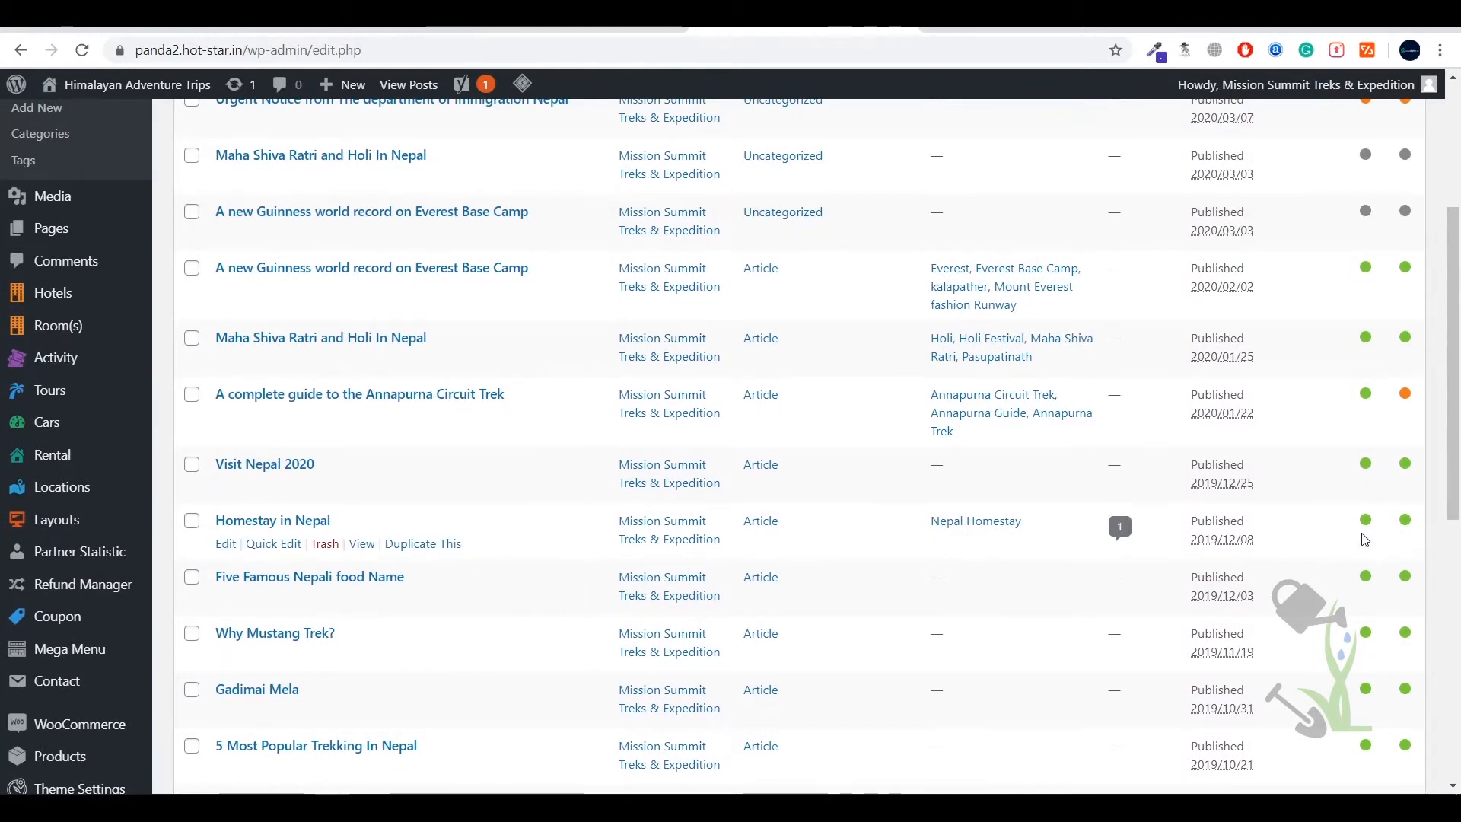
mouse_move(1371, 512)
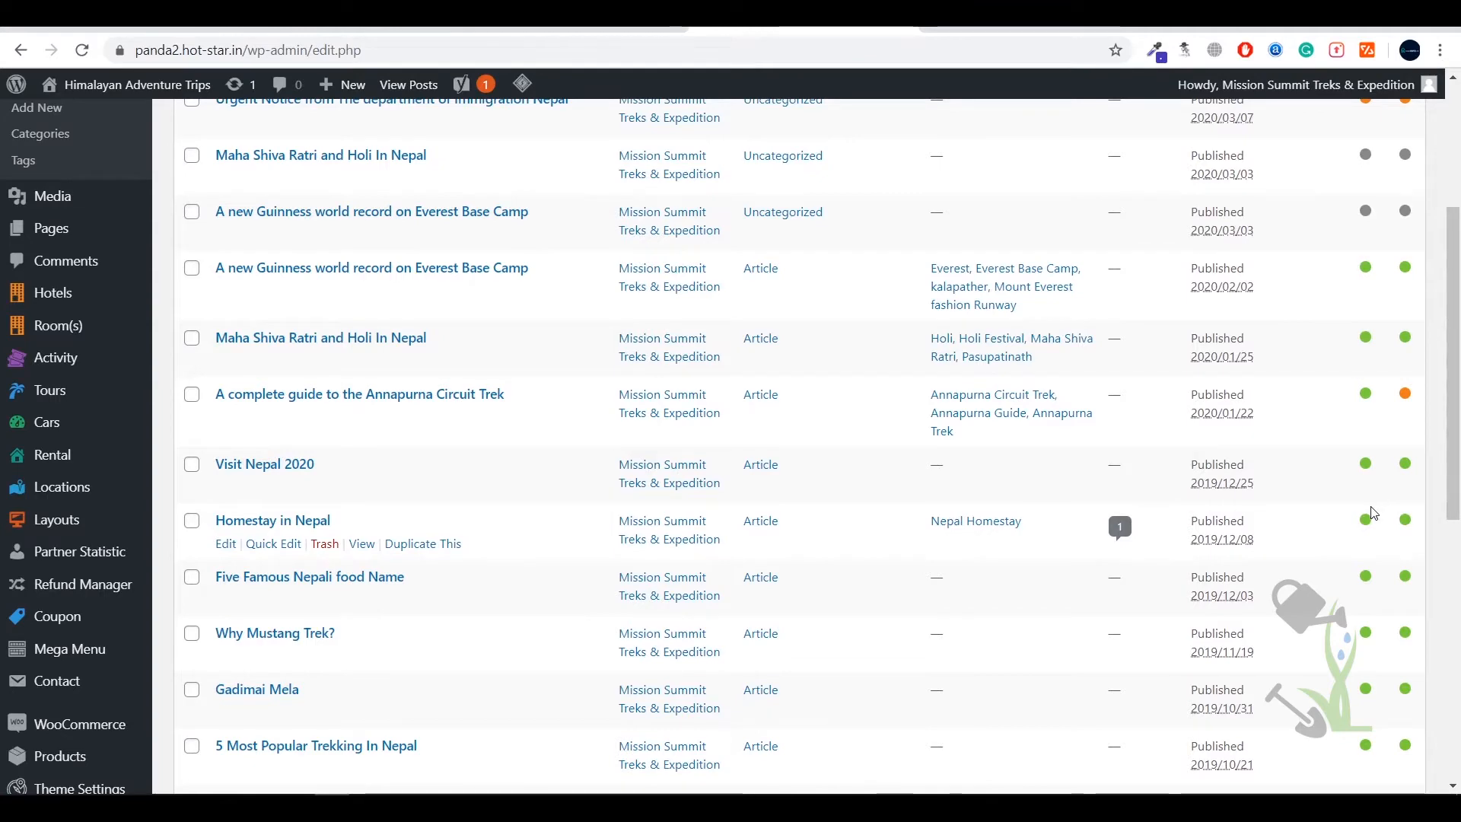
scroll("up", 3)
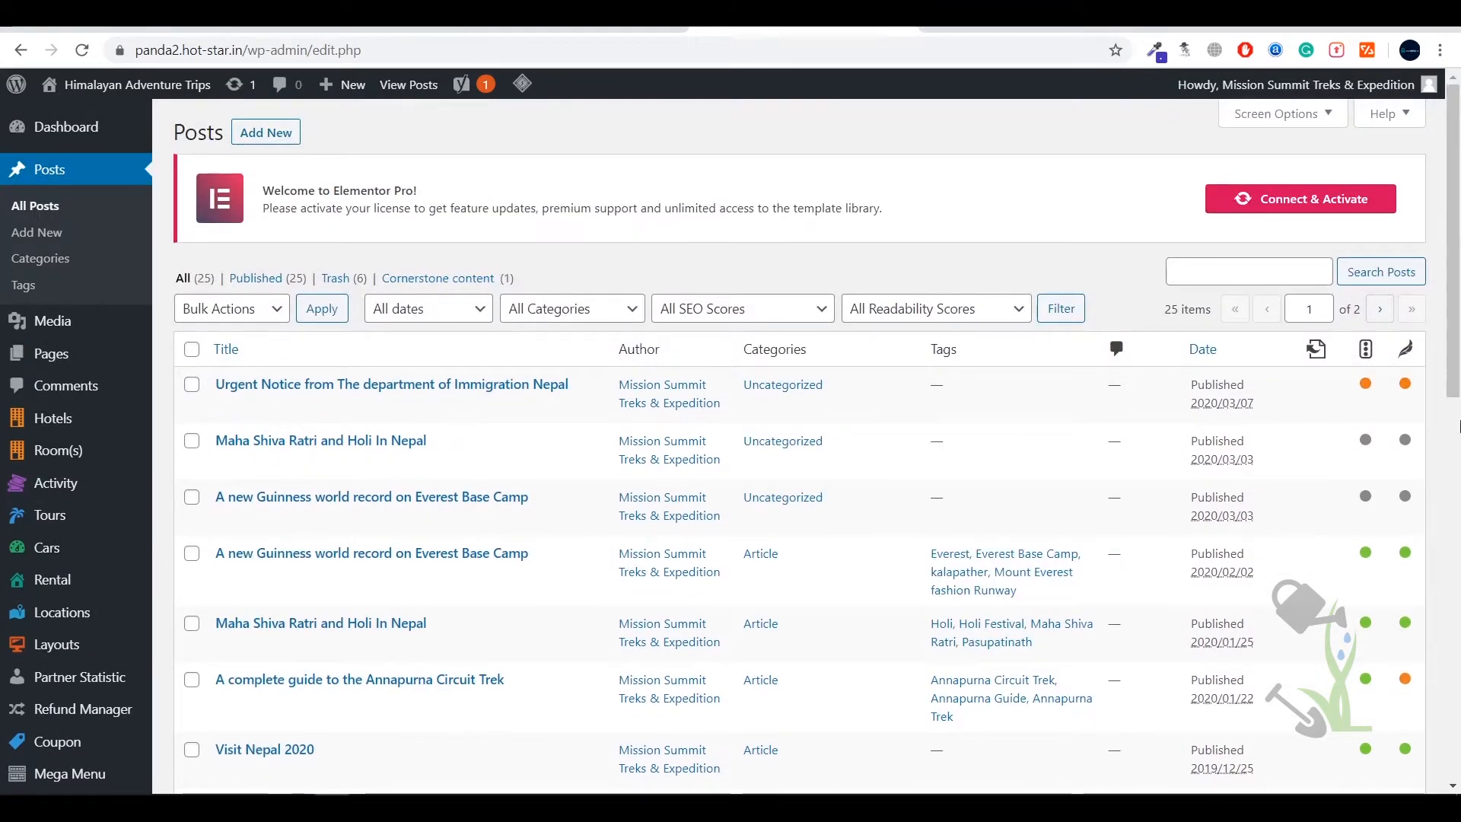
mouse_move(320, 440)
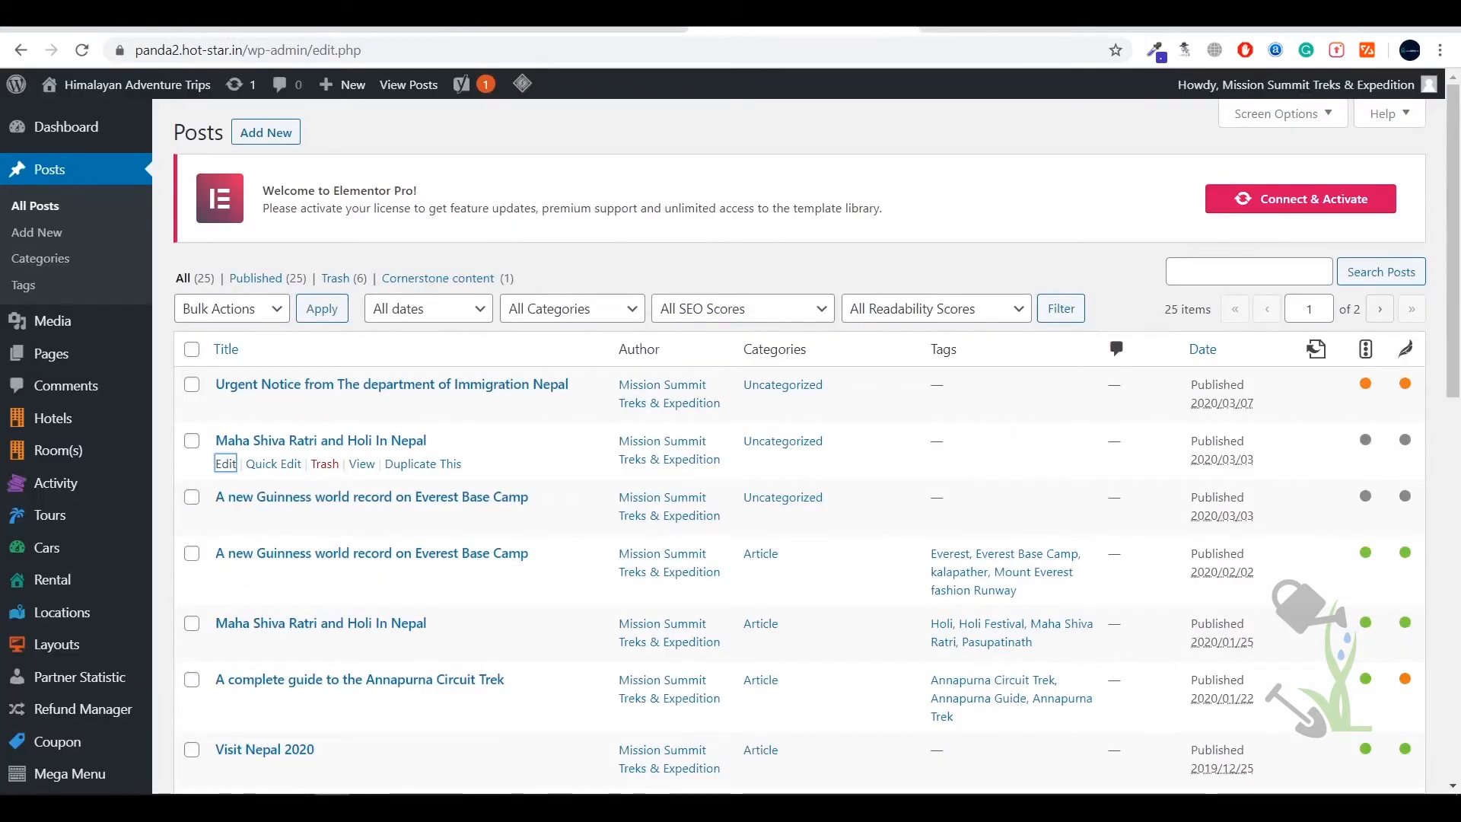
Step: Edit the Maha Shiva Ratri and Holi In Nepal post and highlight the Focus keyphrase label
left_click(225, 464)
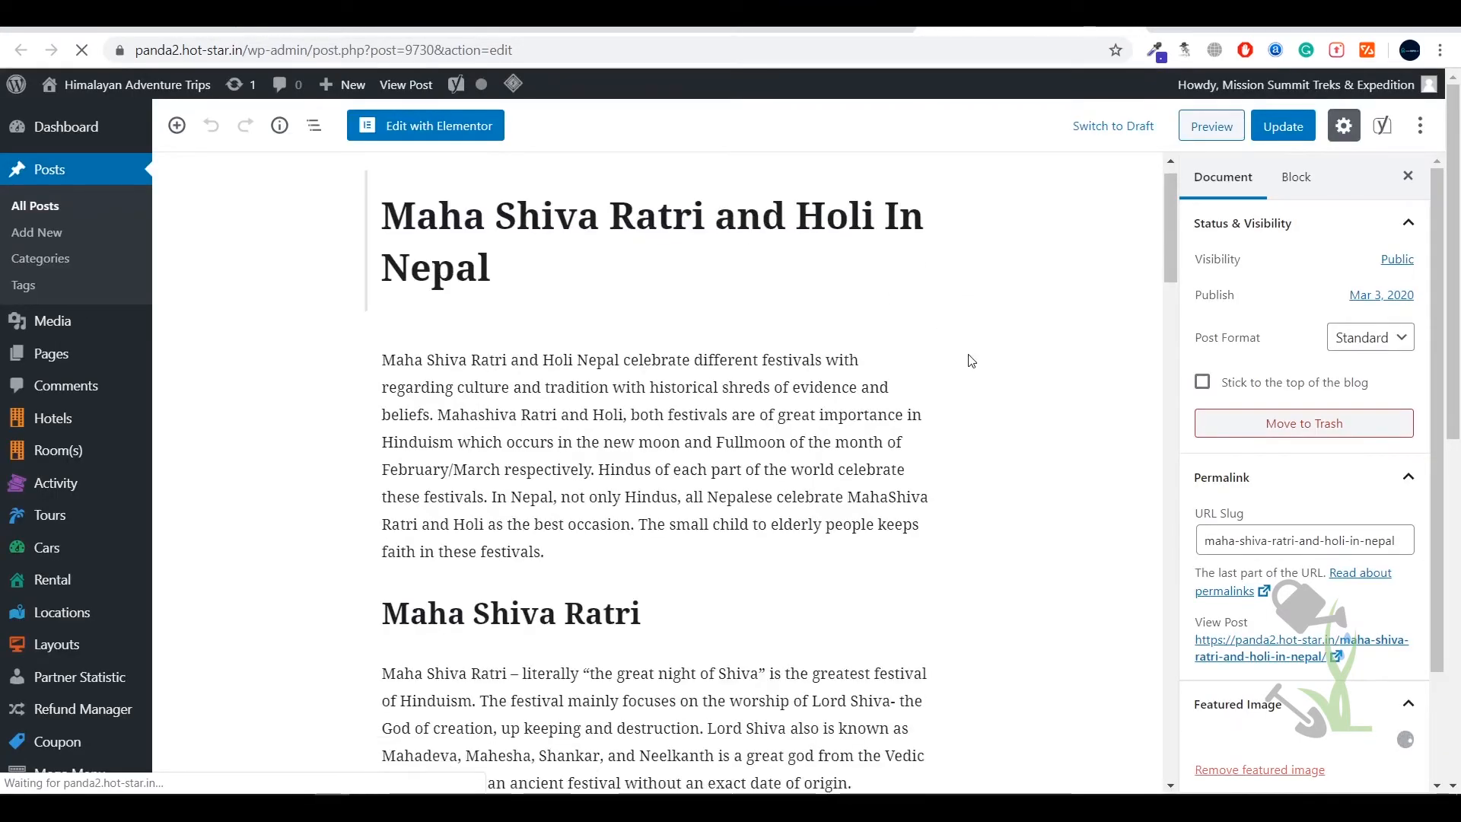
scroll("down", 3)
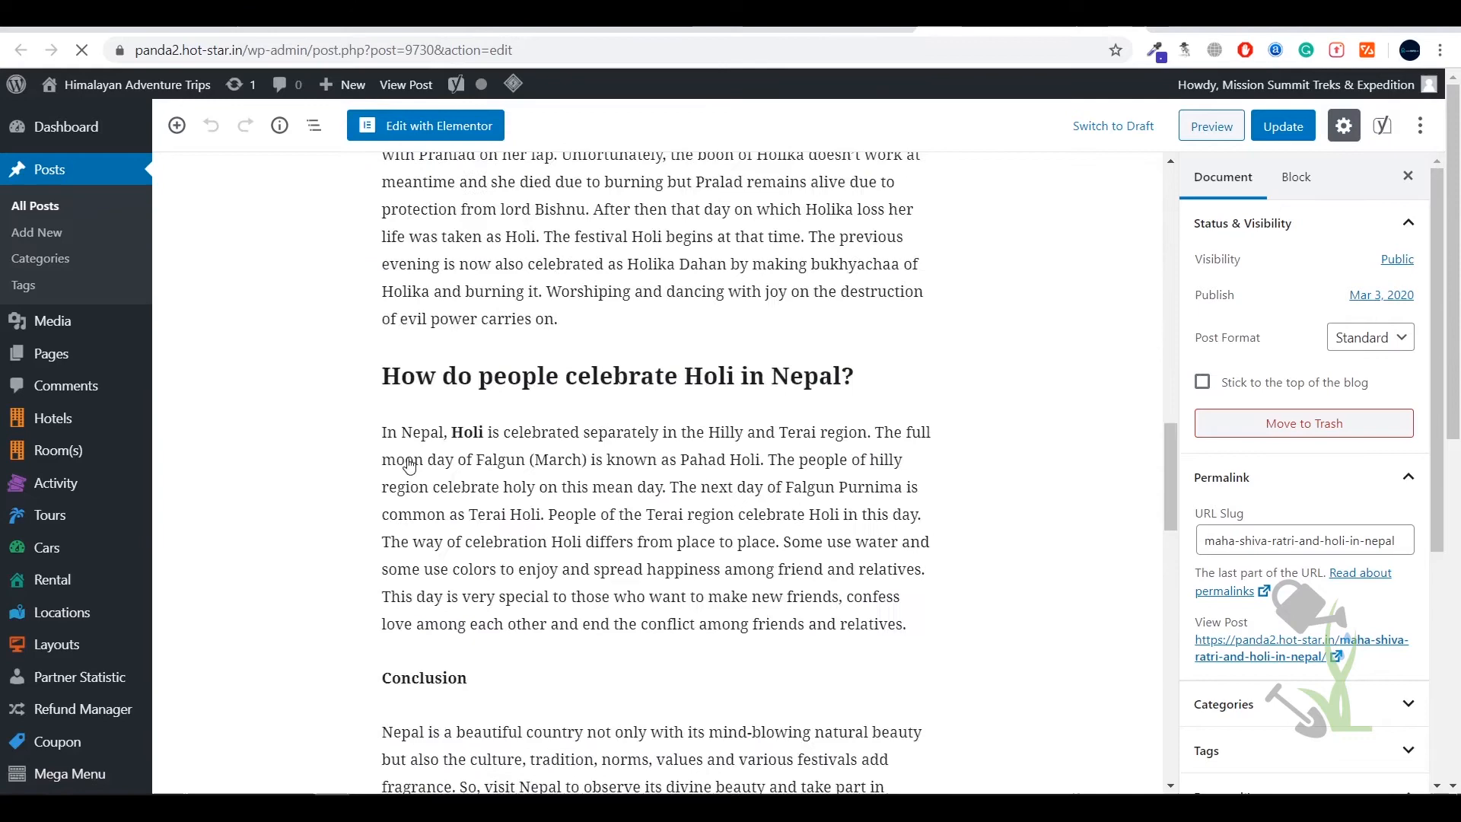
scroll("down", 3)
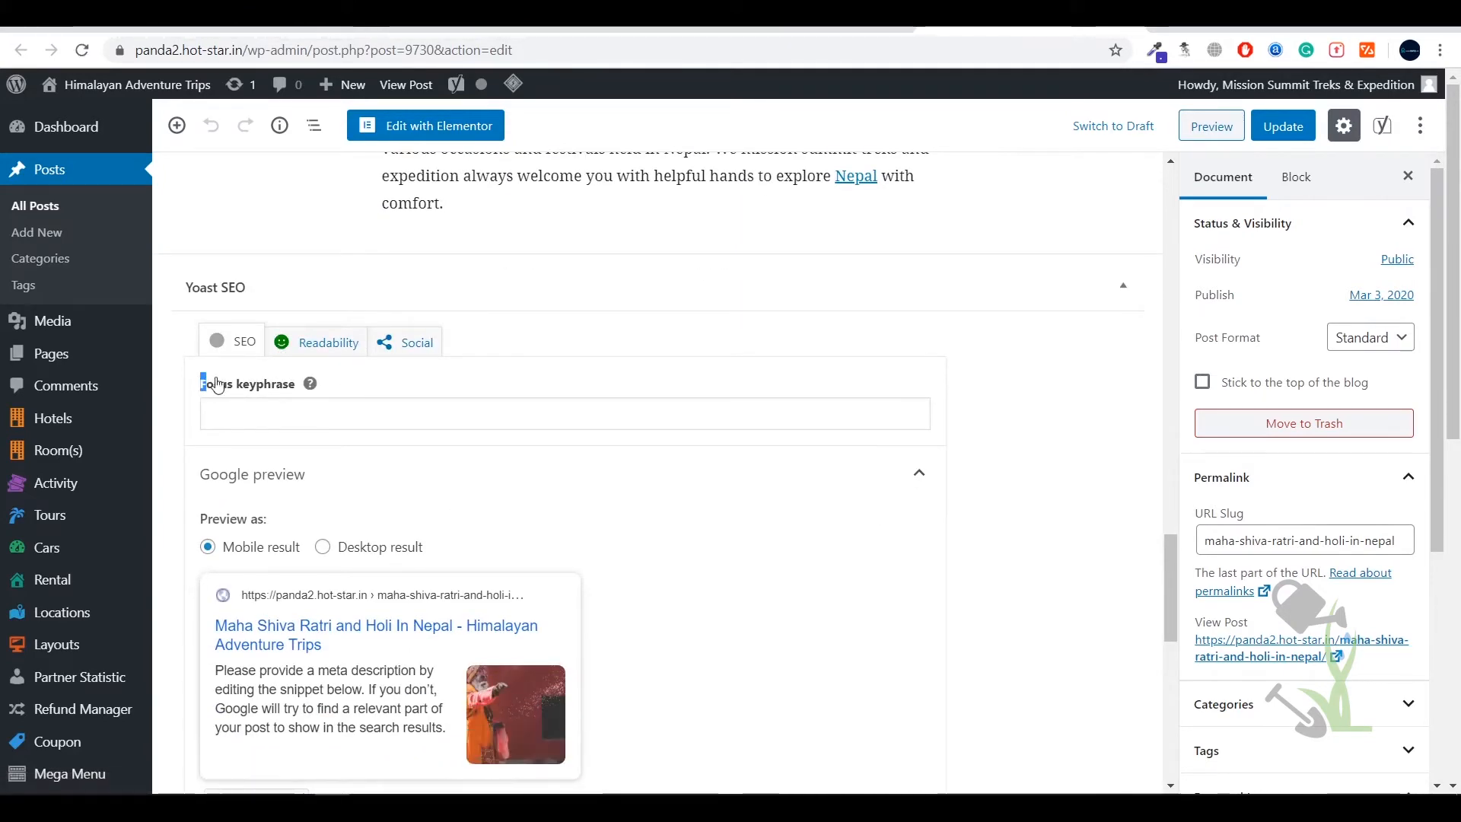
double_click(246, 382)
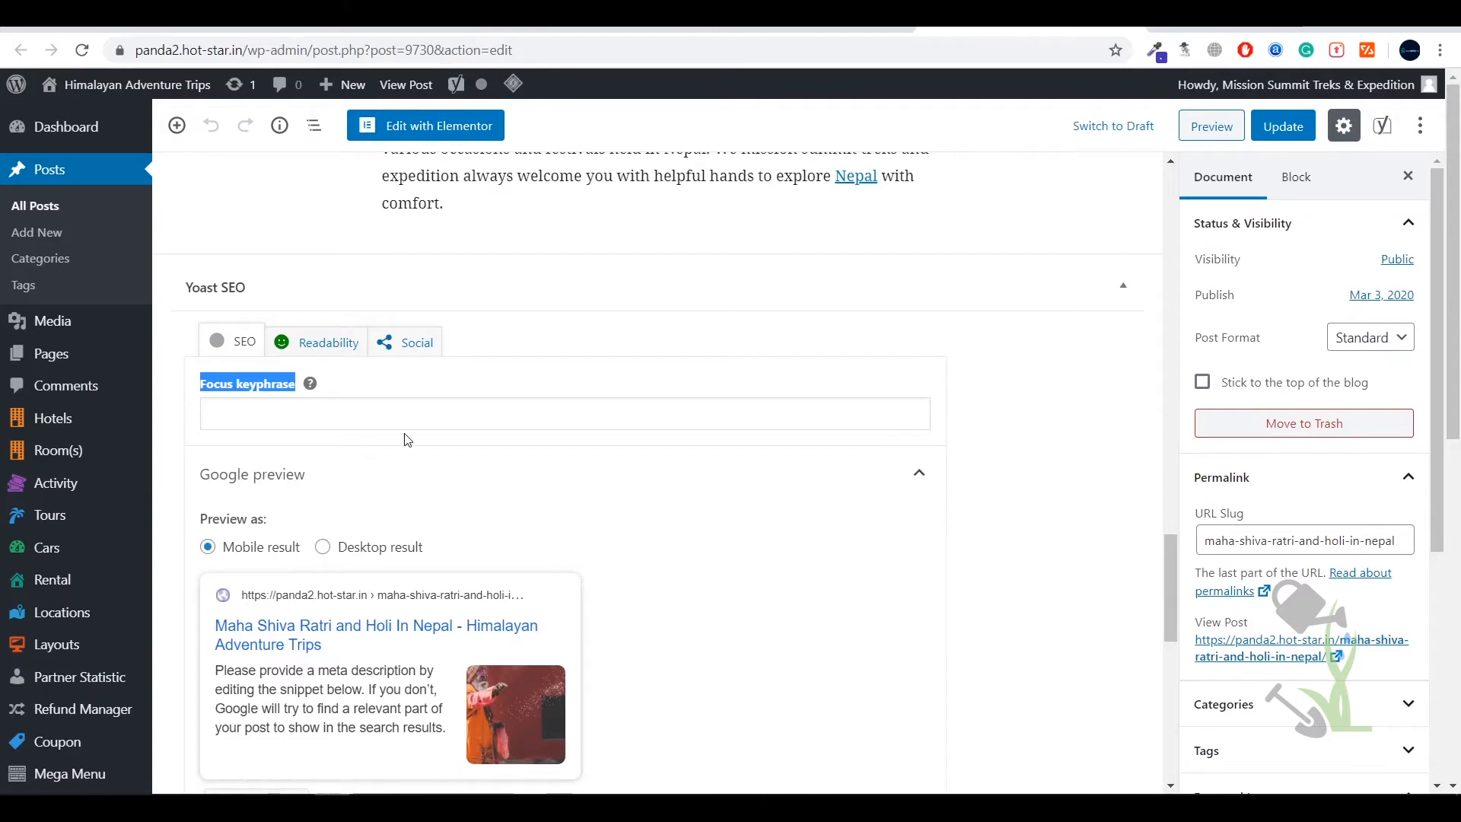
Step: Explore the Advanced and Add related keyphrase sections, then return to the top
scroll("down", 3)
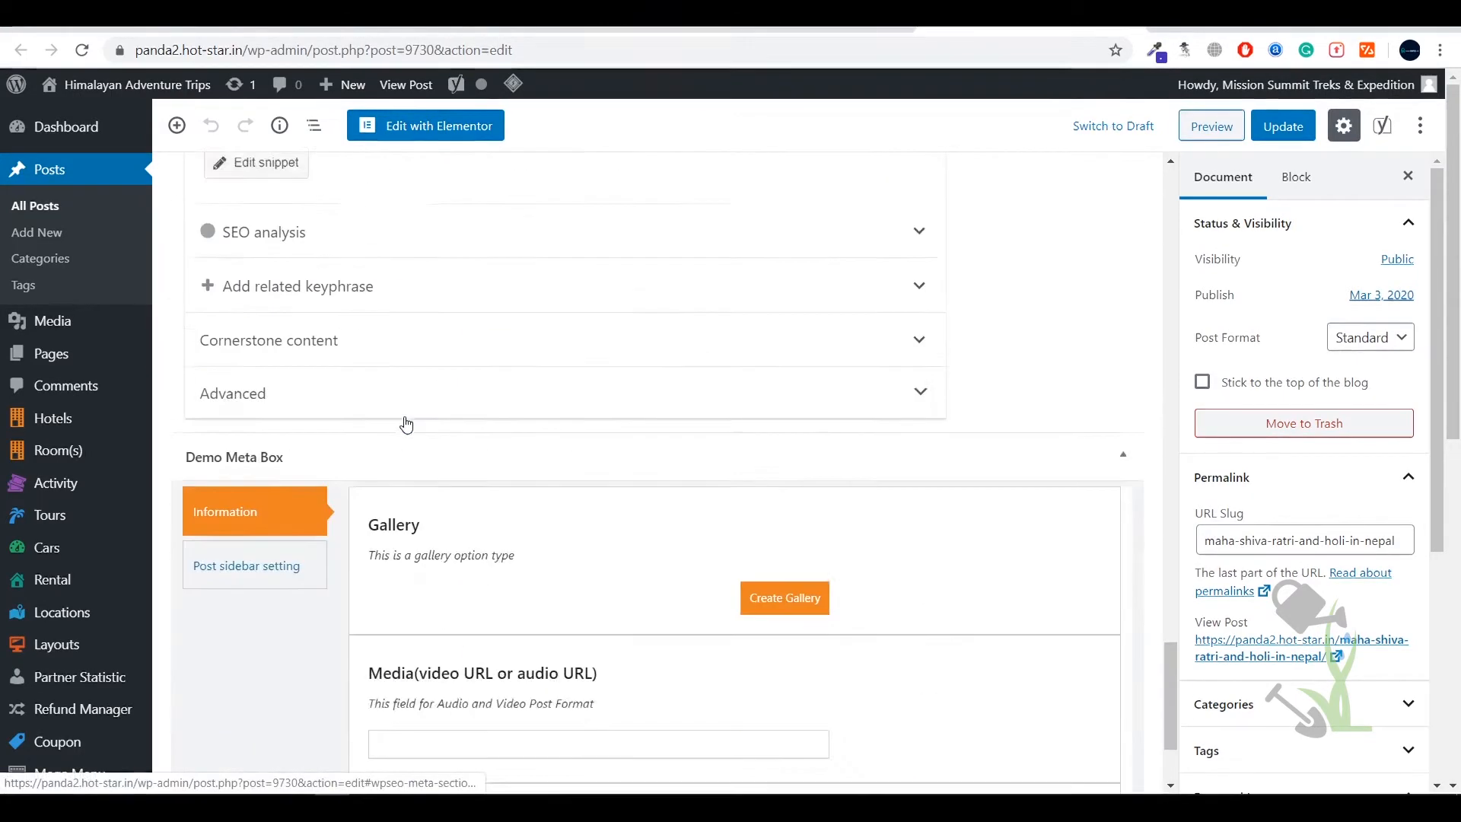
scroll("up", 3)
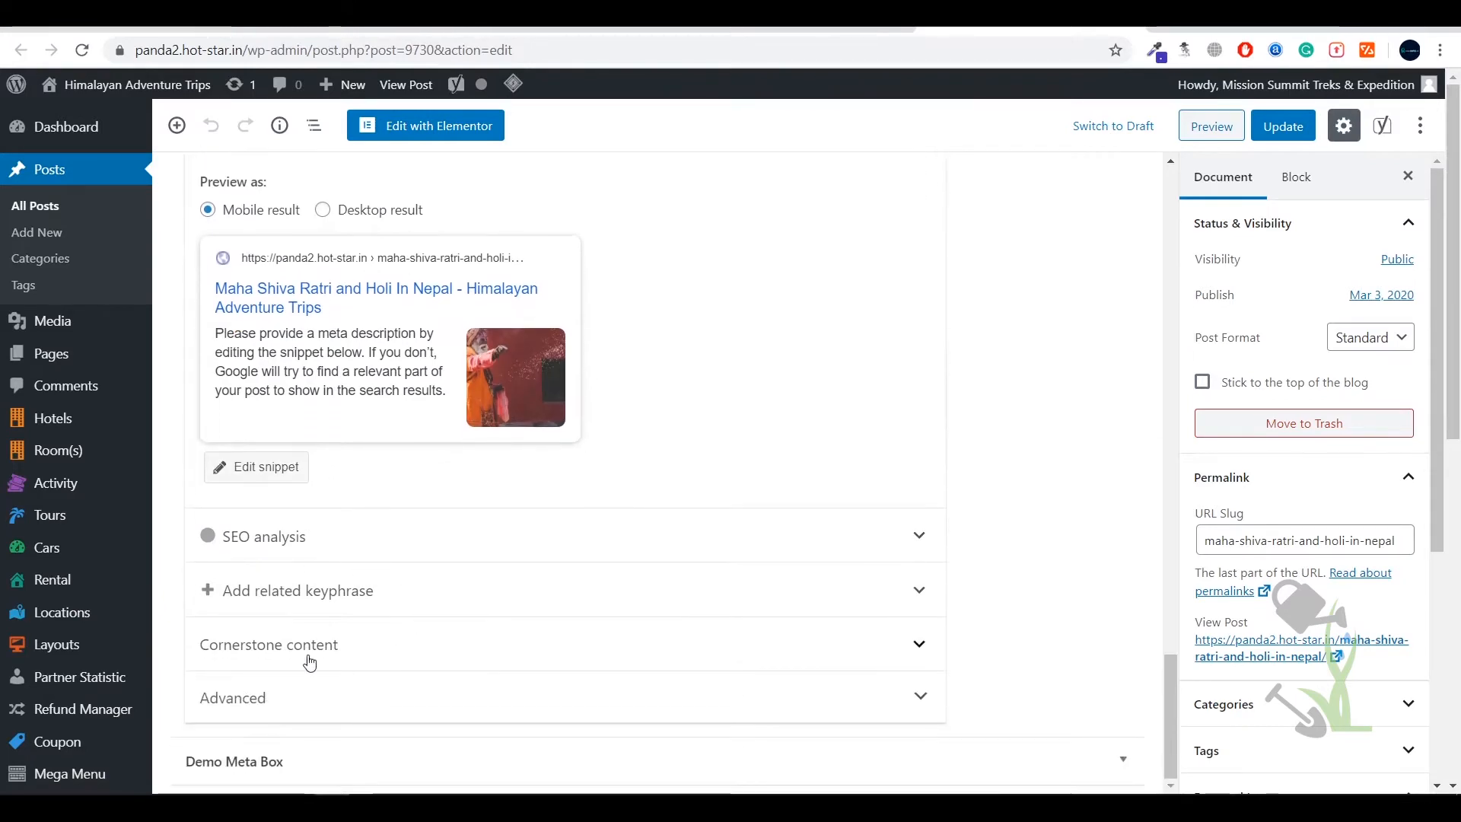
scroll("up", 3)
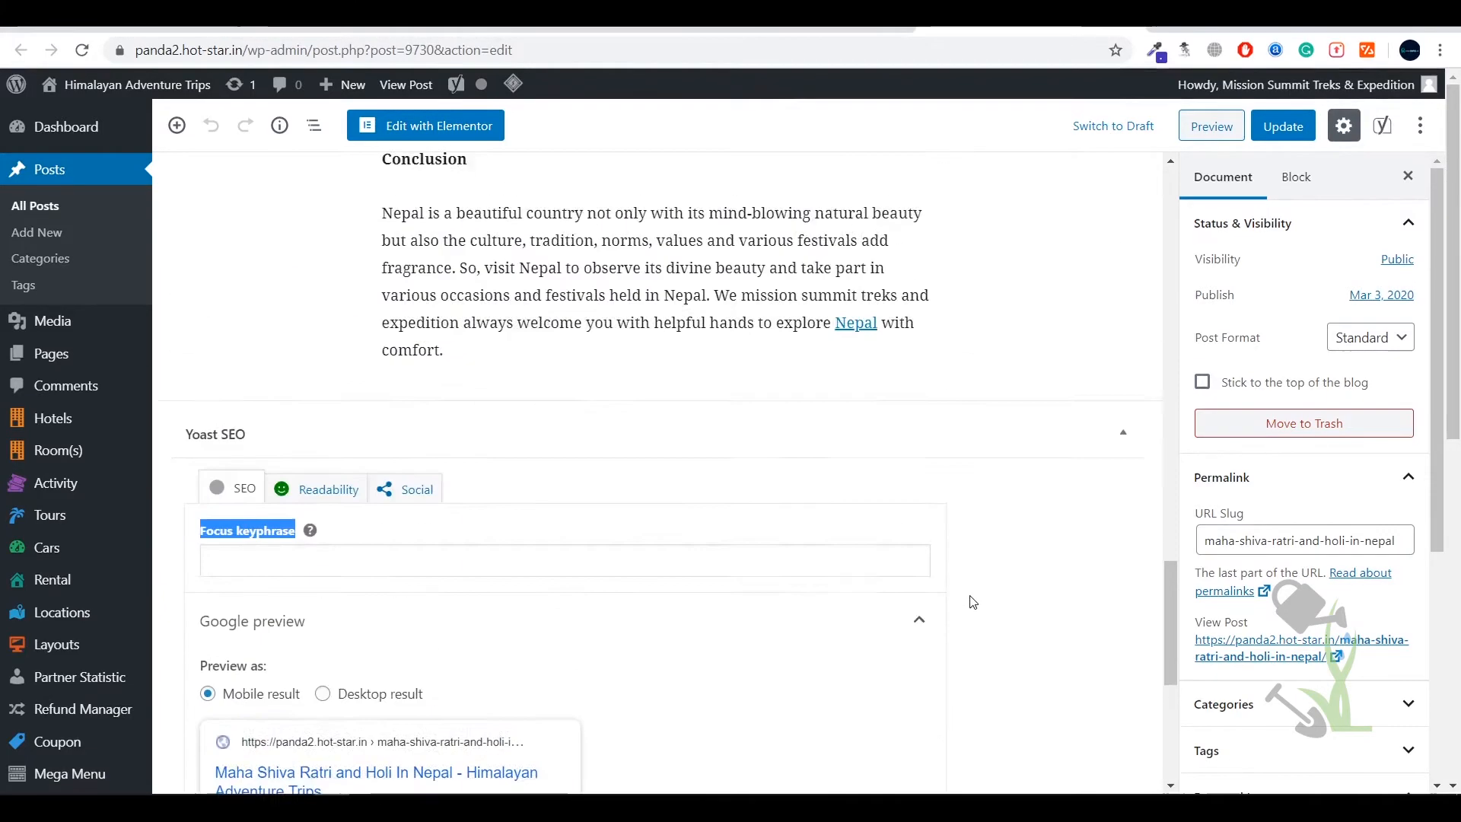
scroll("down", 3)
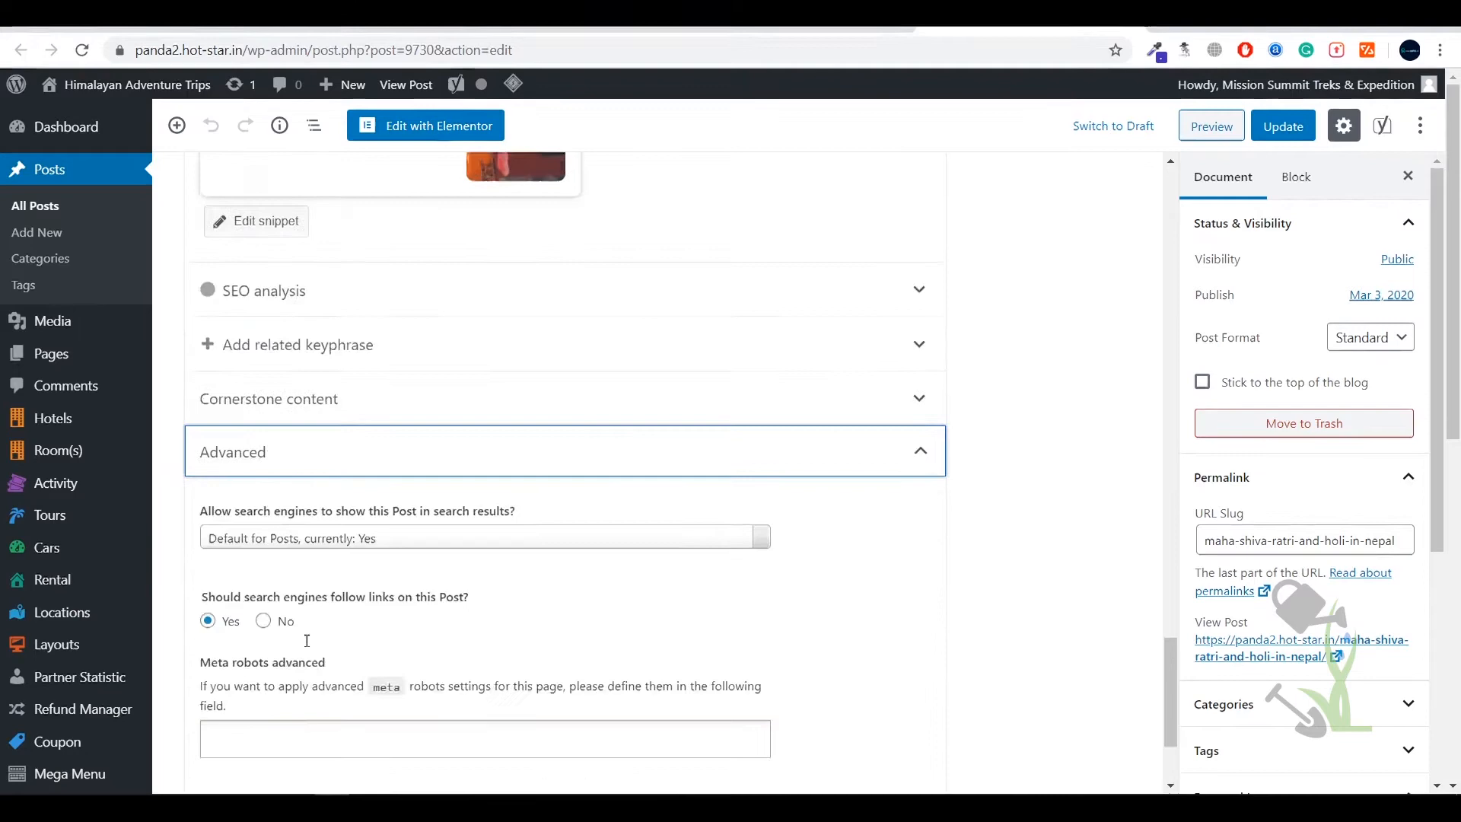
scroll("up", 3)
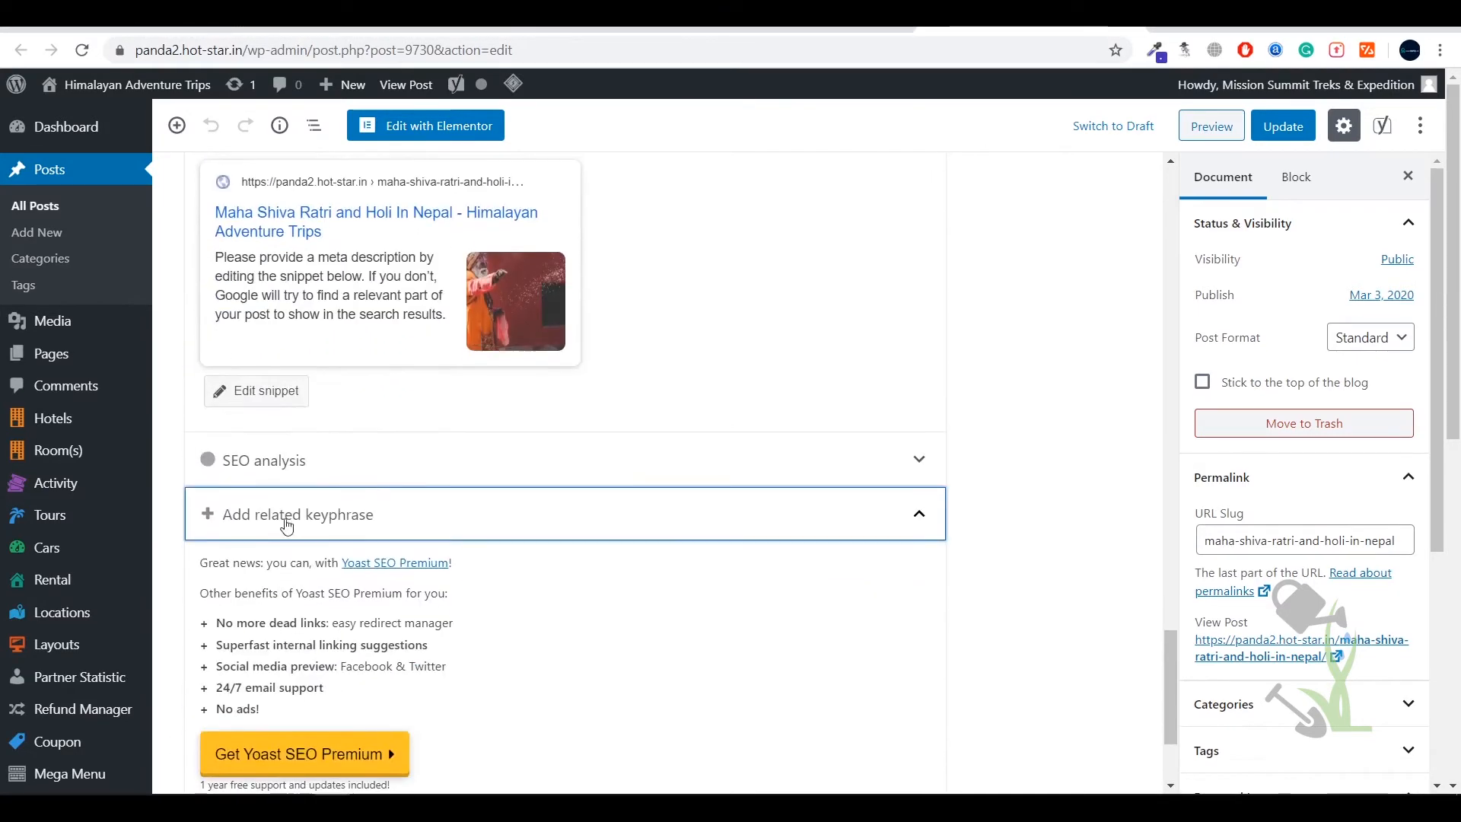
scroll("up", 3)
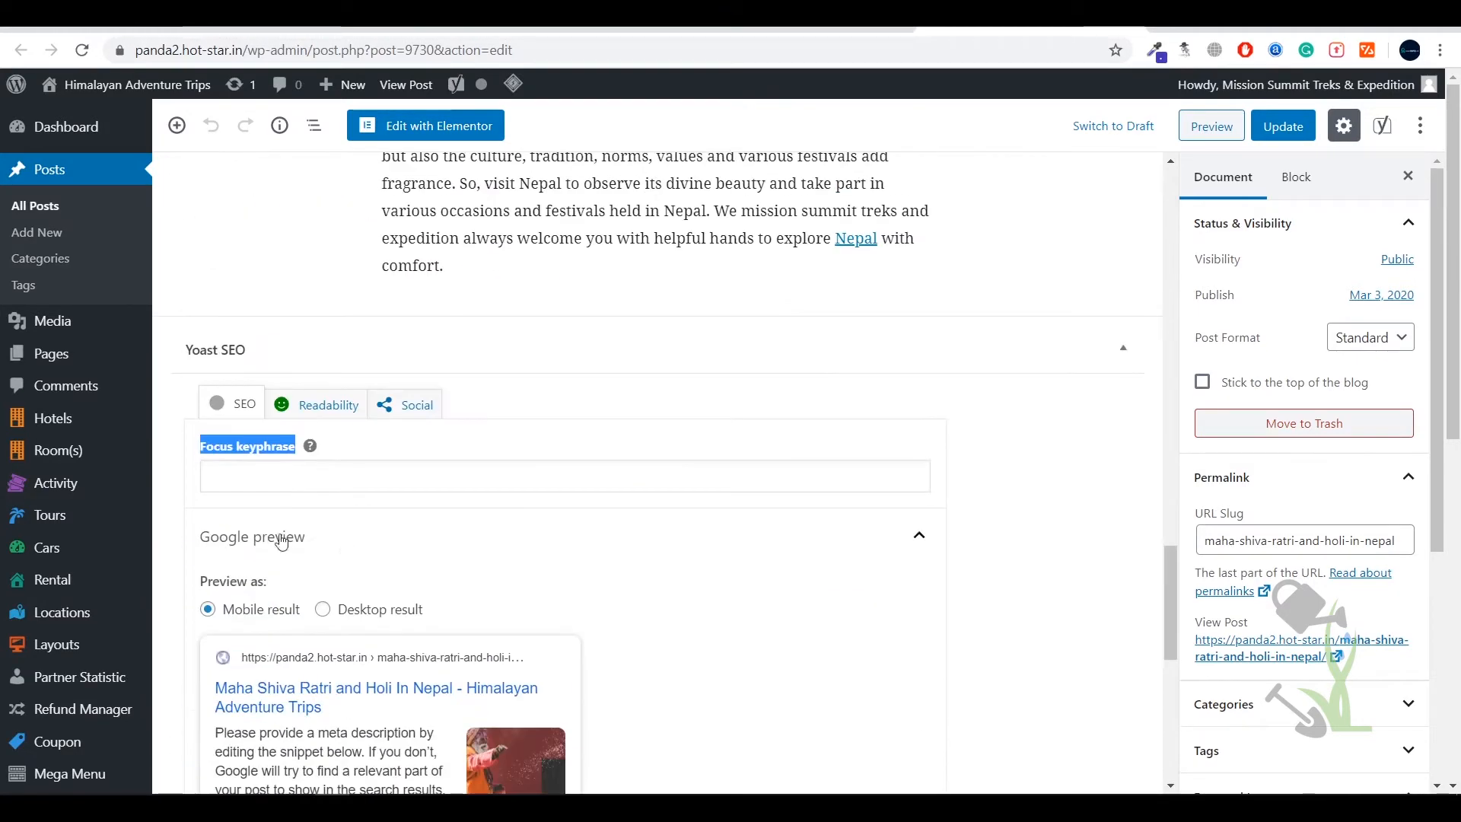
mouse_move(204, 526)
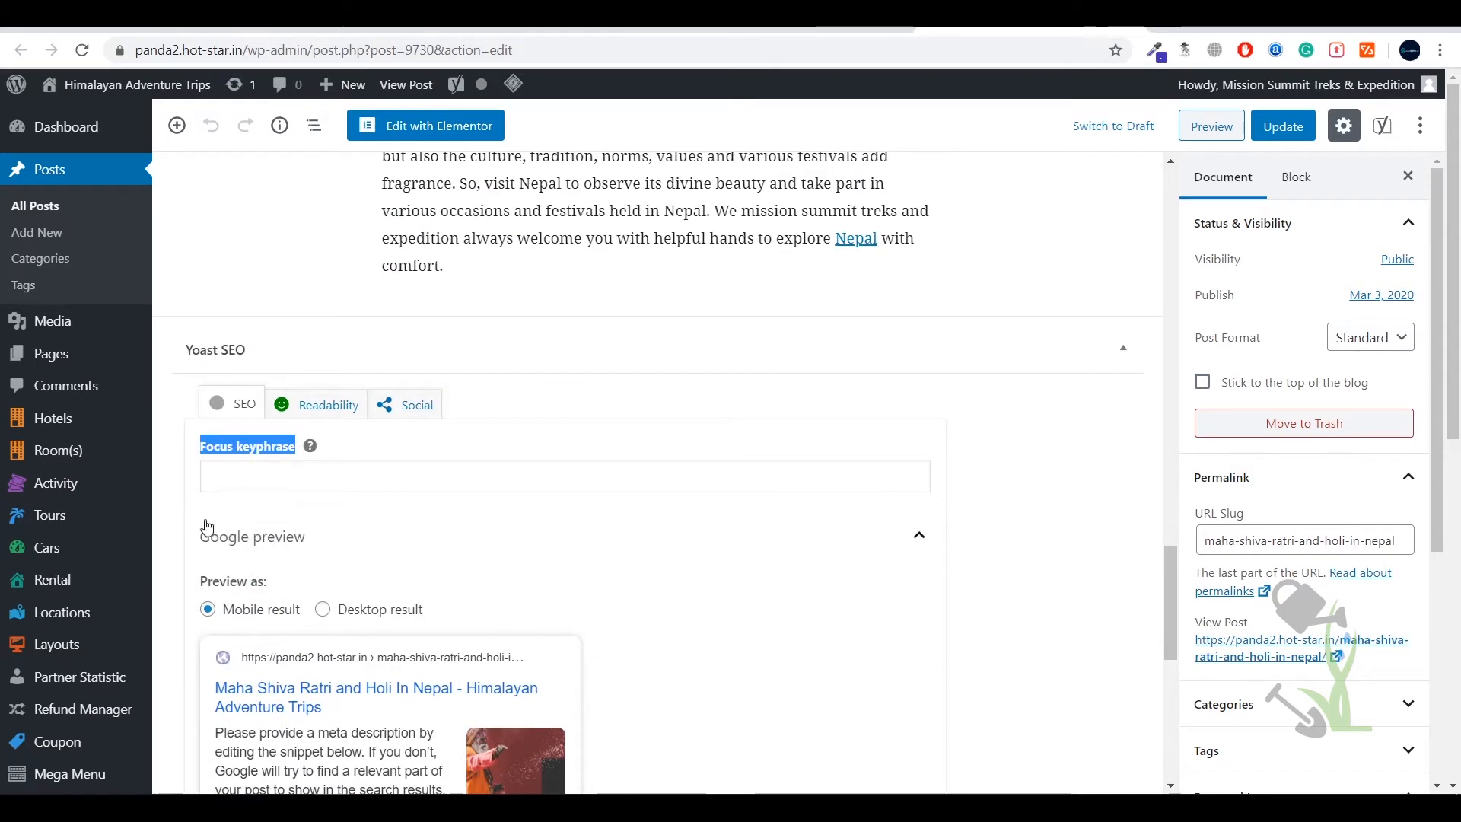
scroll("up", 3)
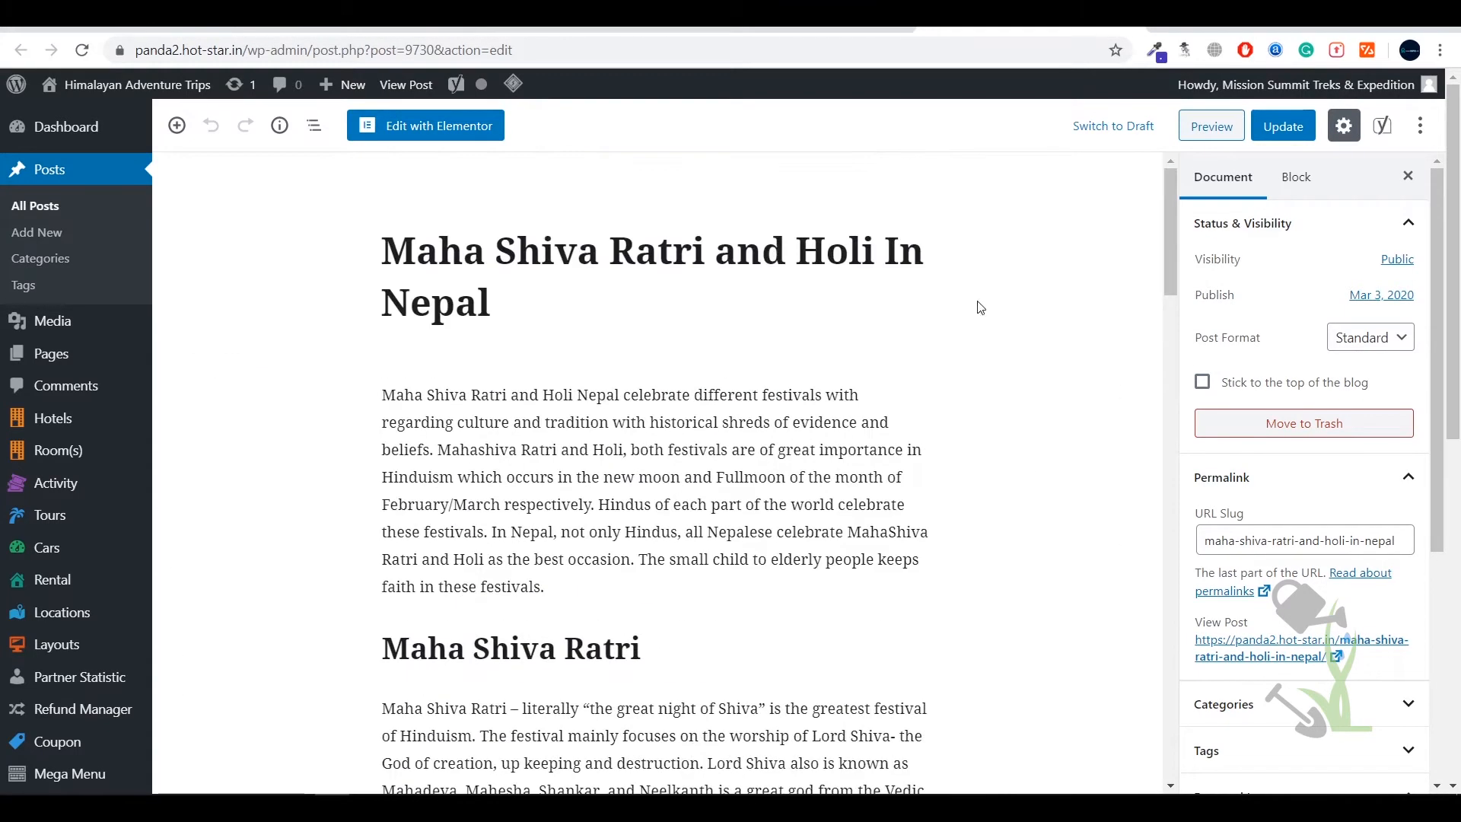
Step: Set 'Maha Shiva Ratri' as the focus keyphrase, then go to Rental > All Rental
left_click(652, 275)
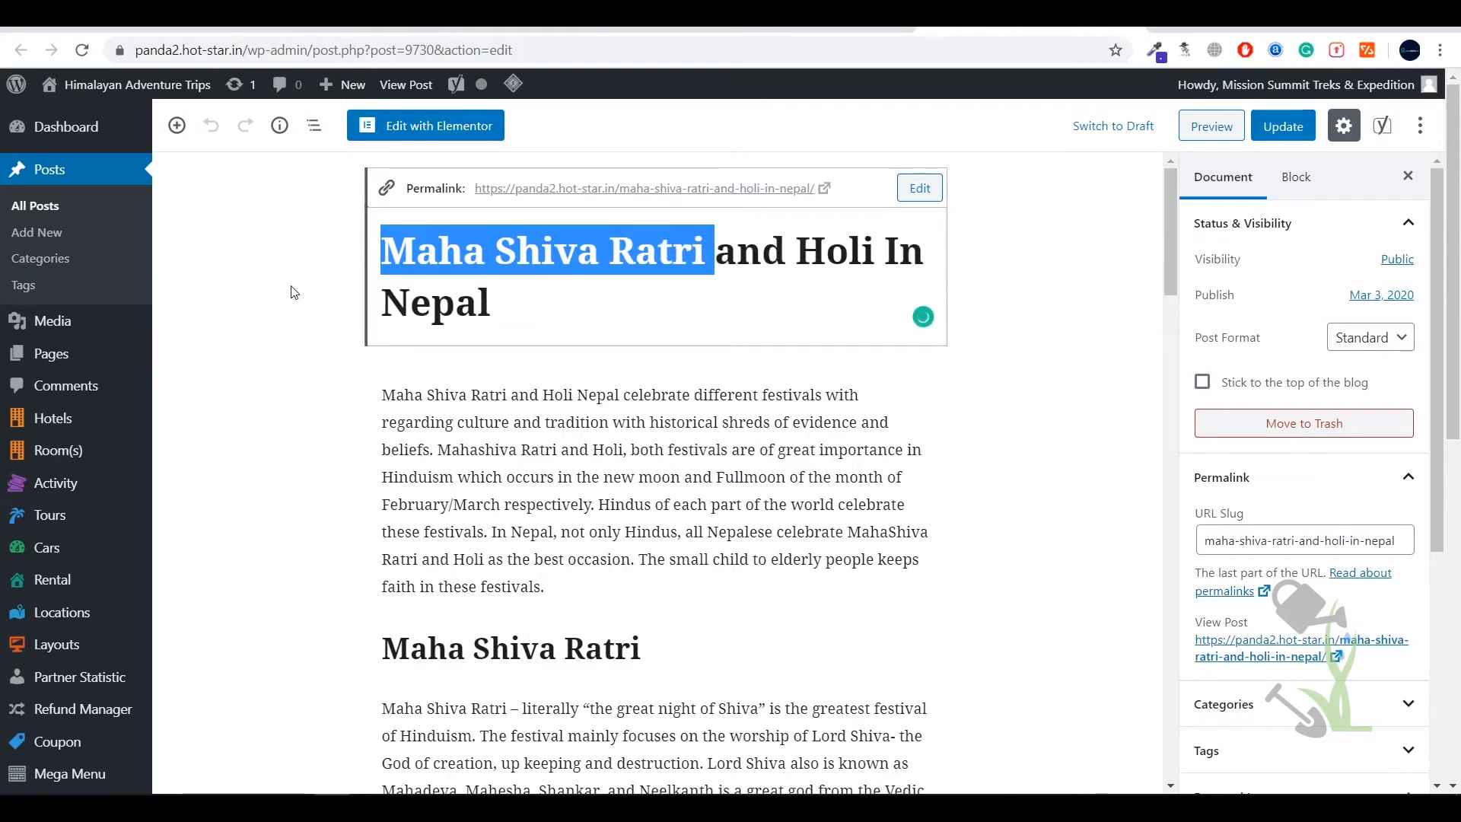
scroll("down", 3)
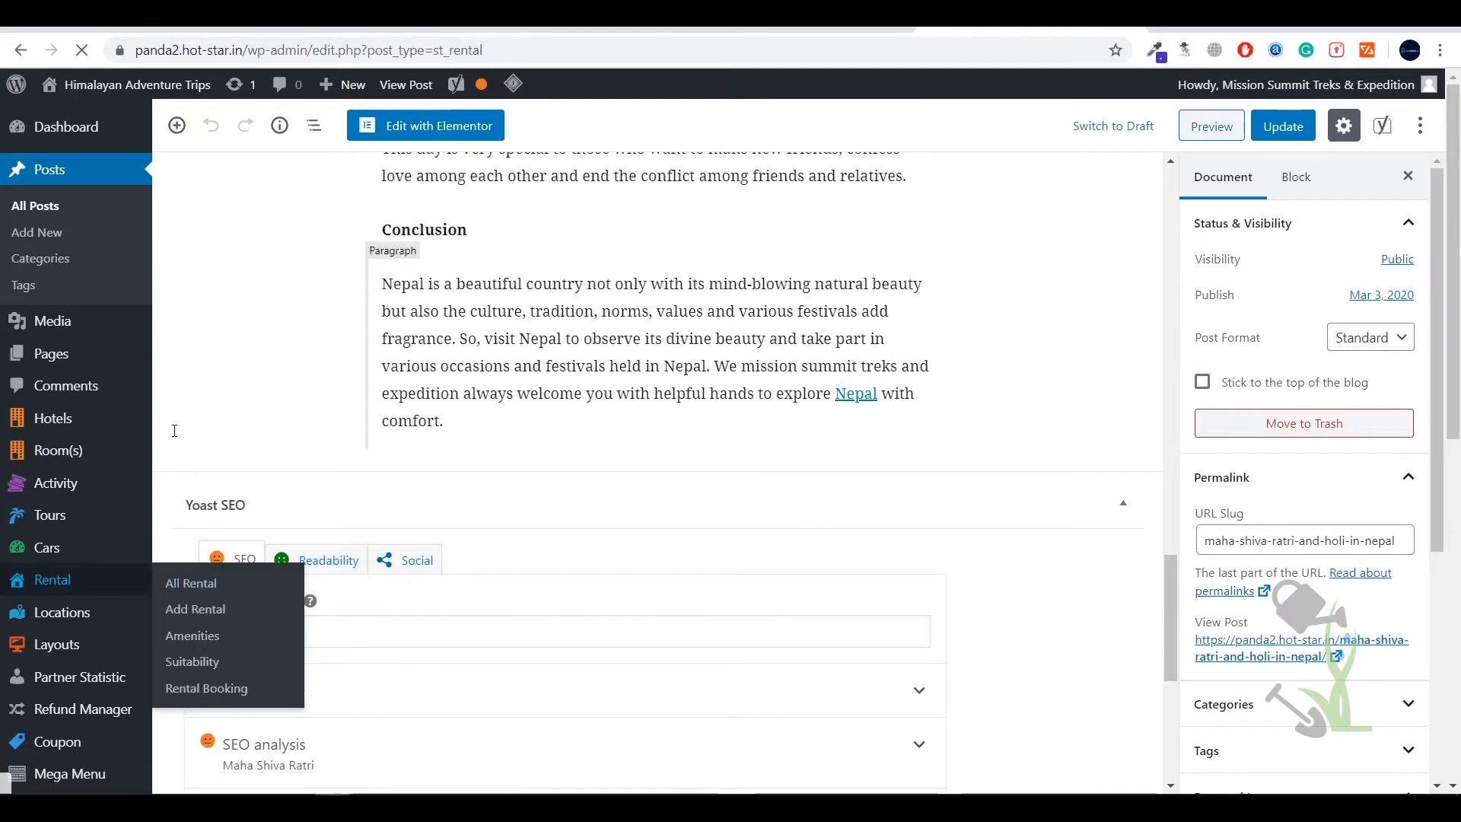
left_click(191, 583)
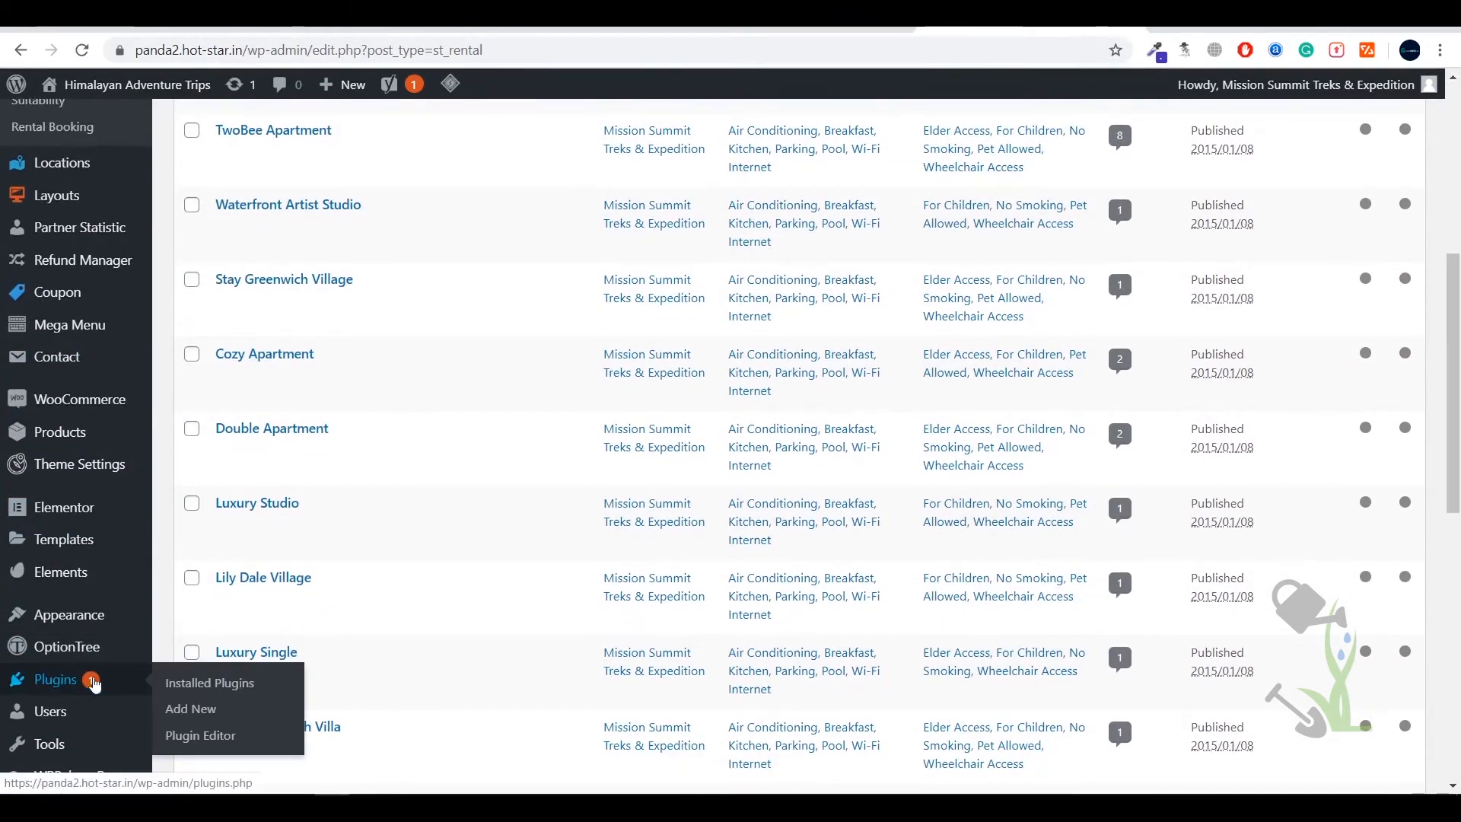
Step: Deactivate Yoast SEO in Installed Plugins, then go to Add New
left_click(209, 684)
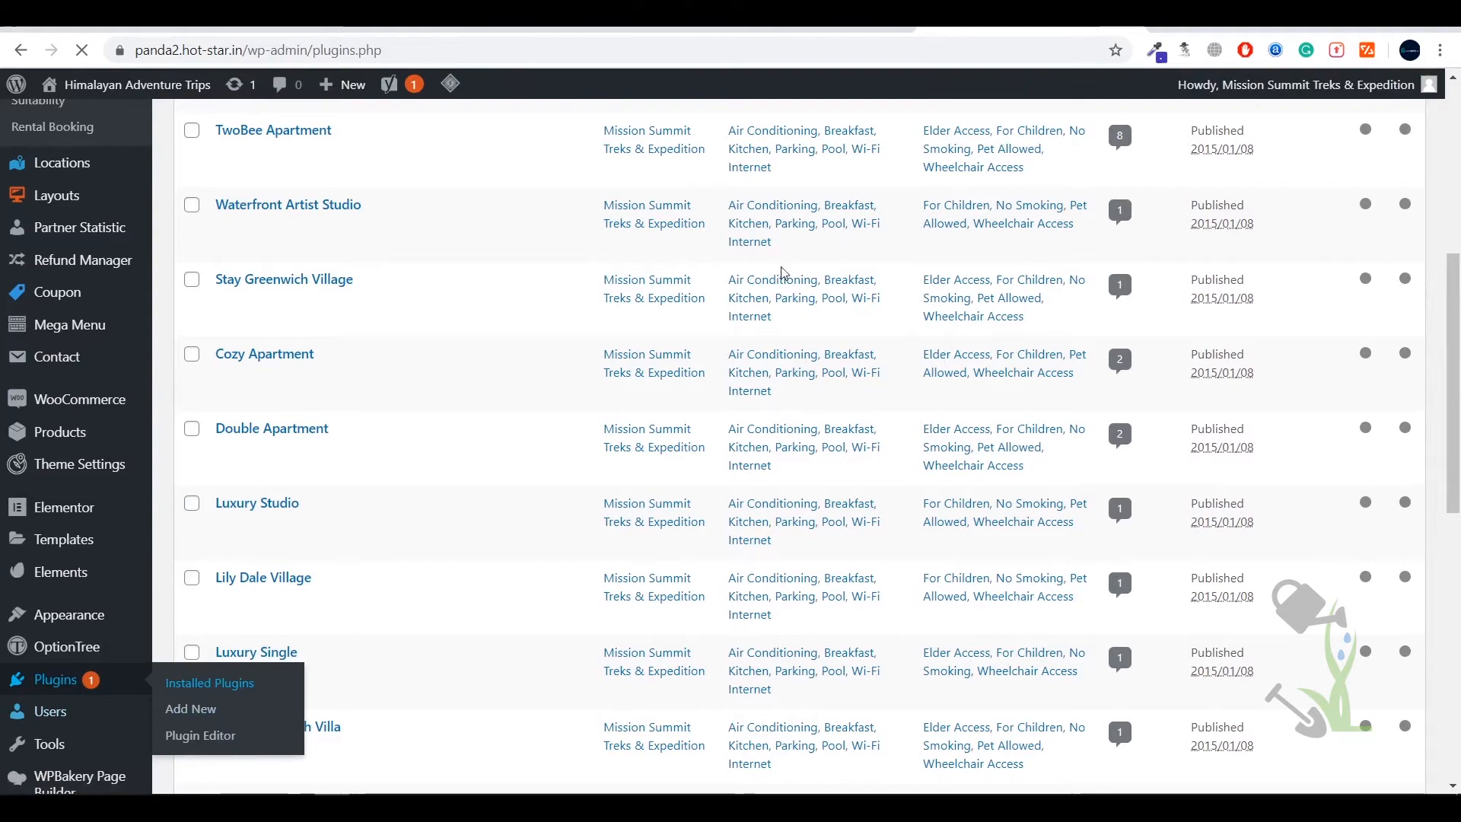
left_click(209, 683)
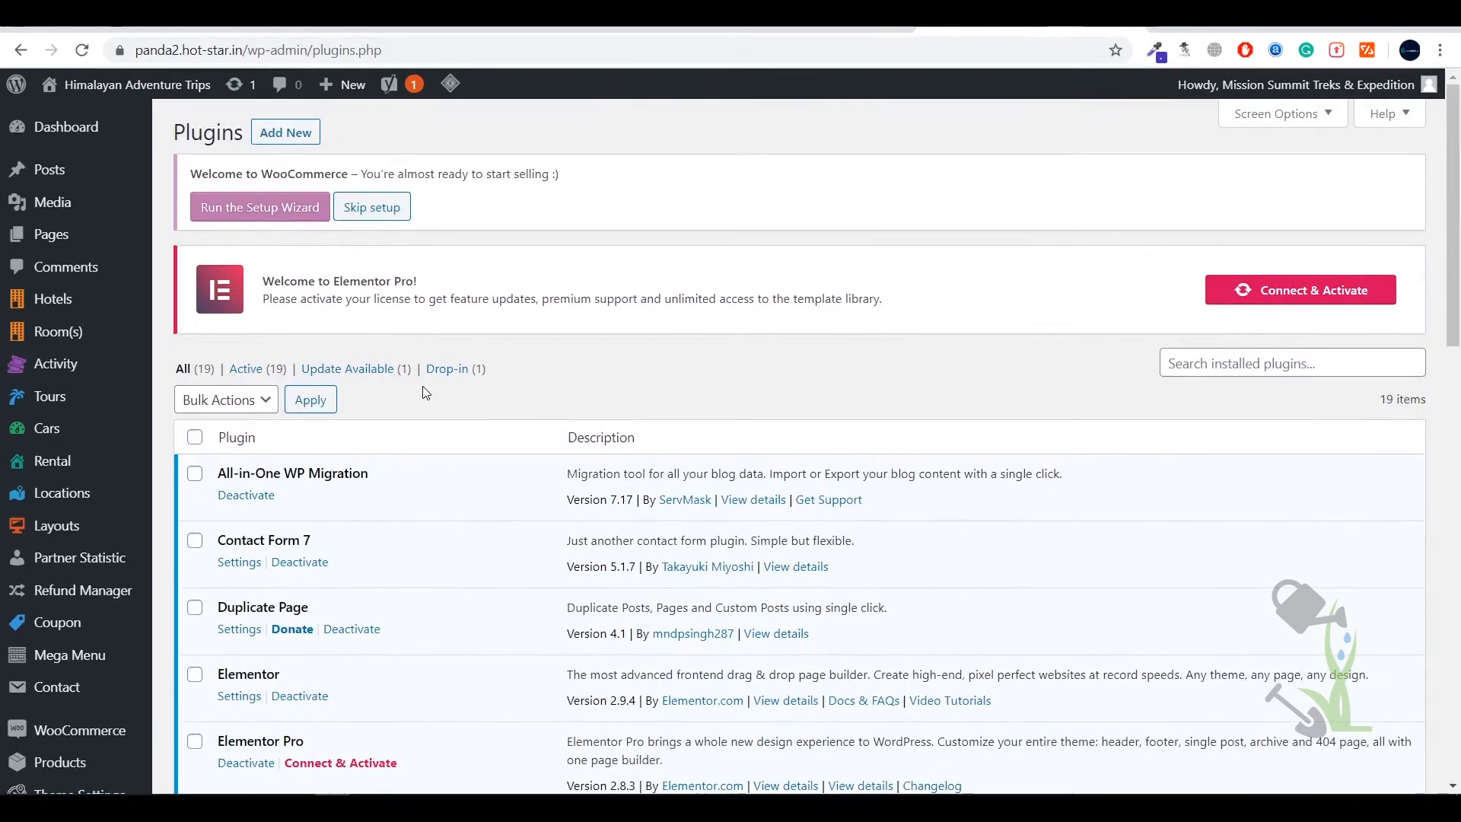
scroll("down", 3)
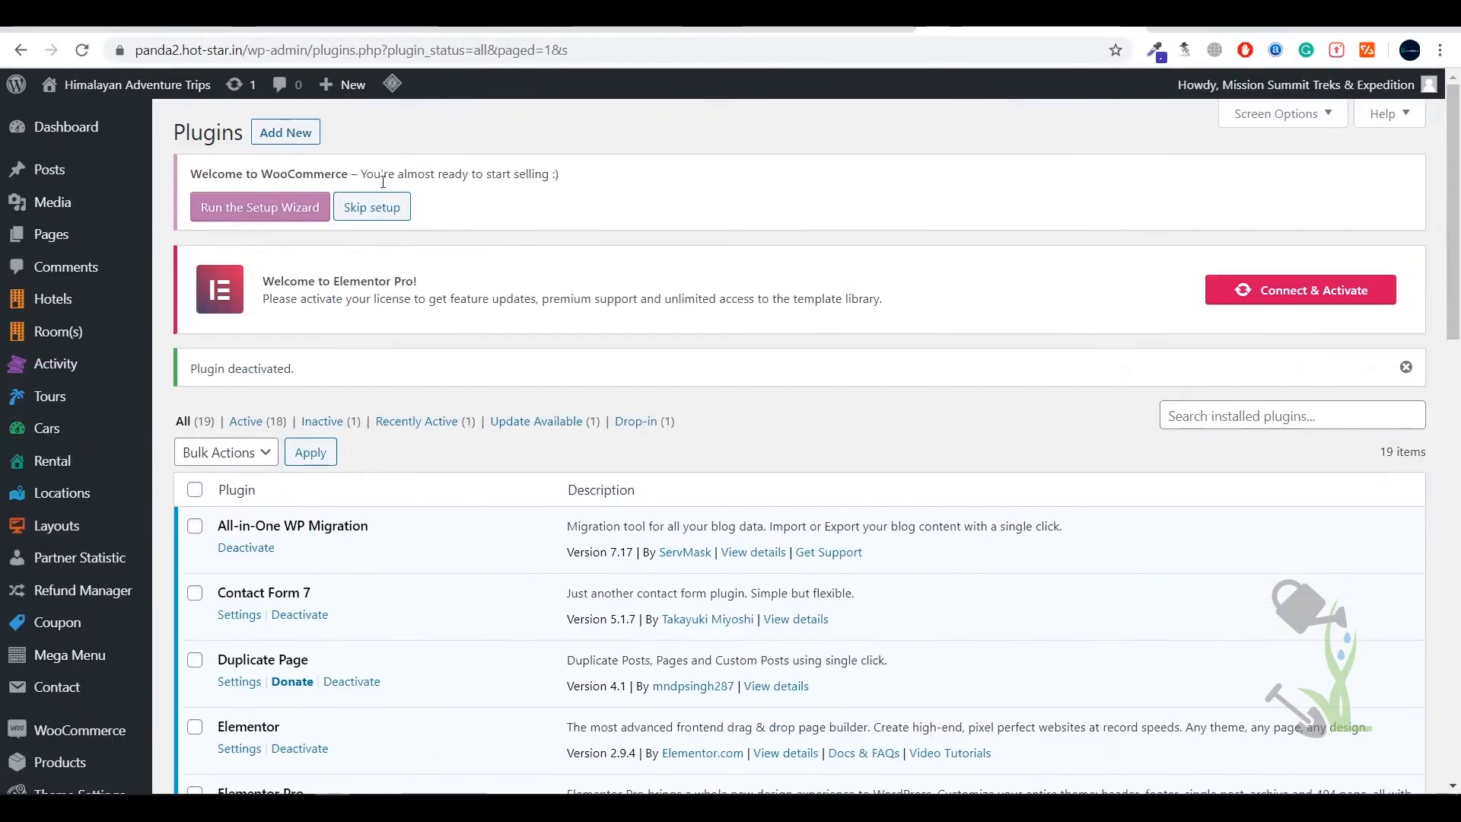
left_click(286, 132)
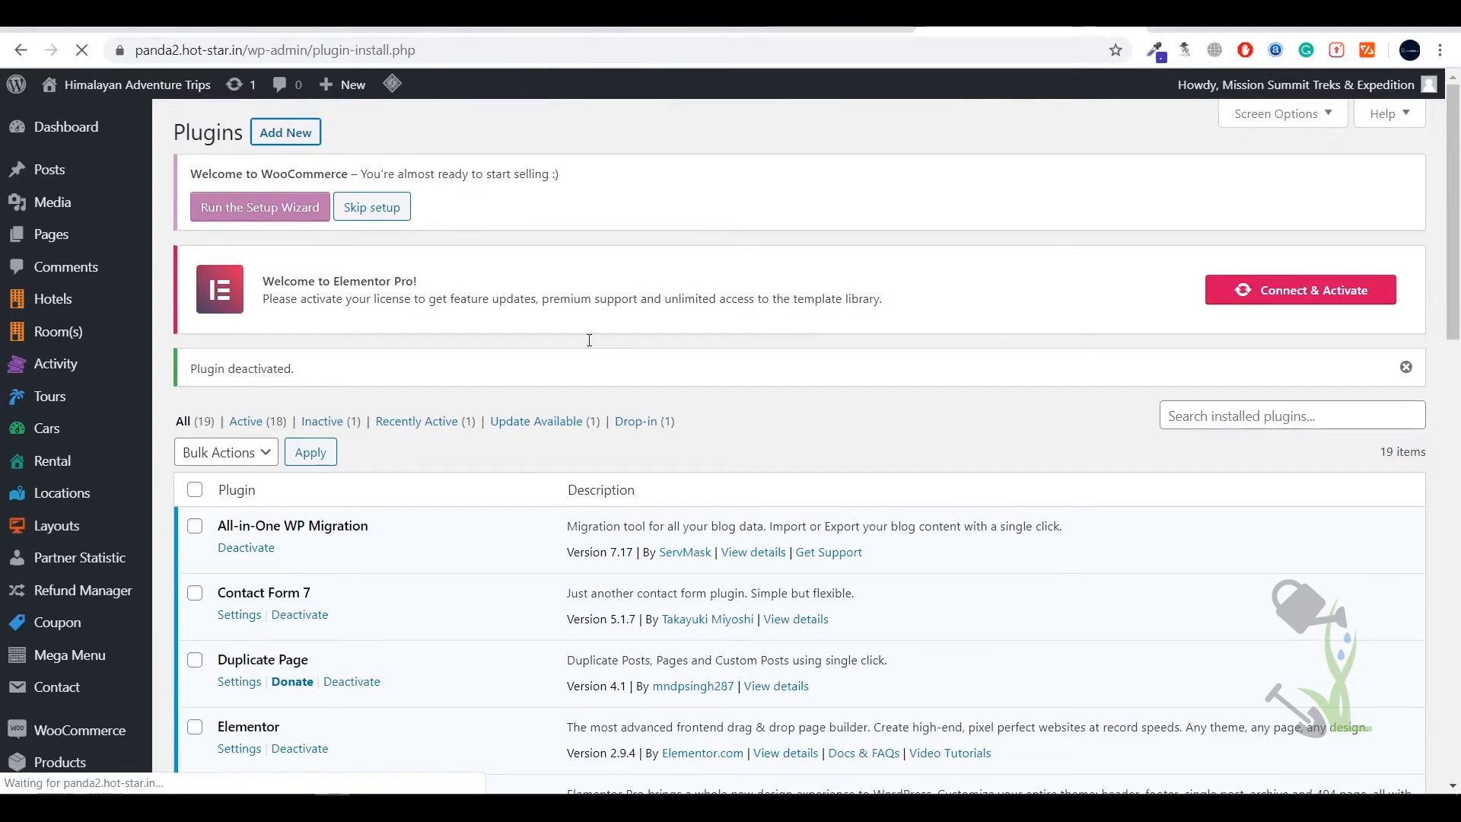
Step: Upload wordpress-seo-premium-16.zip from D:\Theme & Plugins\Theme as a new plugin
left_click(286, 132)
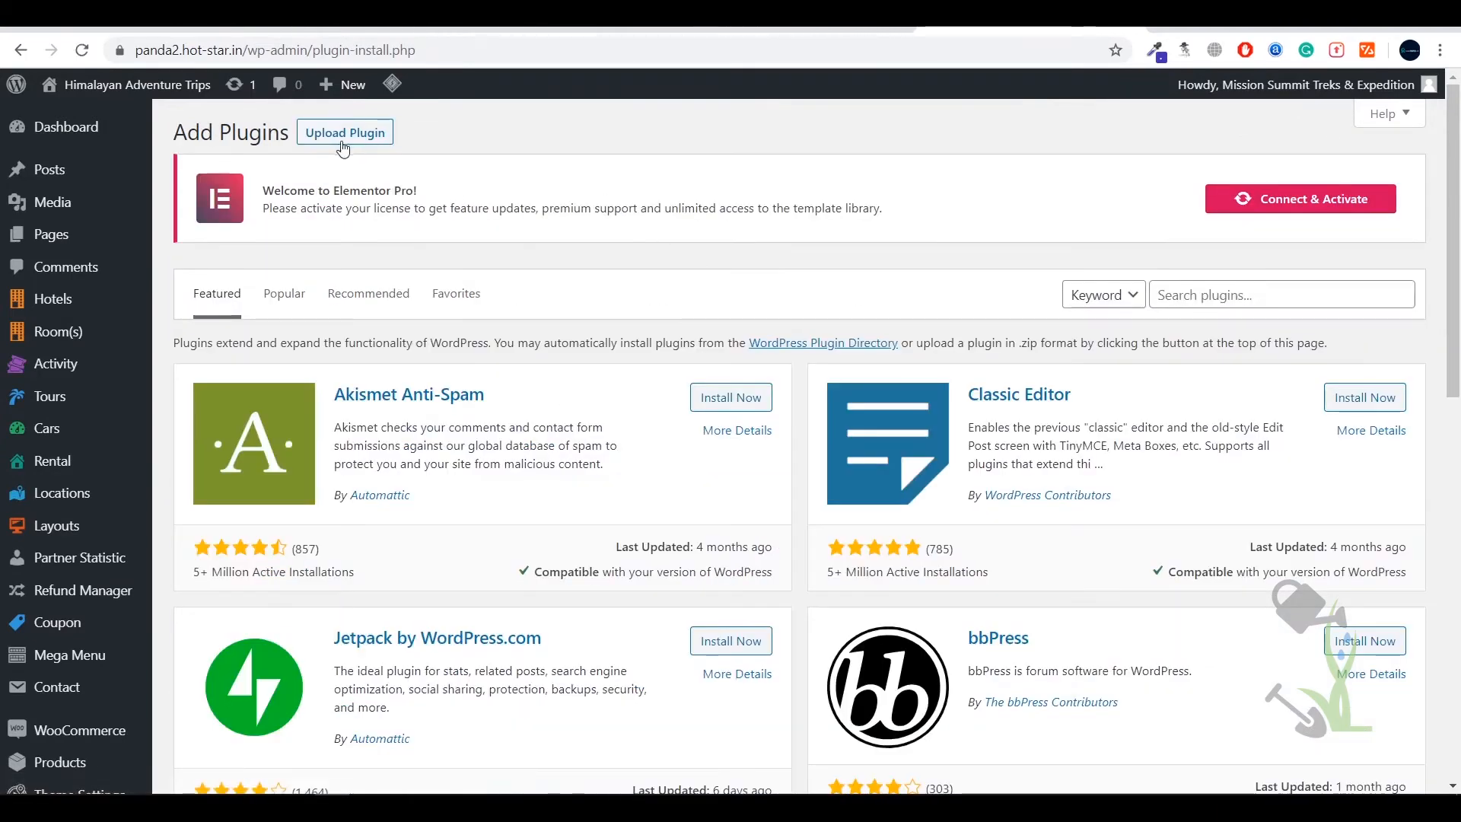
left_click(344, 132)
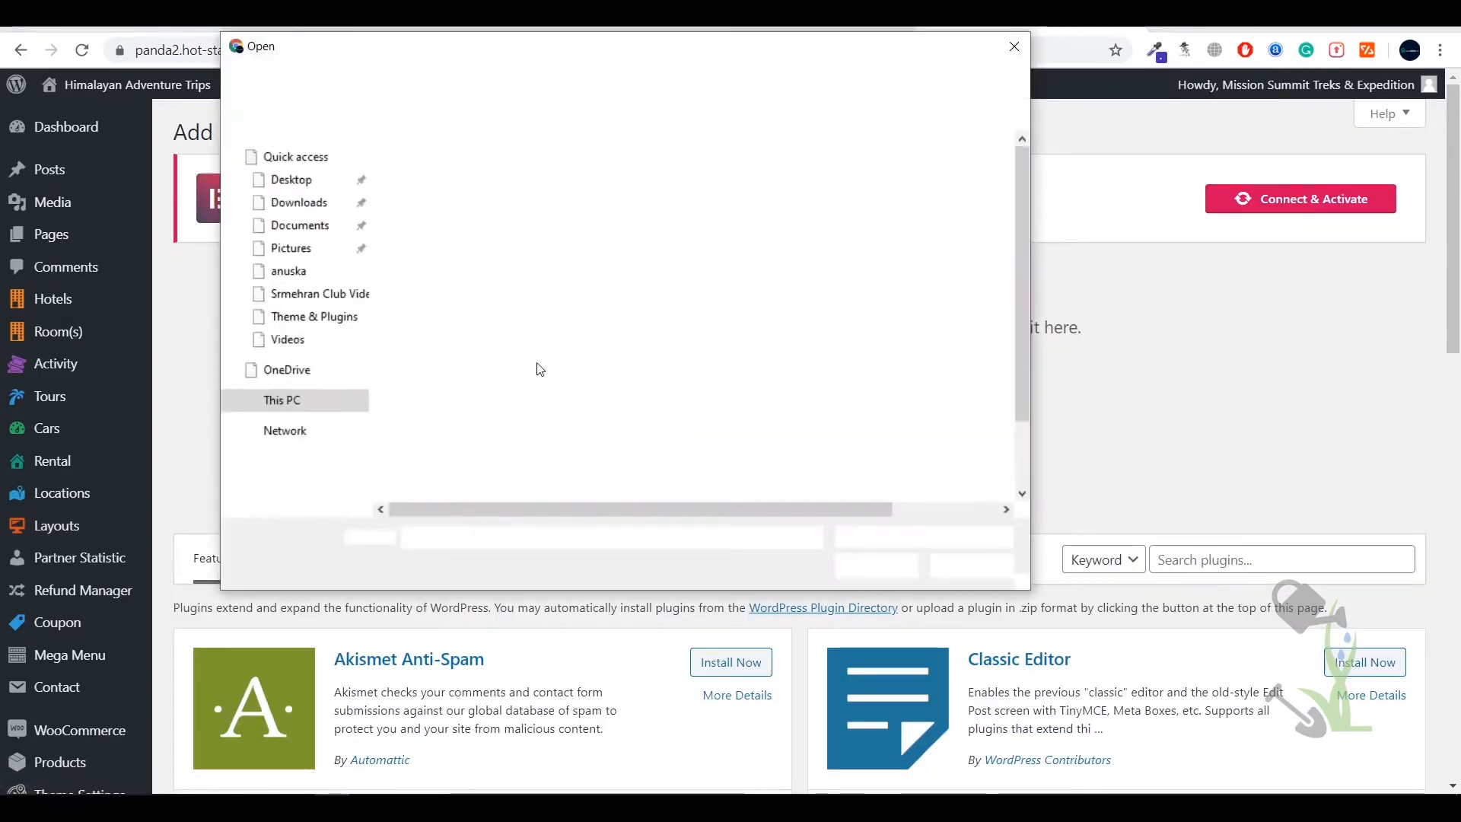
double_click(314, 315)
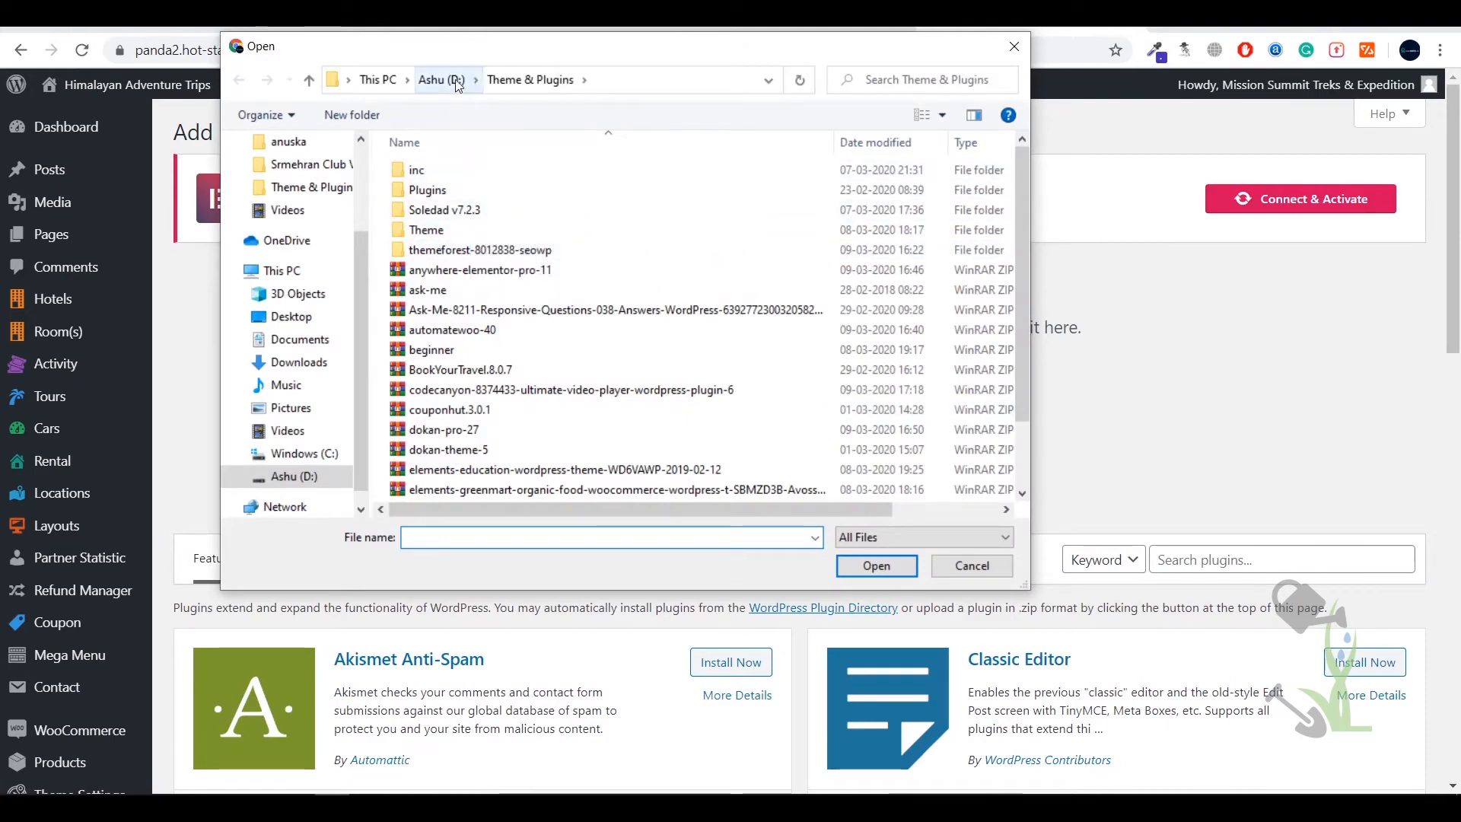
left_click(479, 269)
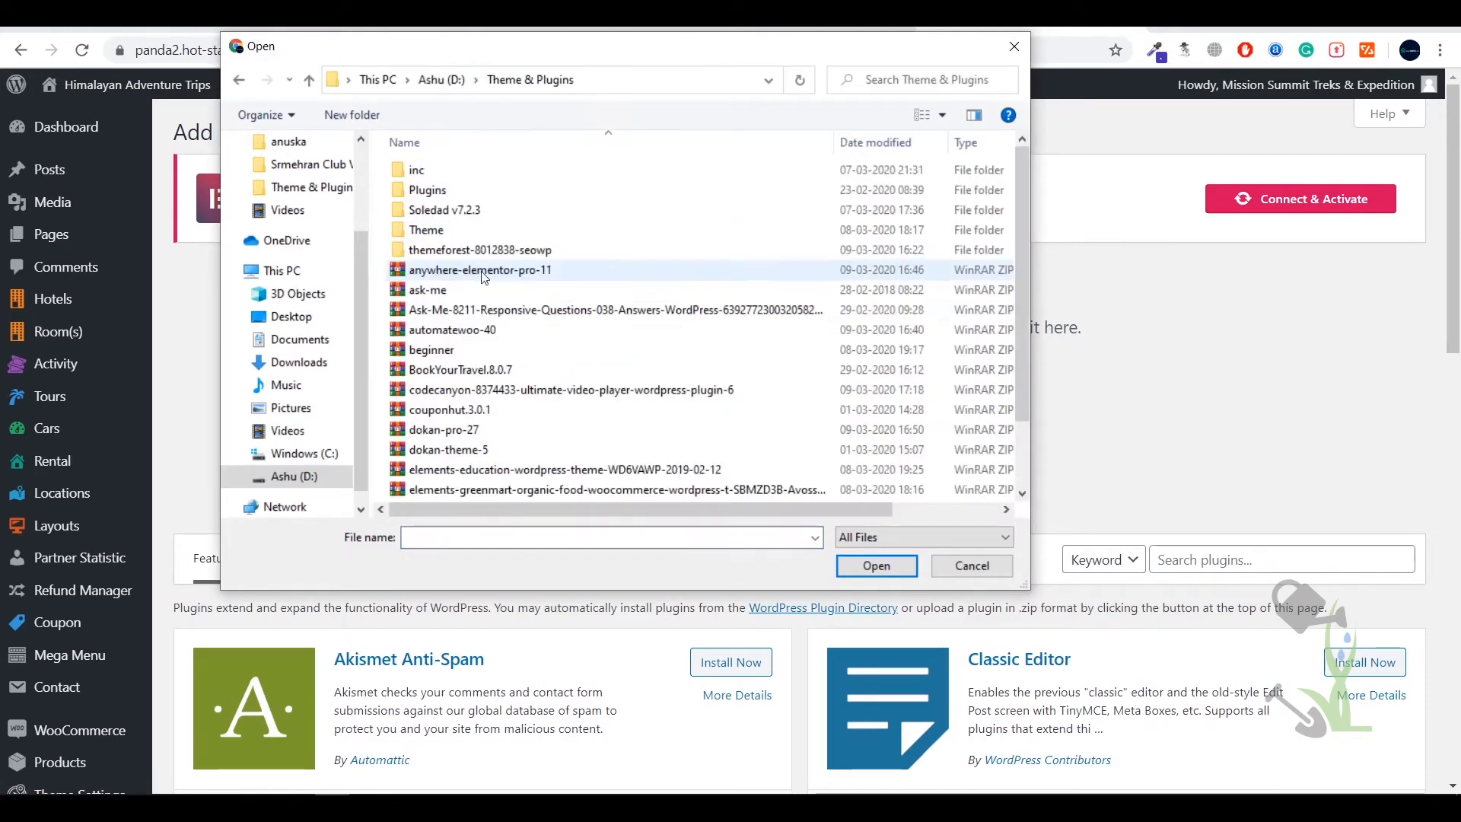
double_click(426, 230)
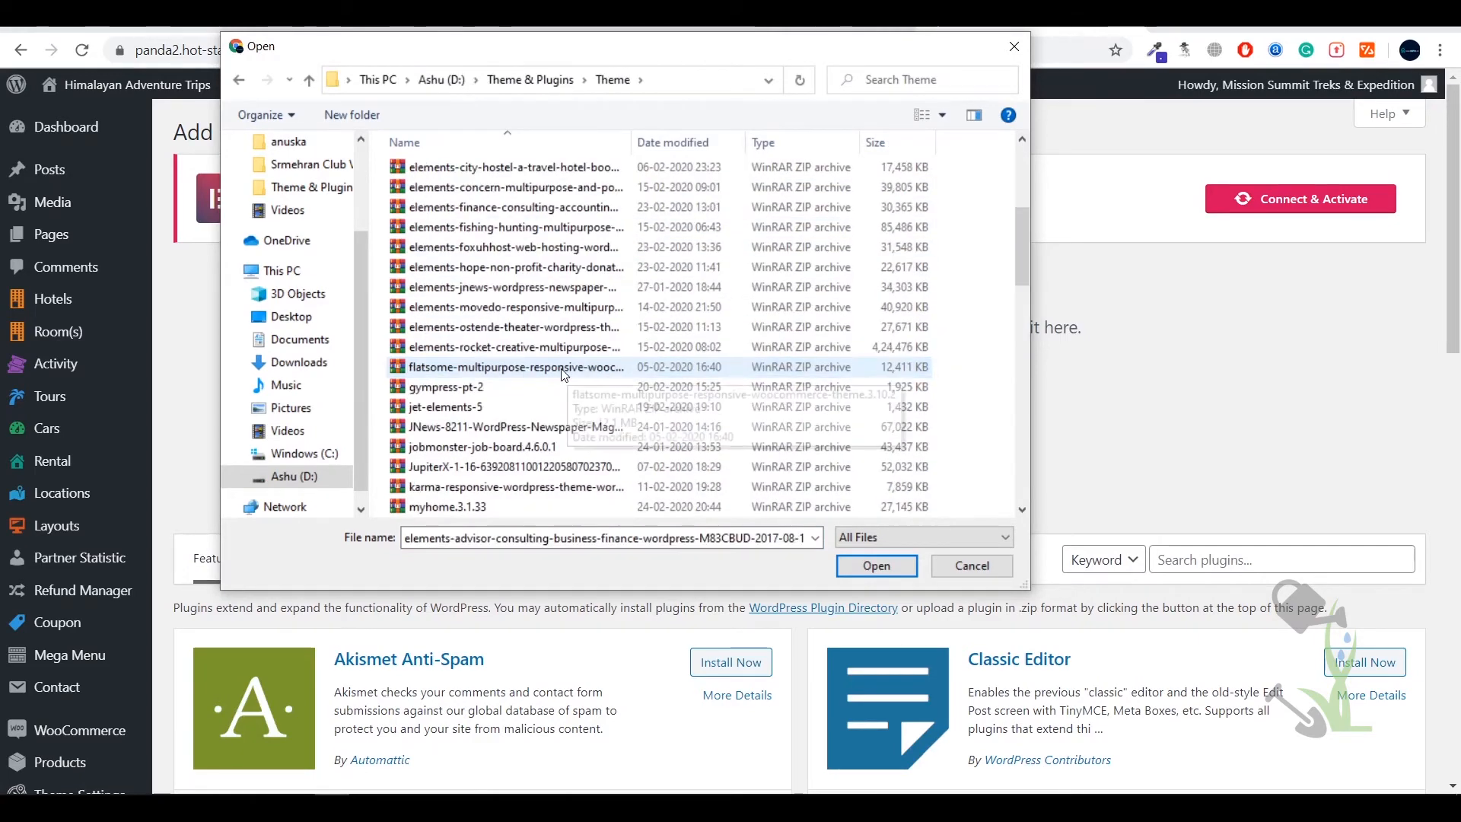
scroll("down", 3)
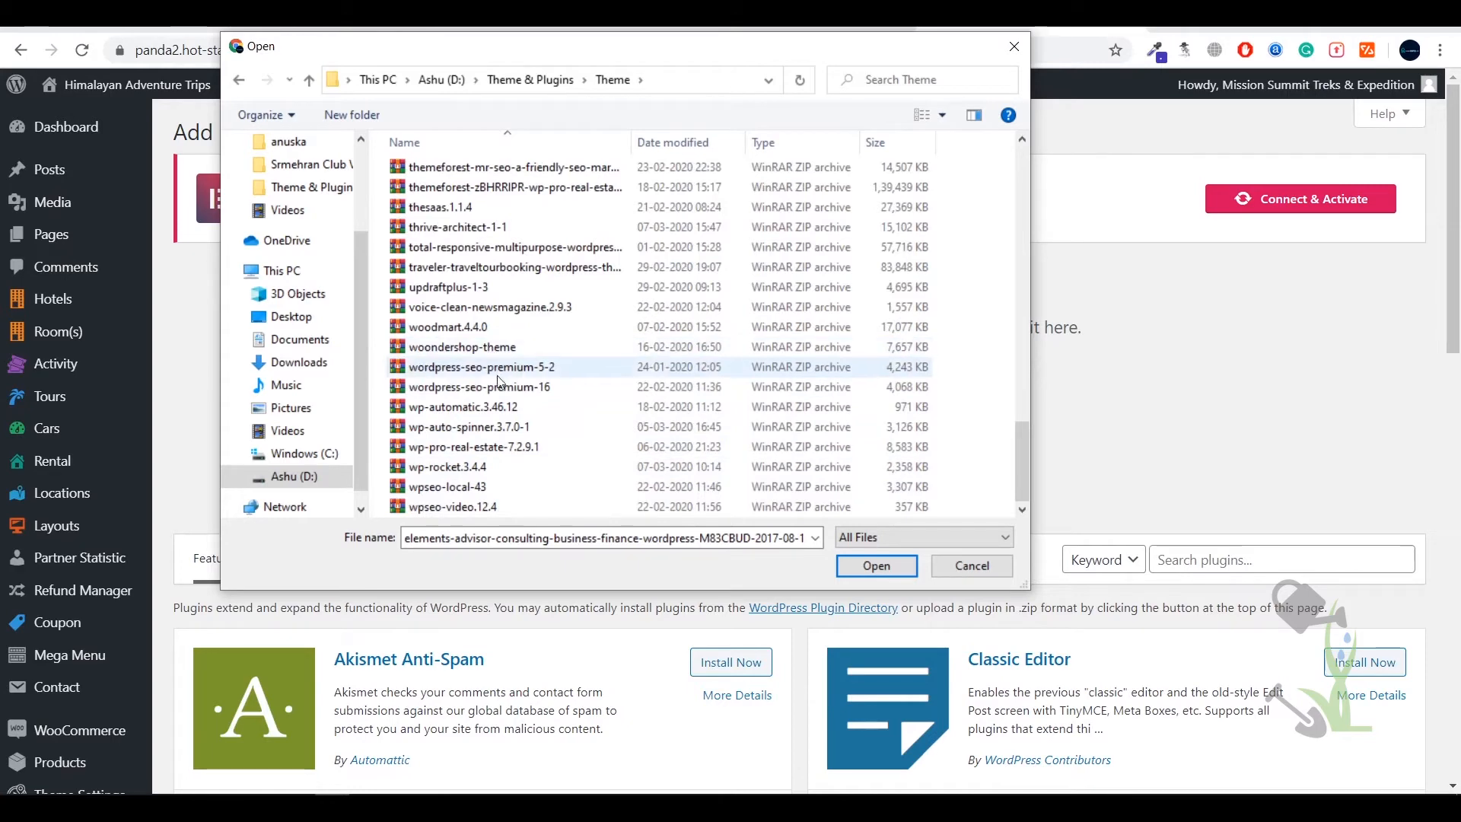
left_click(480, 386)
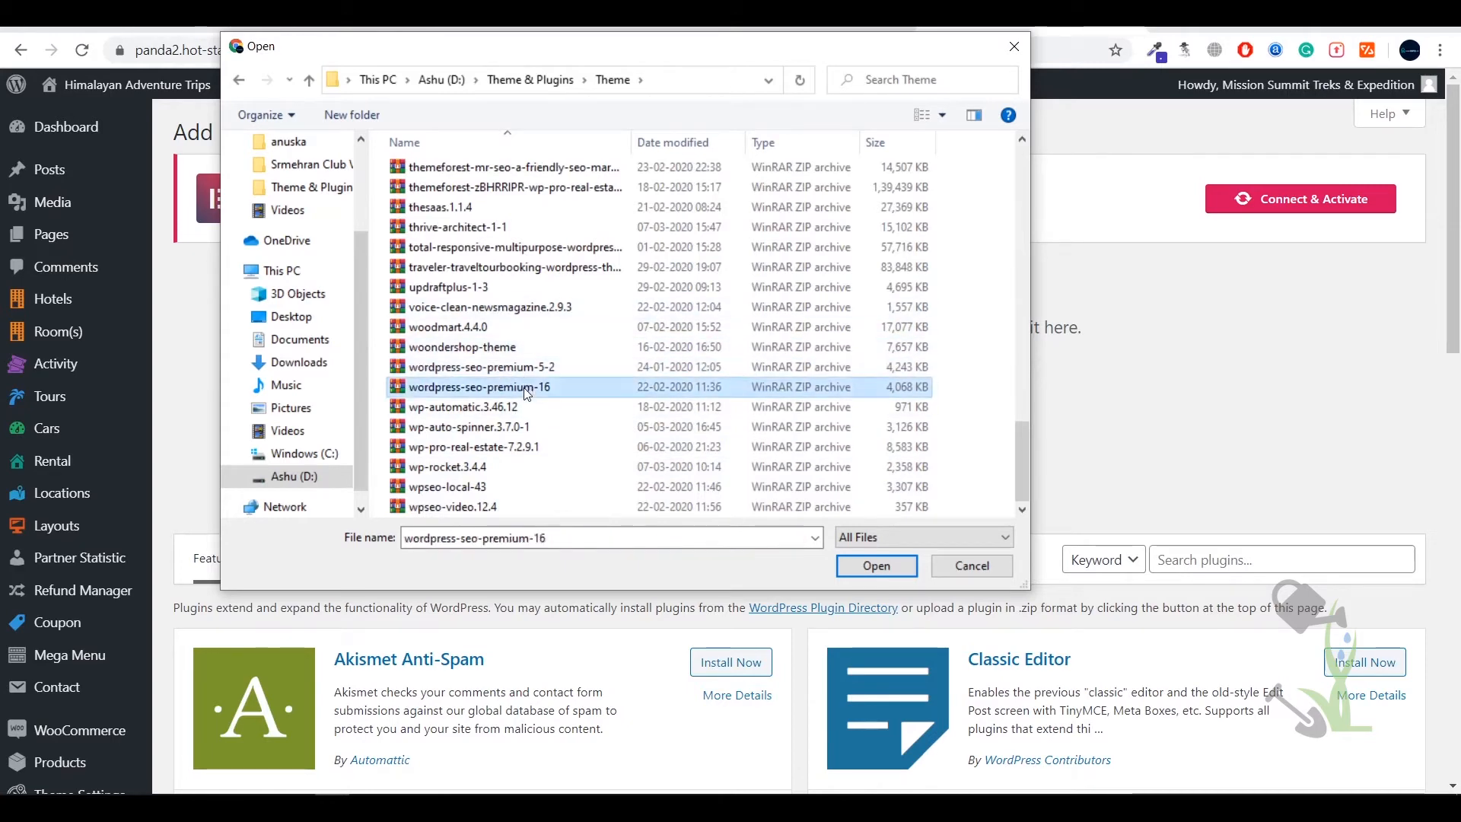
left_click(874, 566)
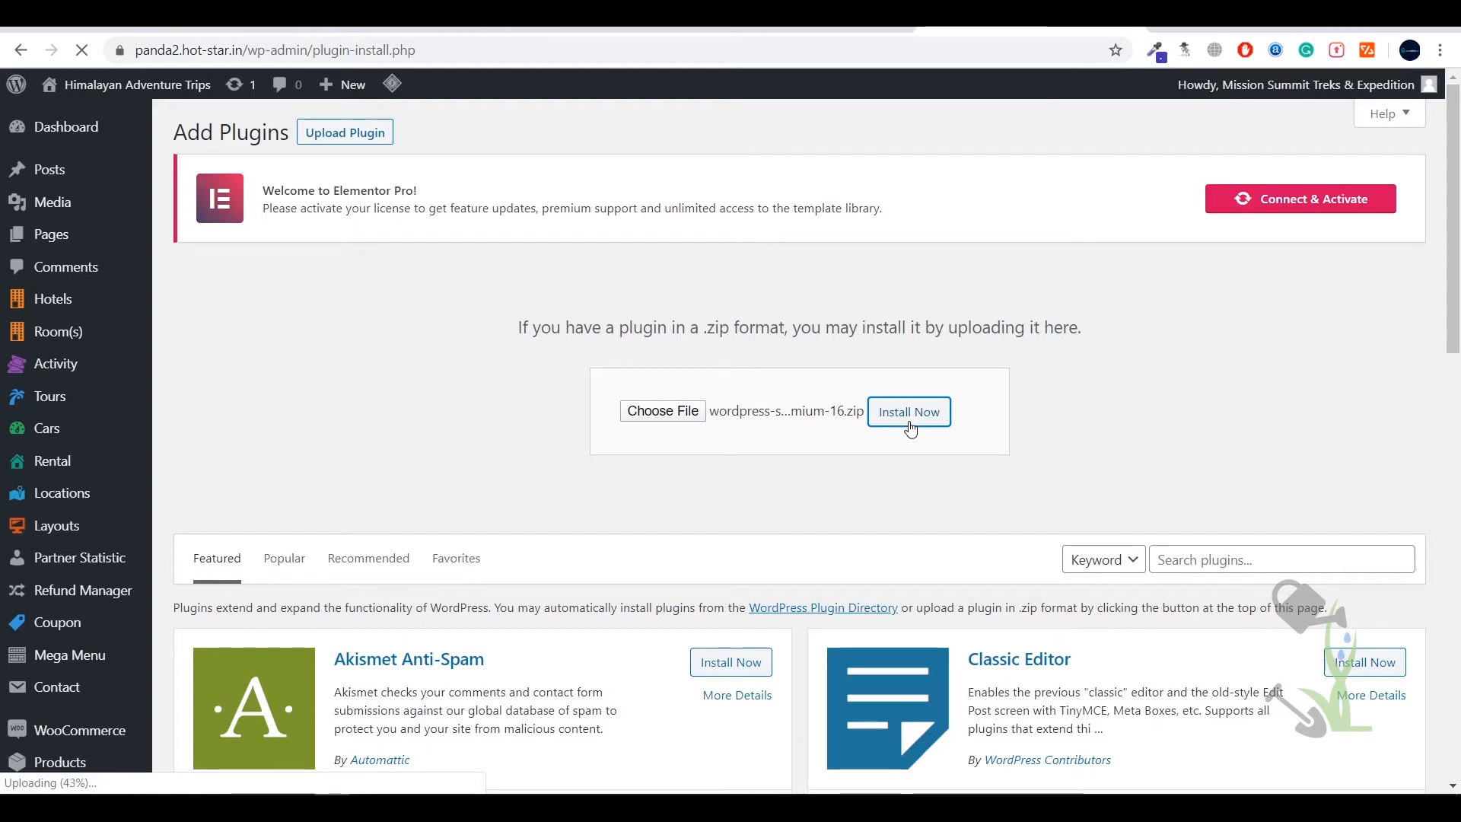
Step: Install and activate Yoast SEO Premium, confirming it in the Installed Plugins list
left_click(908, 412)
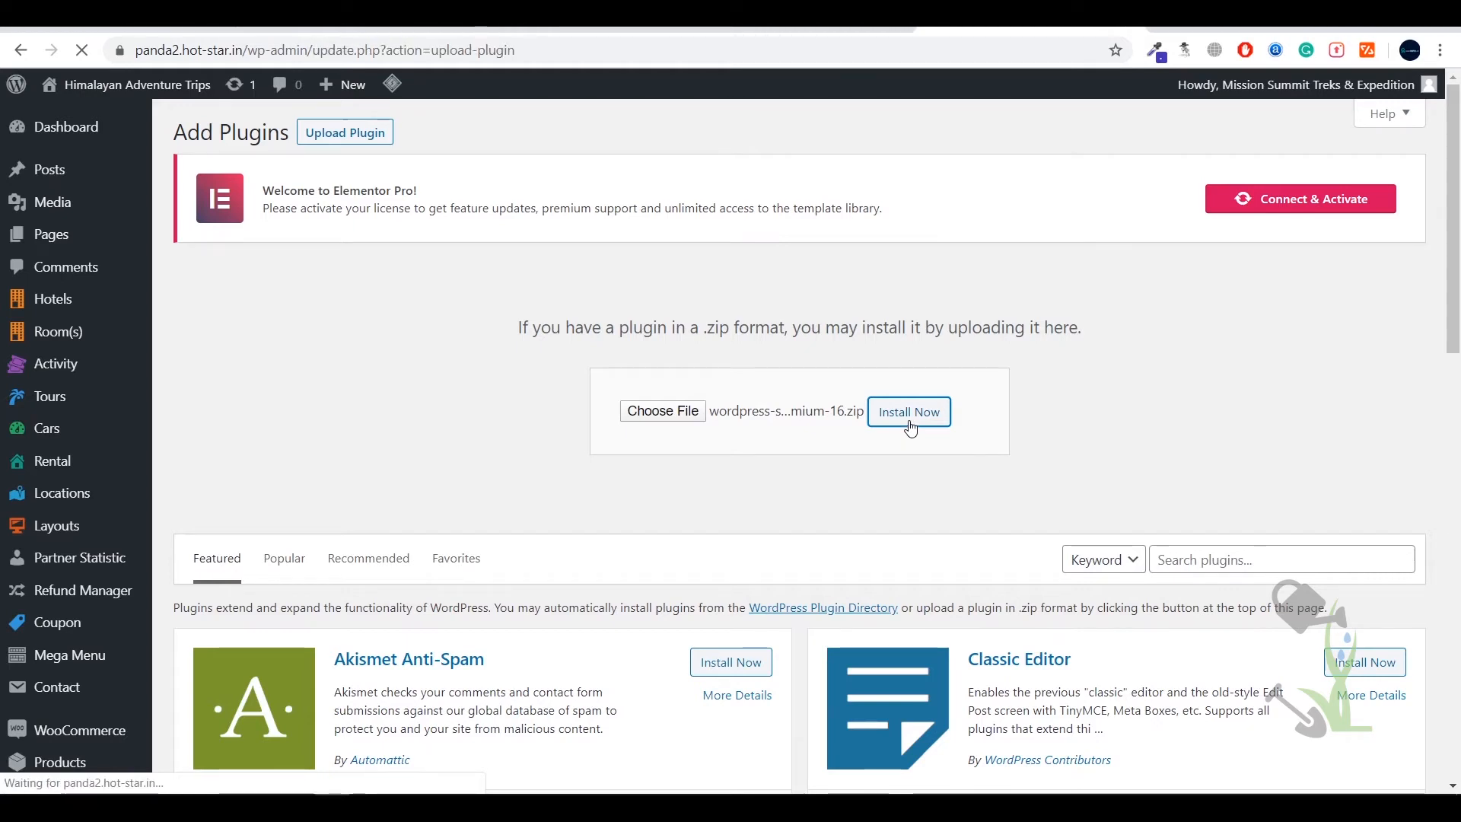
left_click(908, 412)
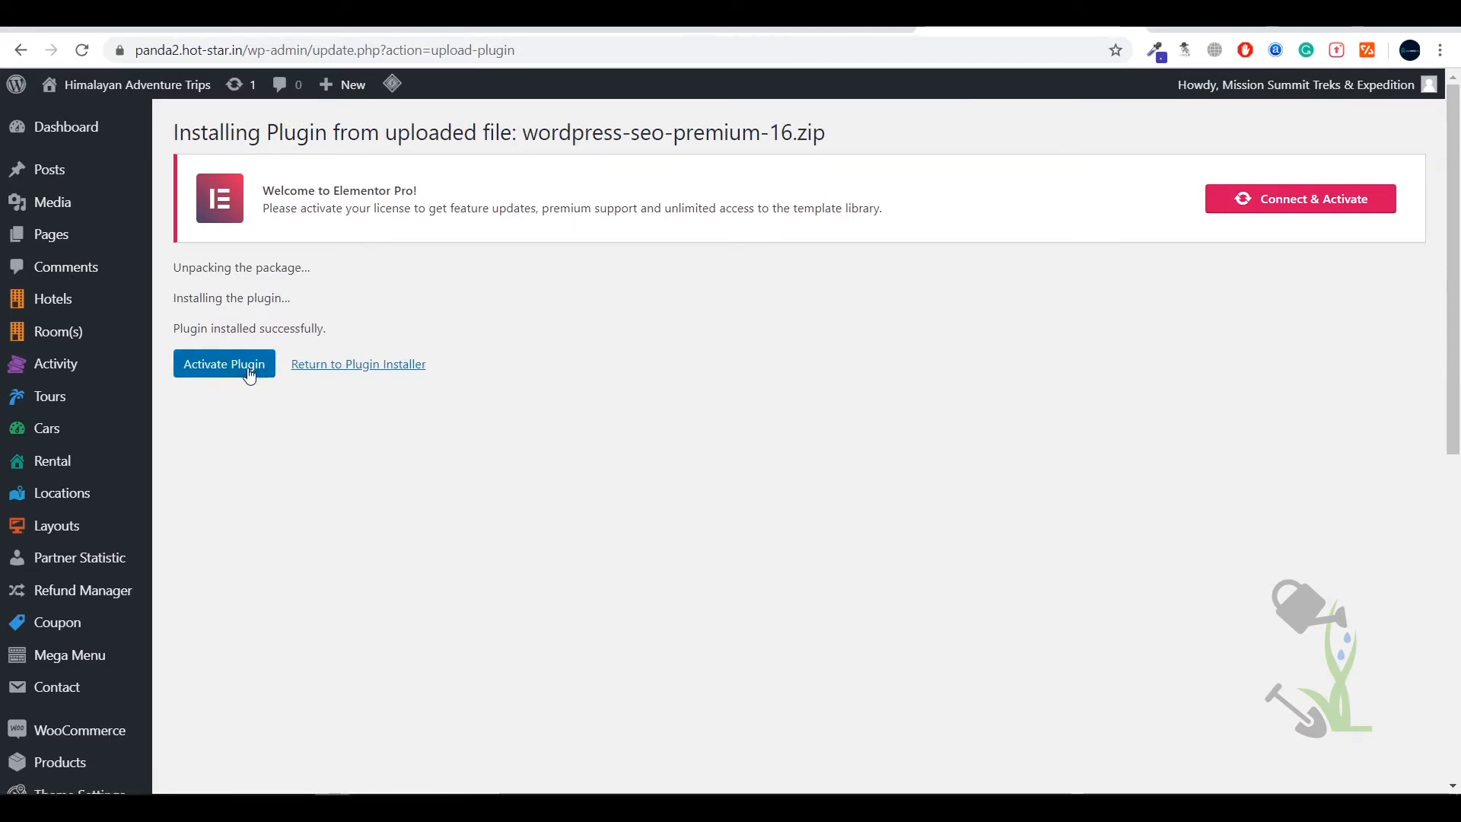
left_click(224, 364)
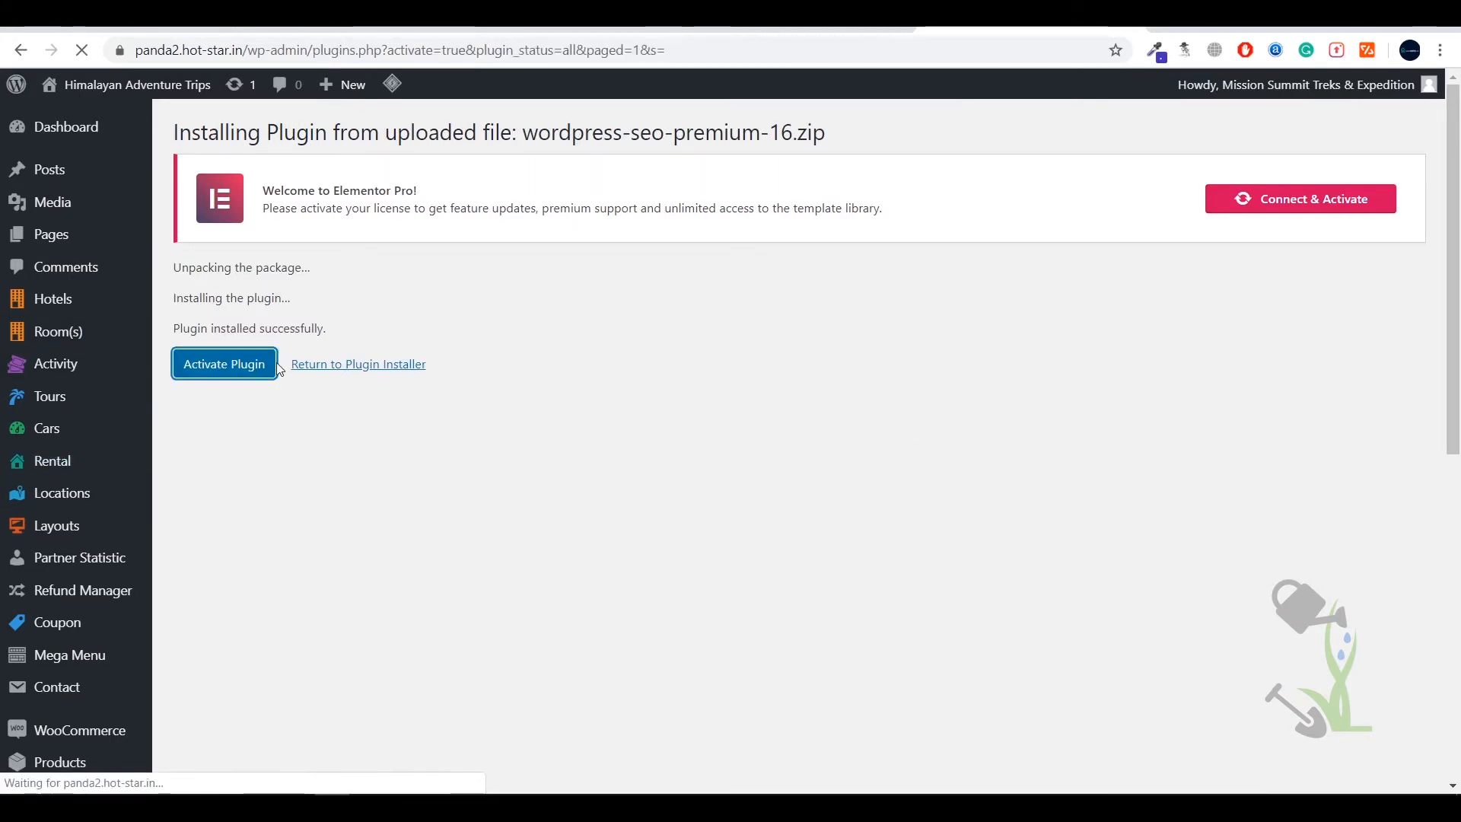
left_click(224, 364)
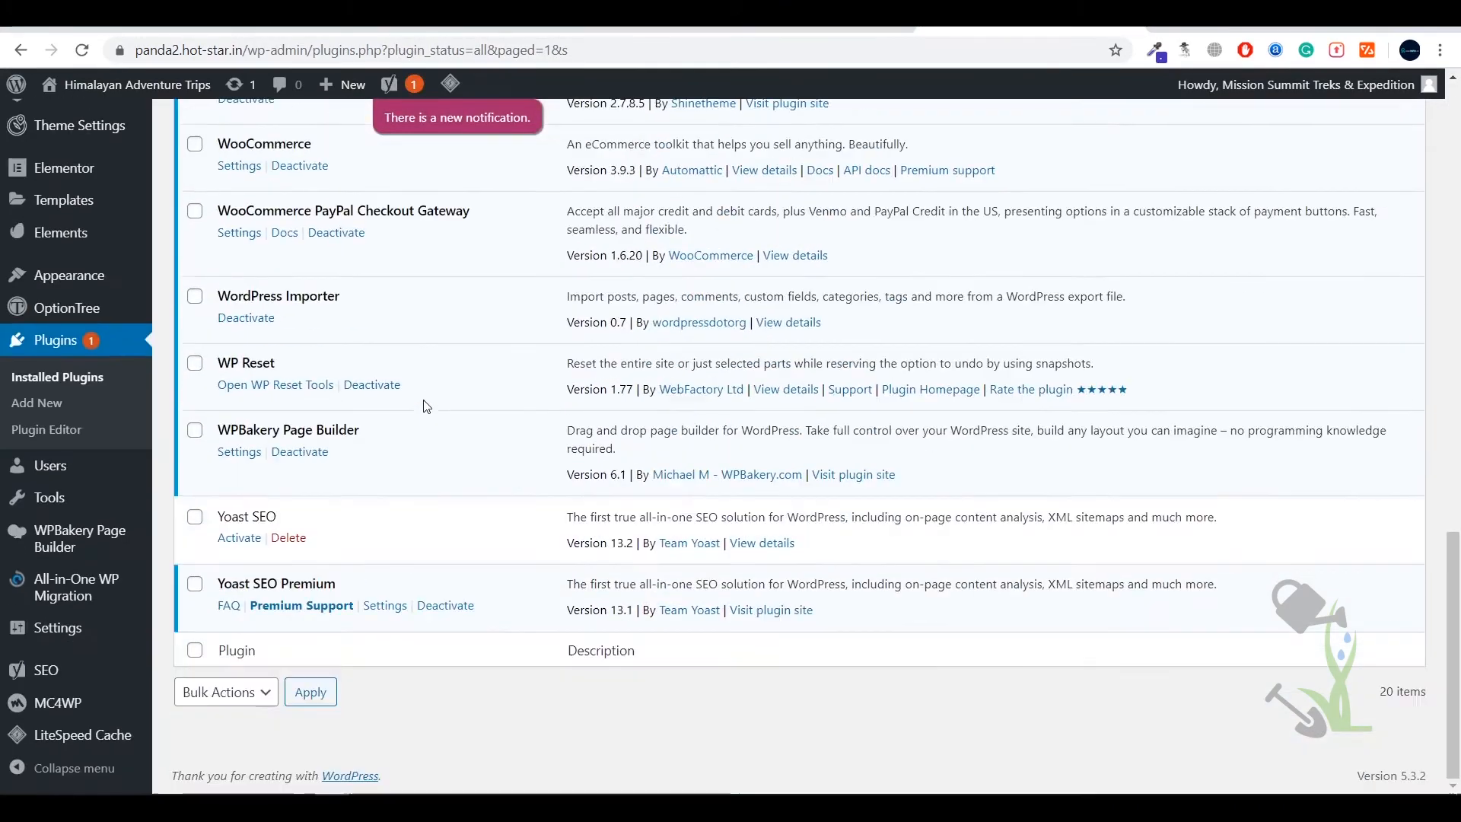
scroll("up", 3)
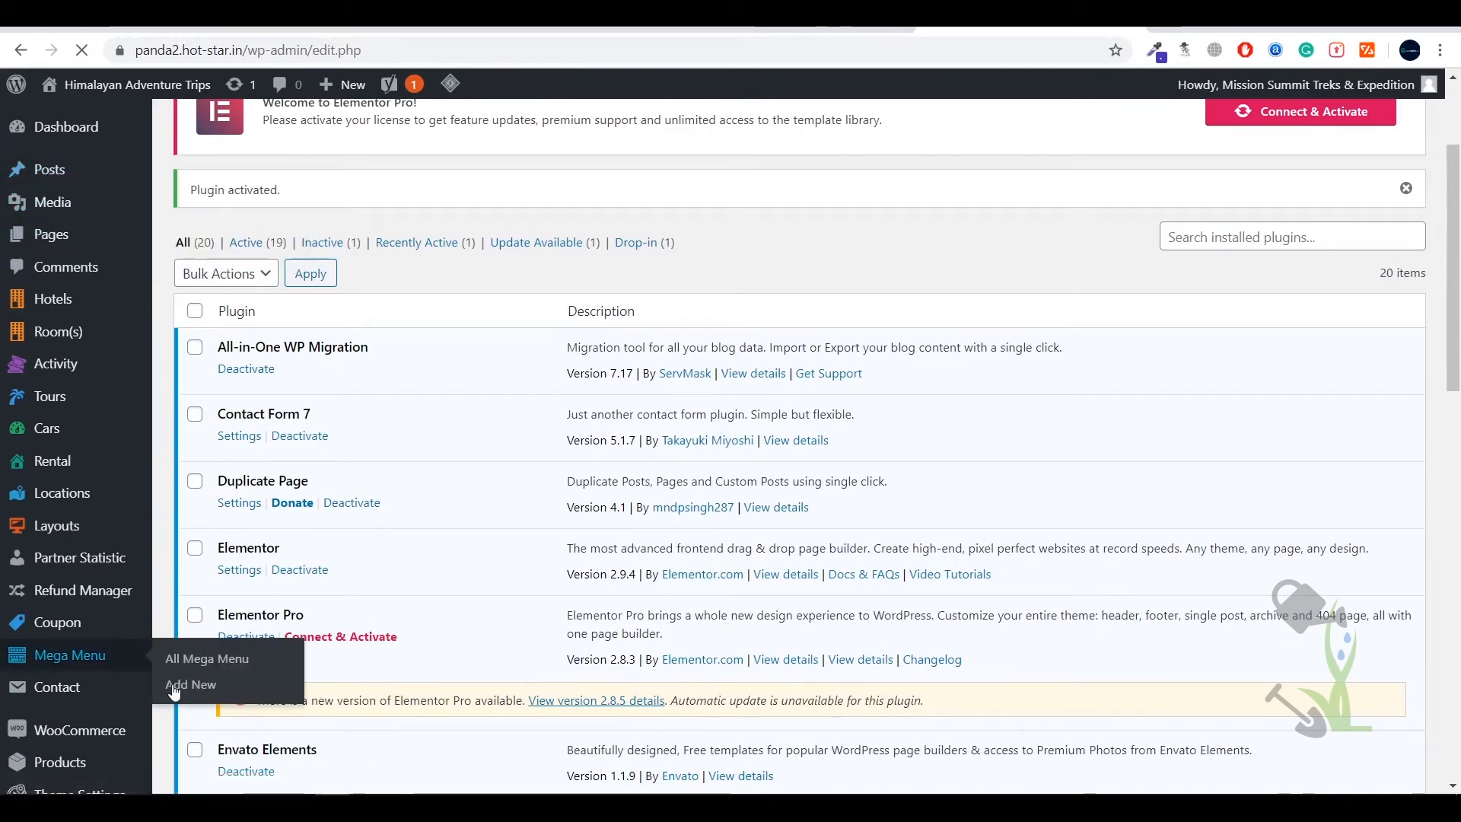
Step: Open the Maha Shiva Ratri and Holi In Nepal post from All Posts, scrolled to its Yoast SEO Premium box
left_click(48, 169)
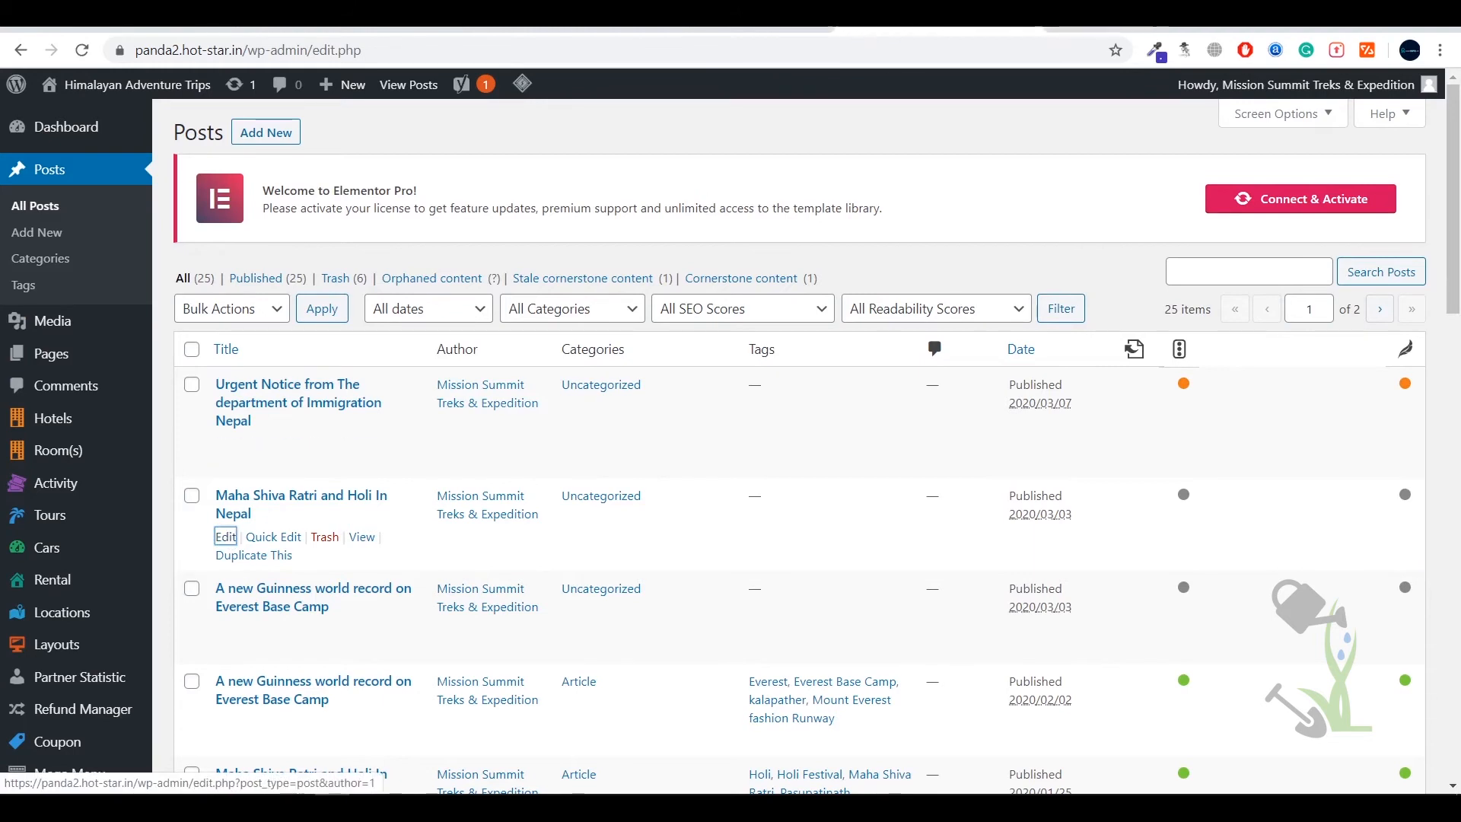
left_click(226, 536)
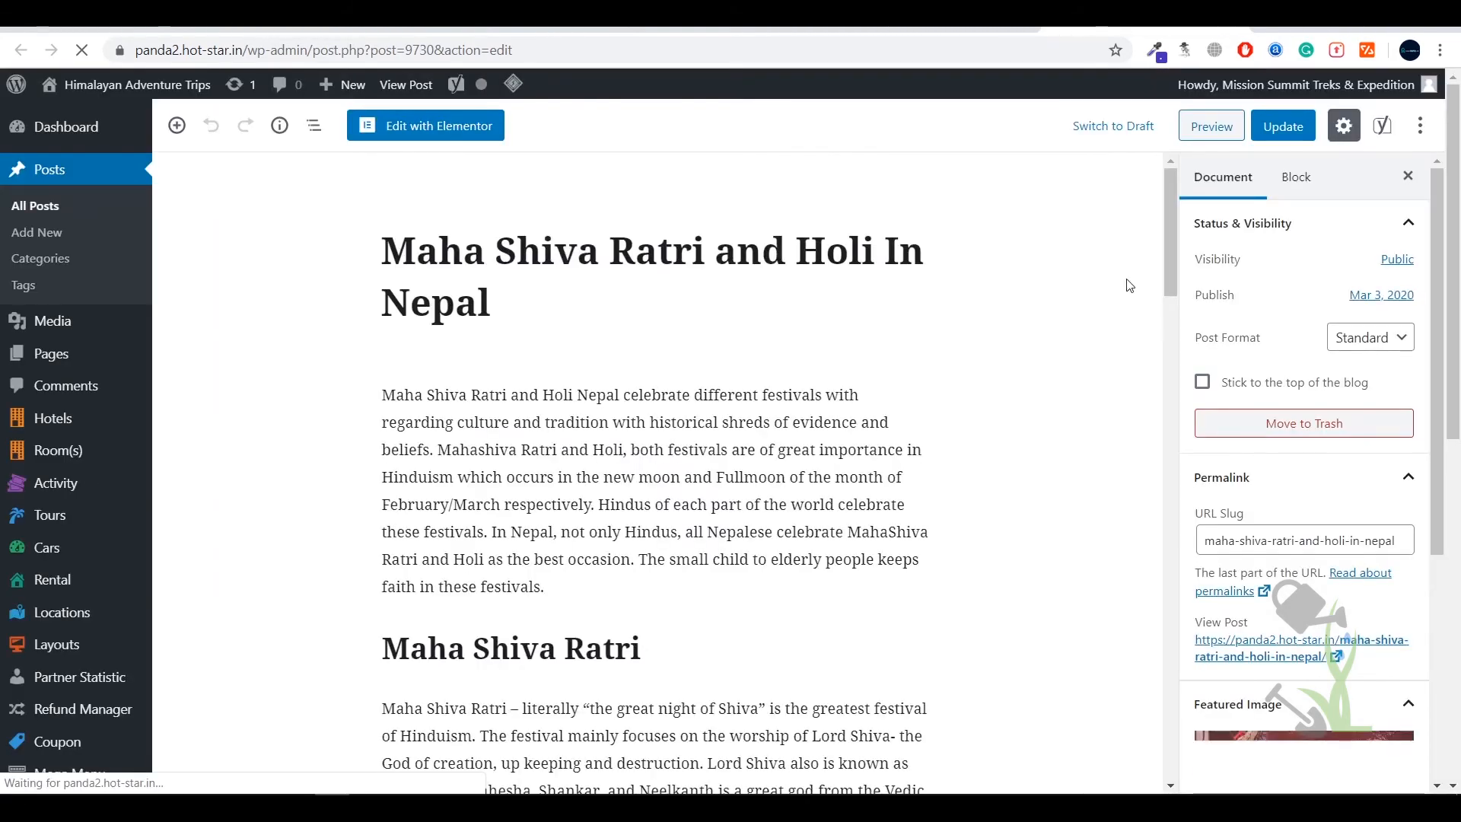
scroll("down", 3)
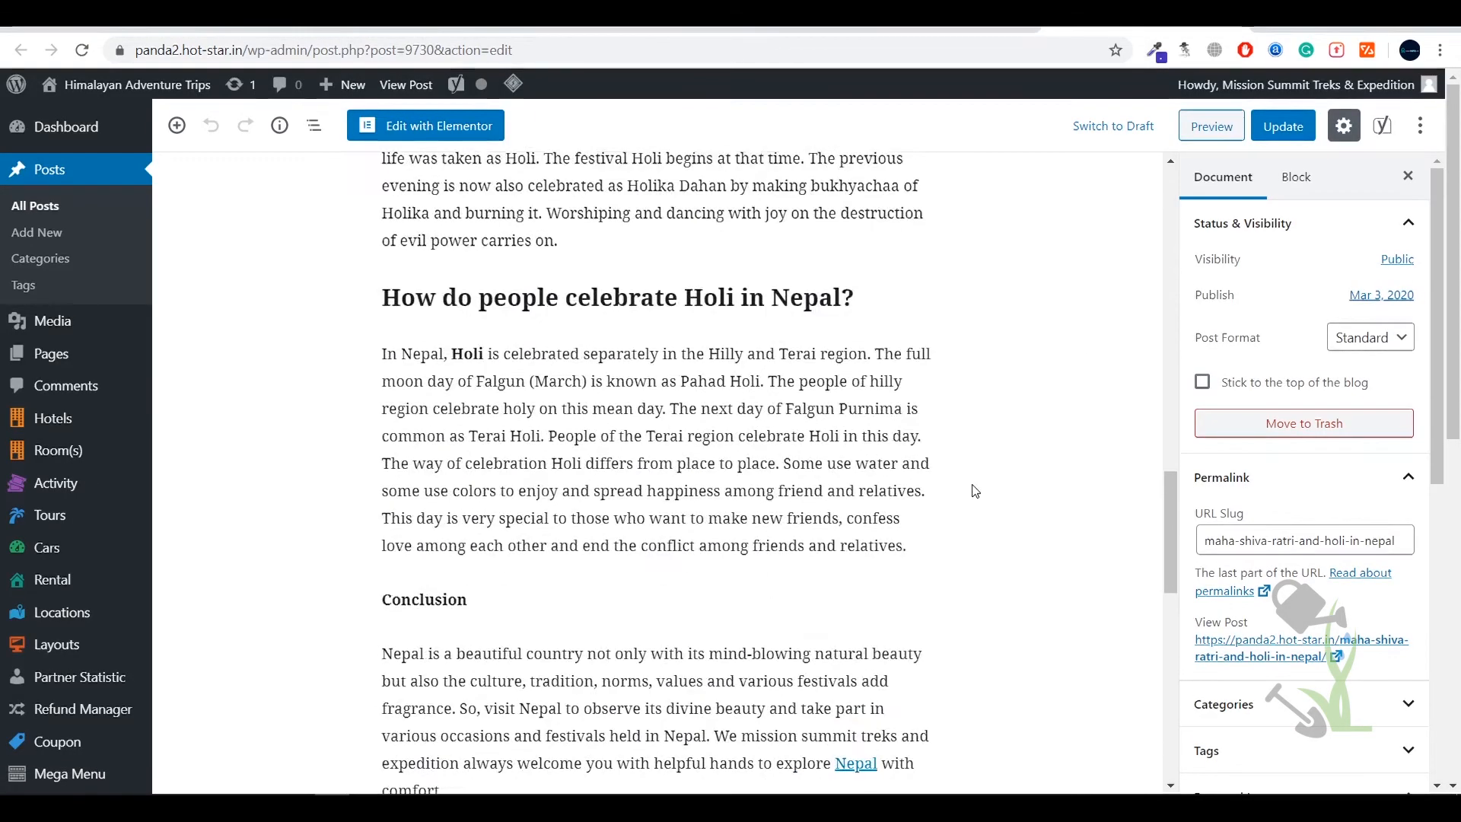
scroll("down", 3)
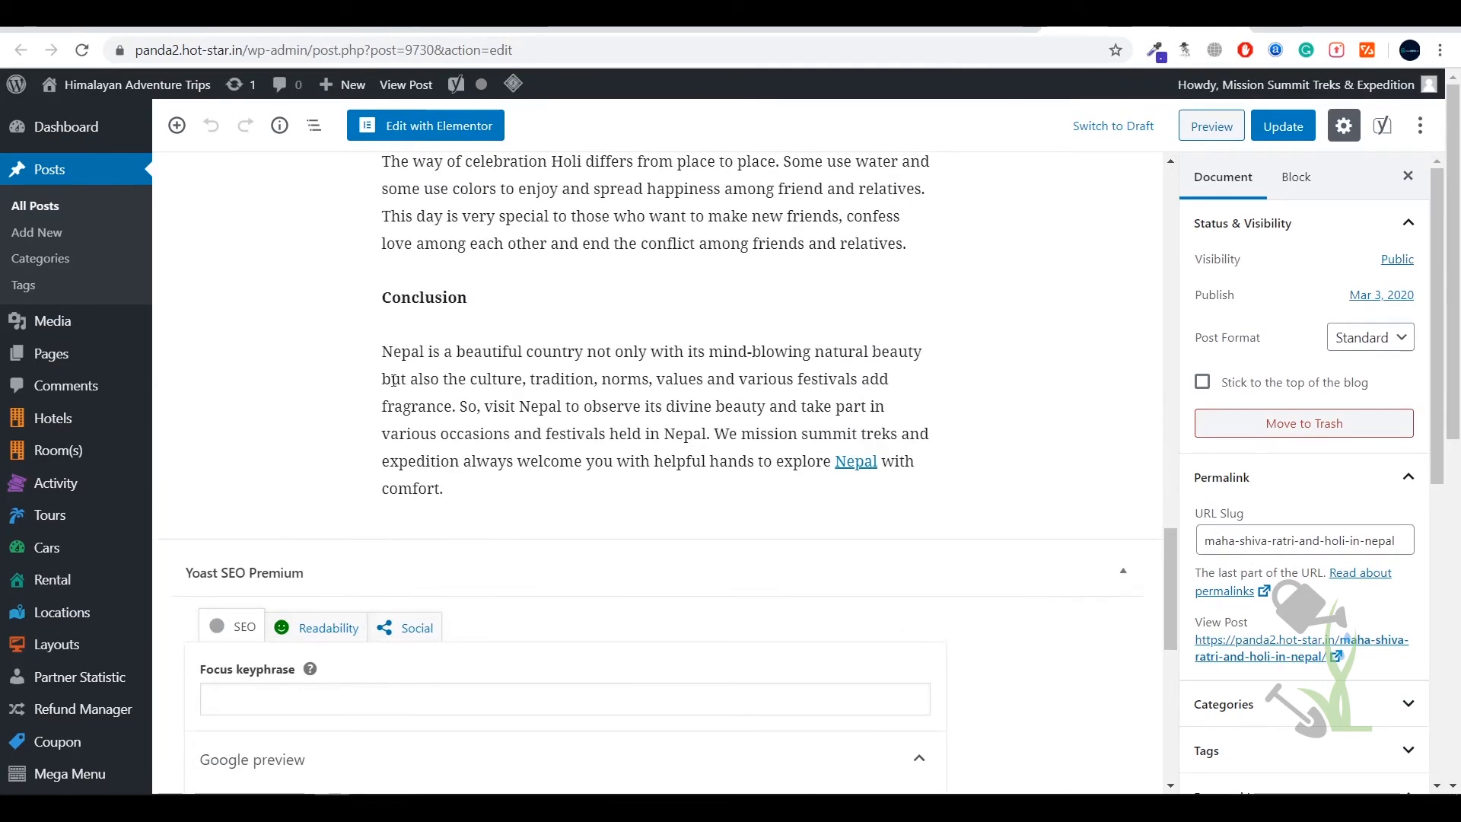
scroll("up", 3)
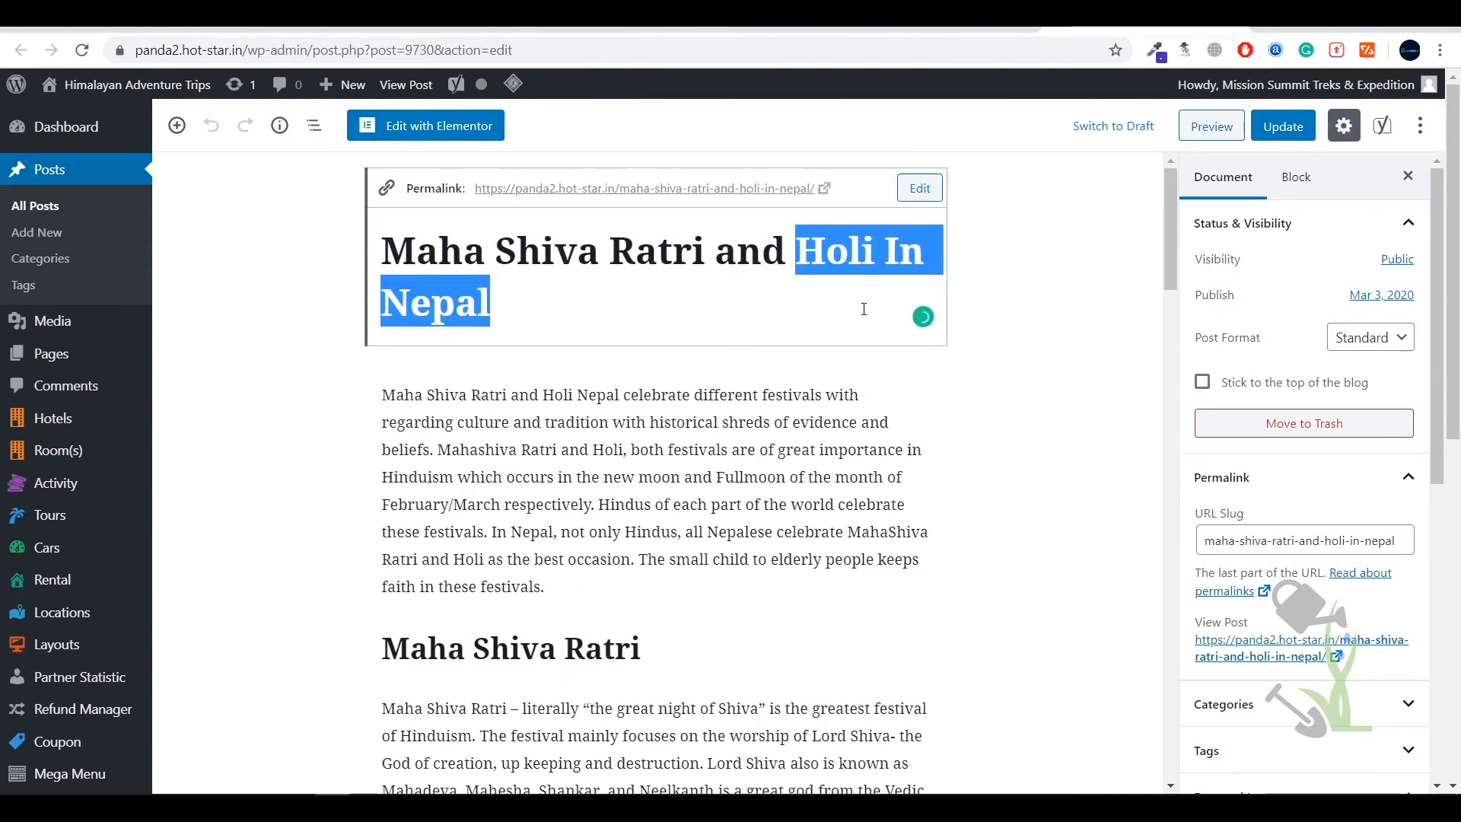
Step: Type 'beatiful' into a related keyphrase field in the Yoast SEO Premium box
scroll("down", 3)
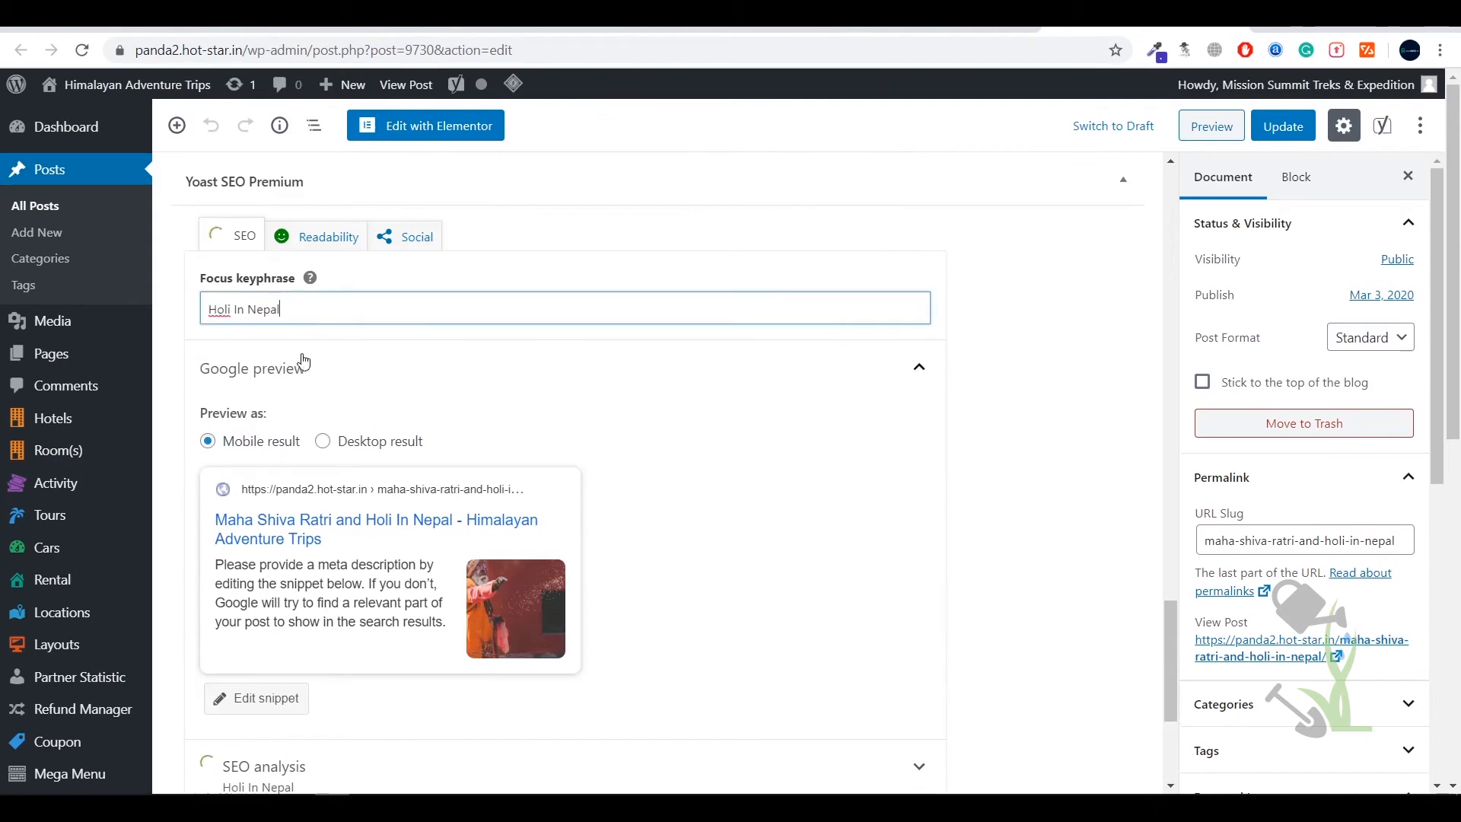
scroll("down", 3)
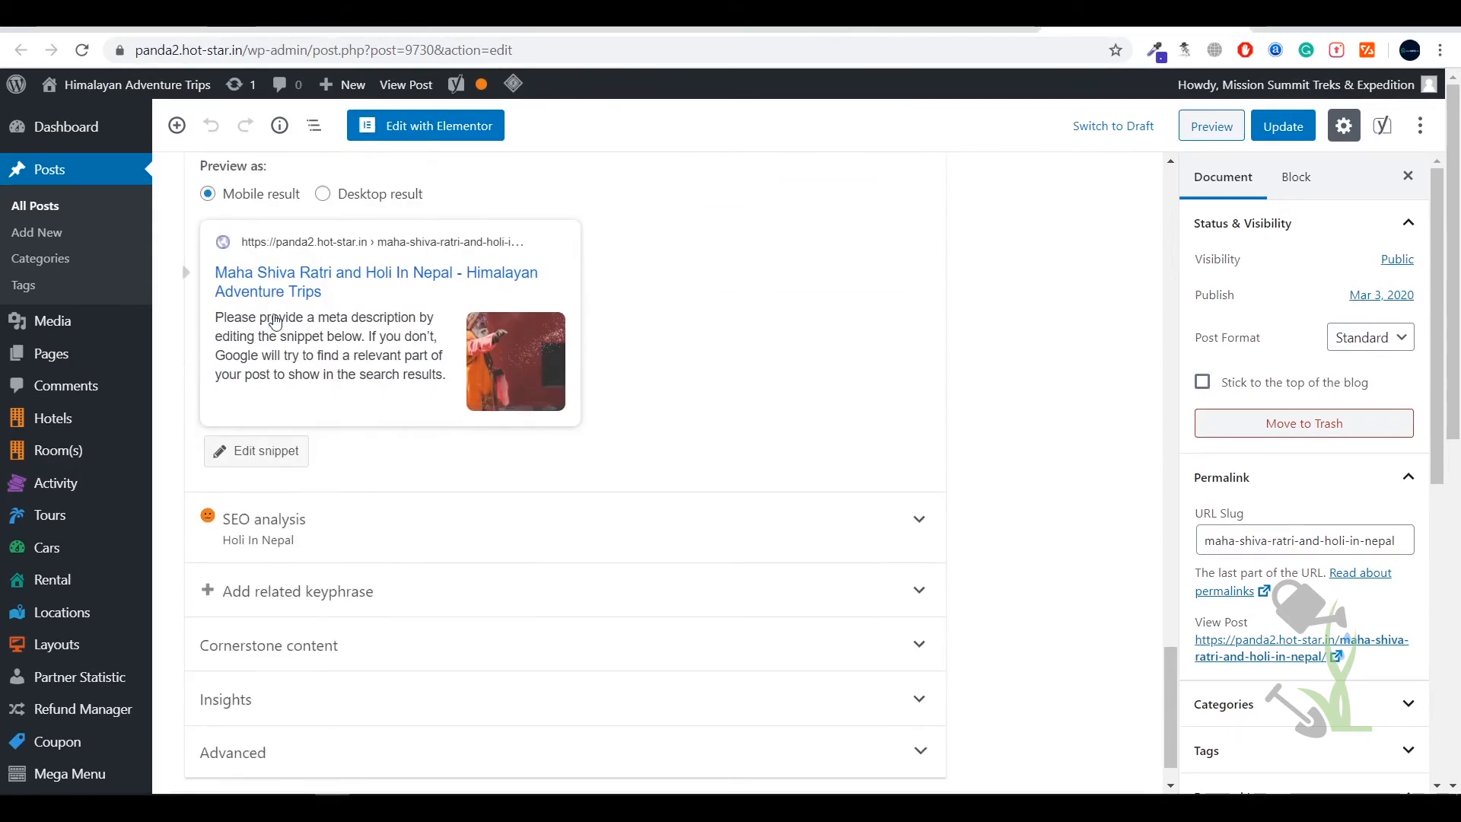
scroll("down", 3)
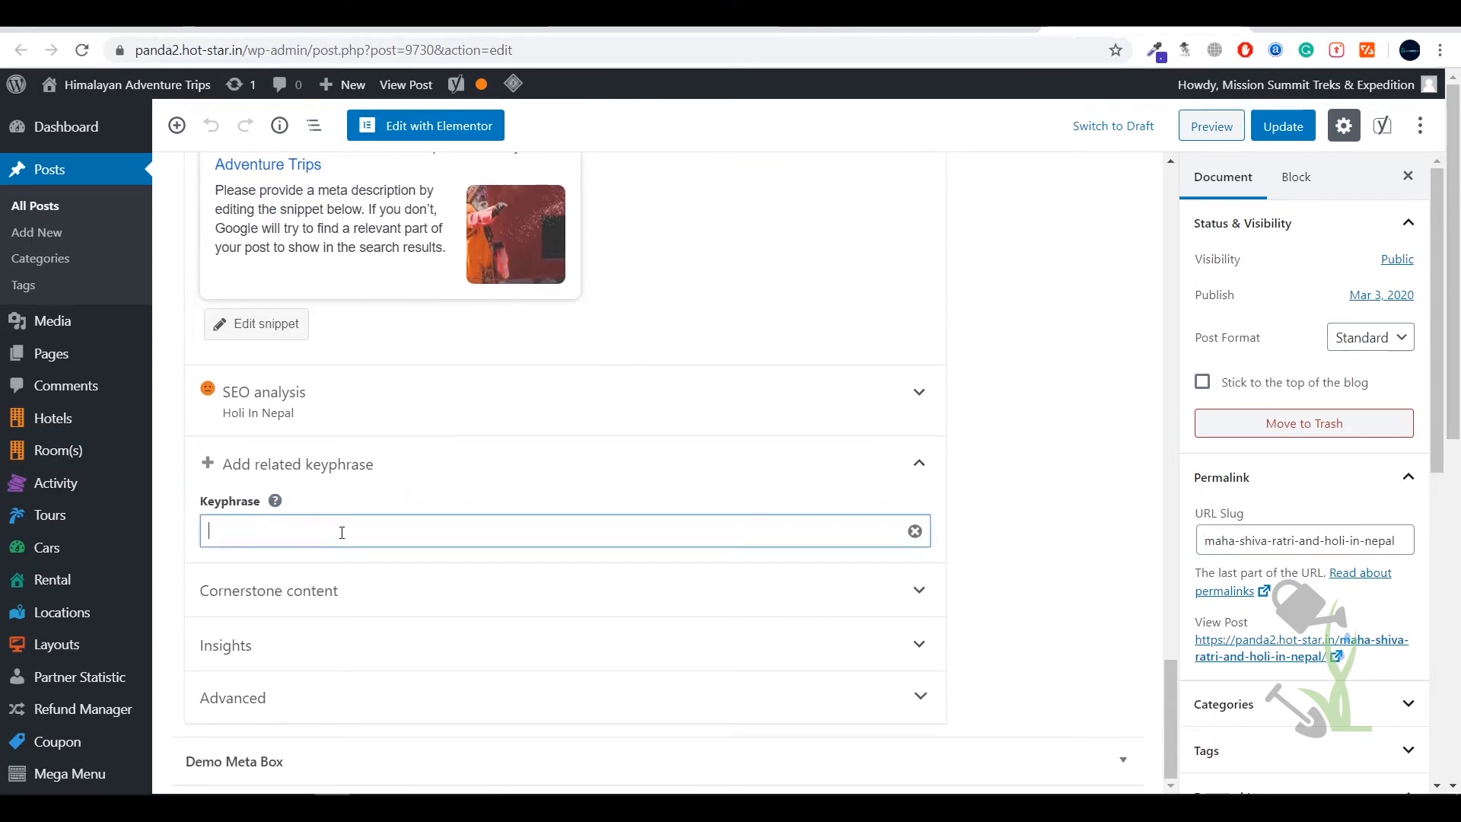
mouse_move(364, 511)
type("Holi In Nepal 2020")
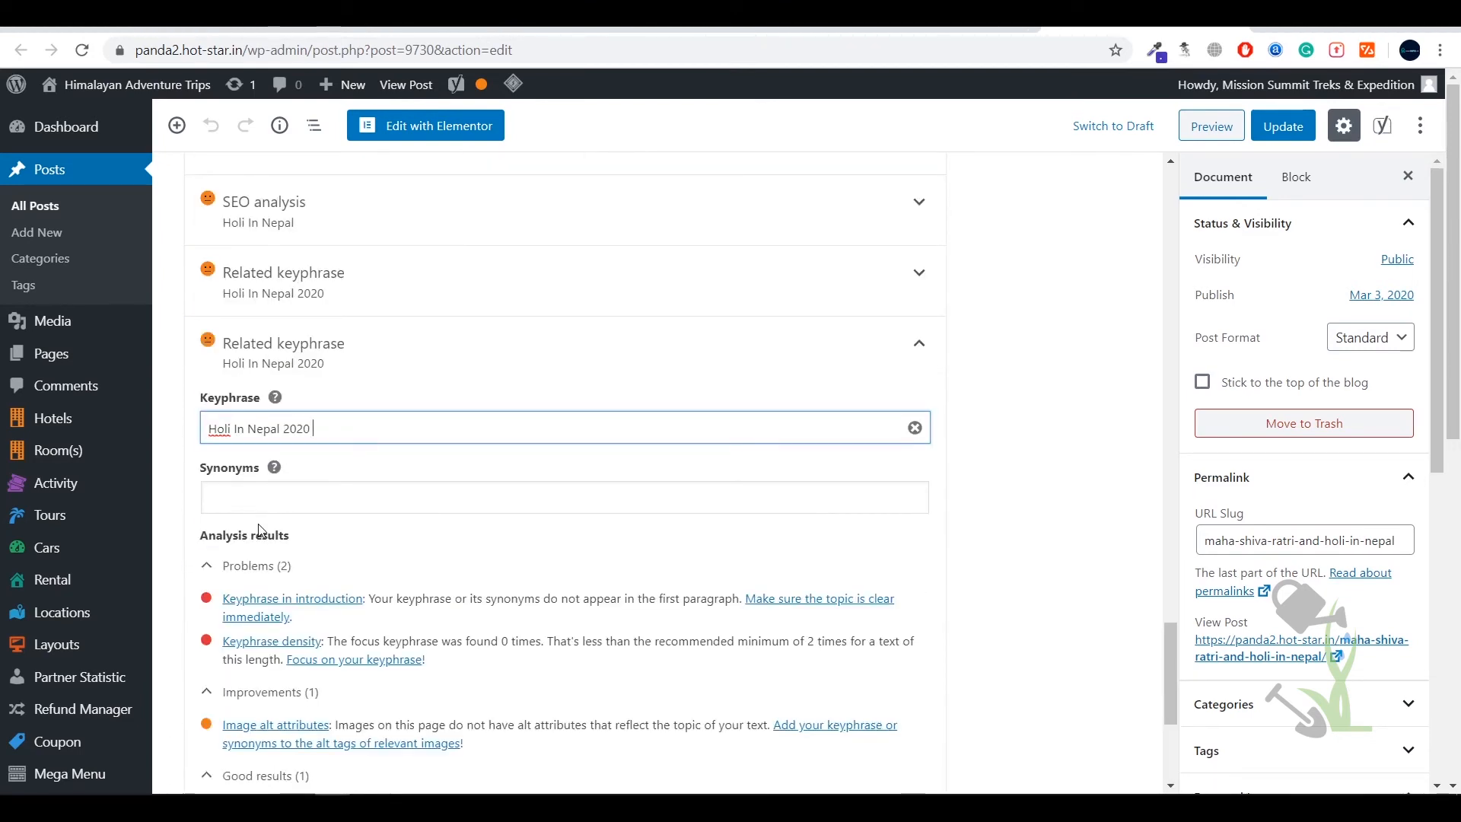
type("beatiful")
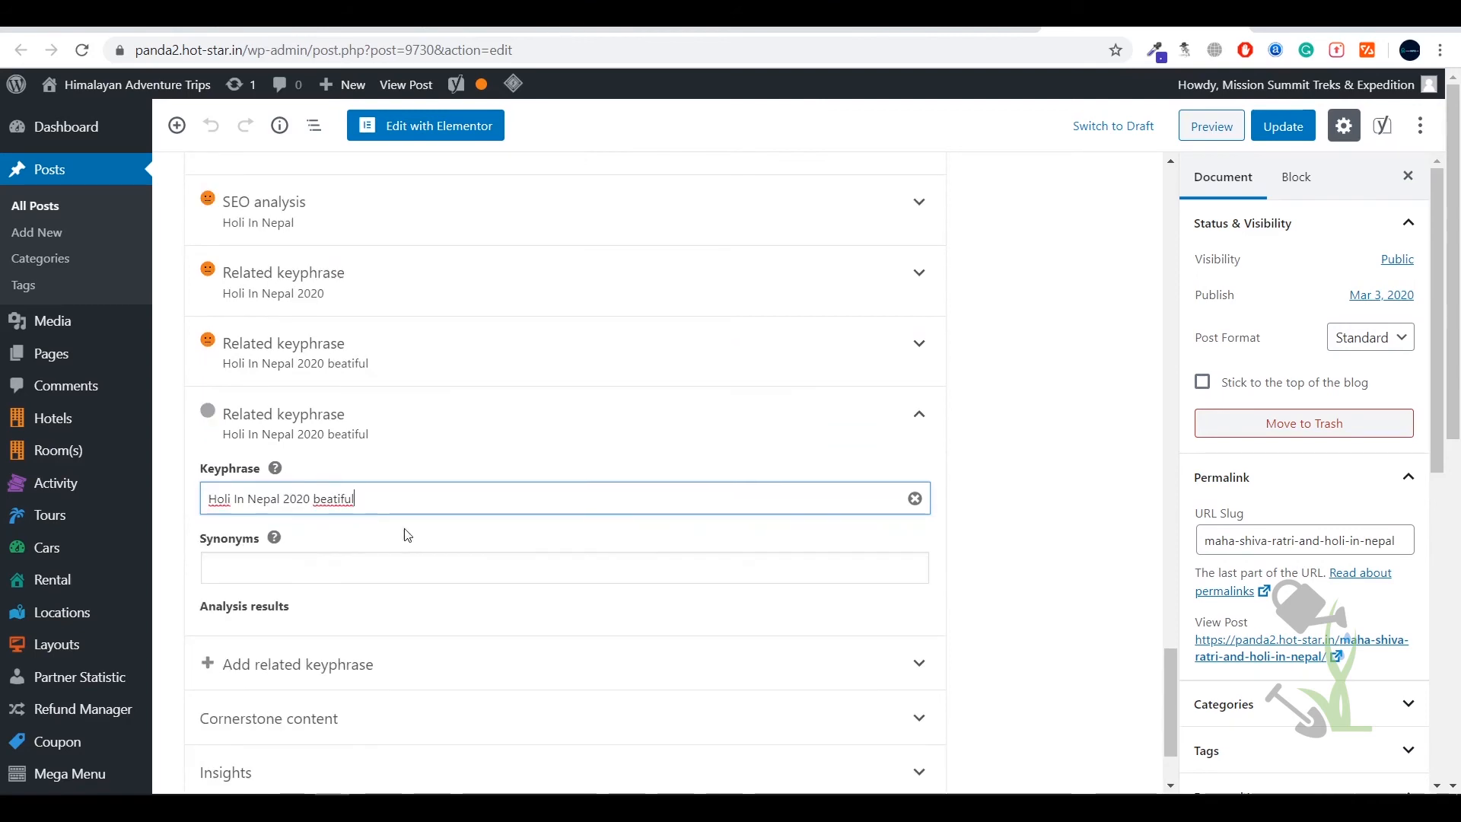
Step: Collapse the latest related keyphrase section and expand the Advanced search-engine settings
left_click(918, 414)
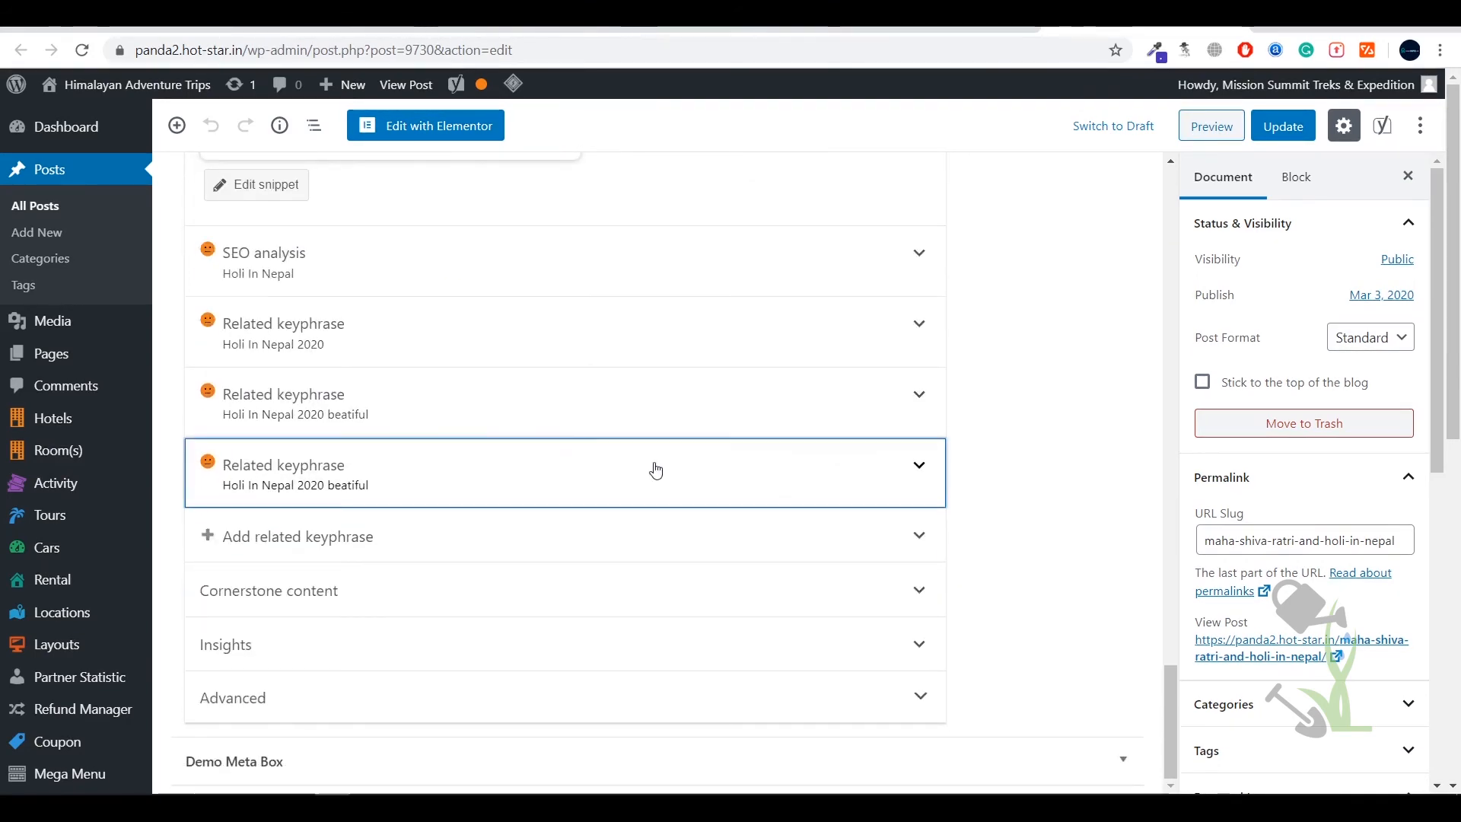
left_click(232, 697)
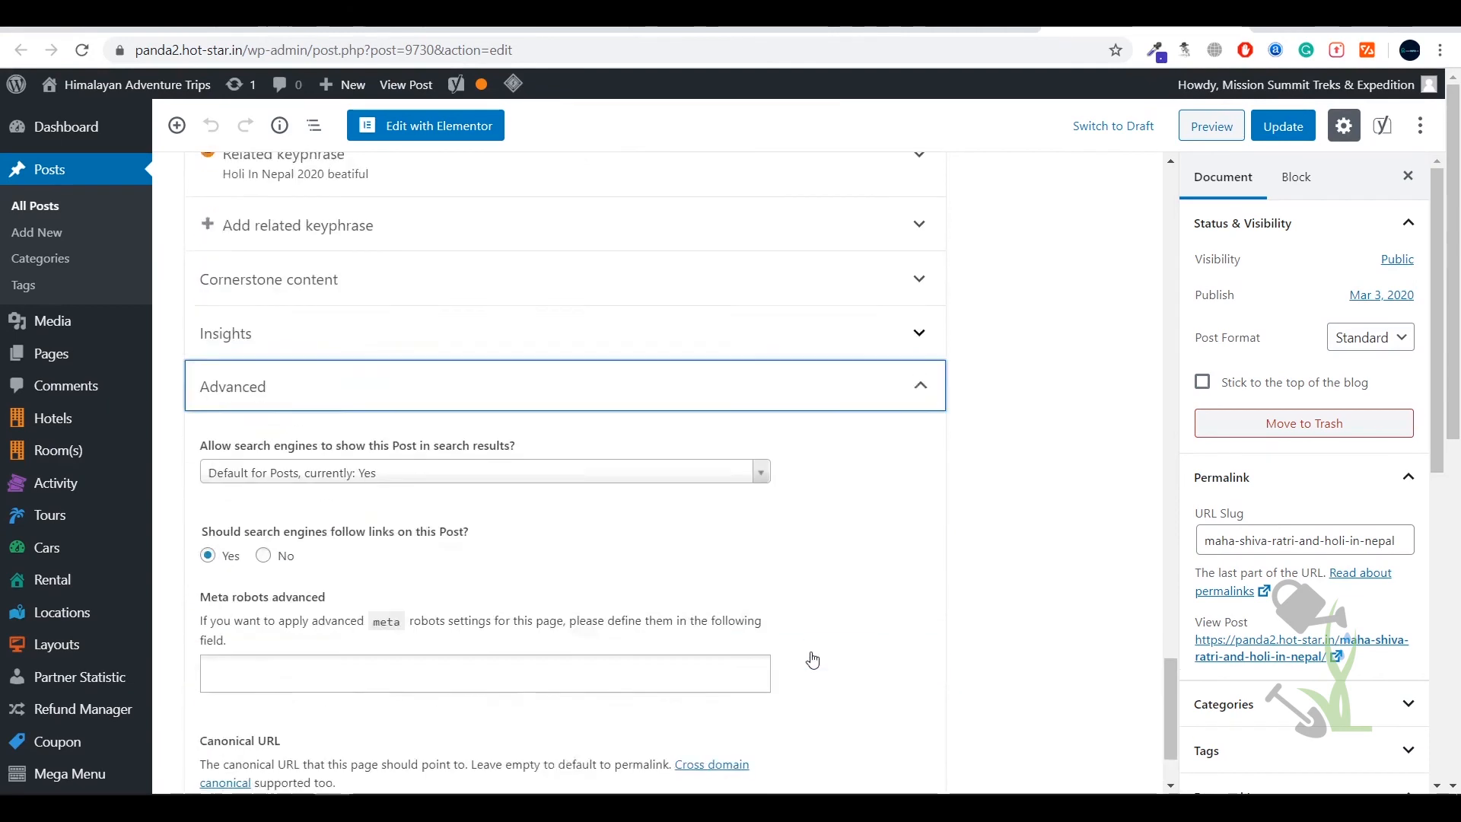
scroll("up", 3)
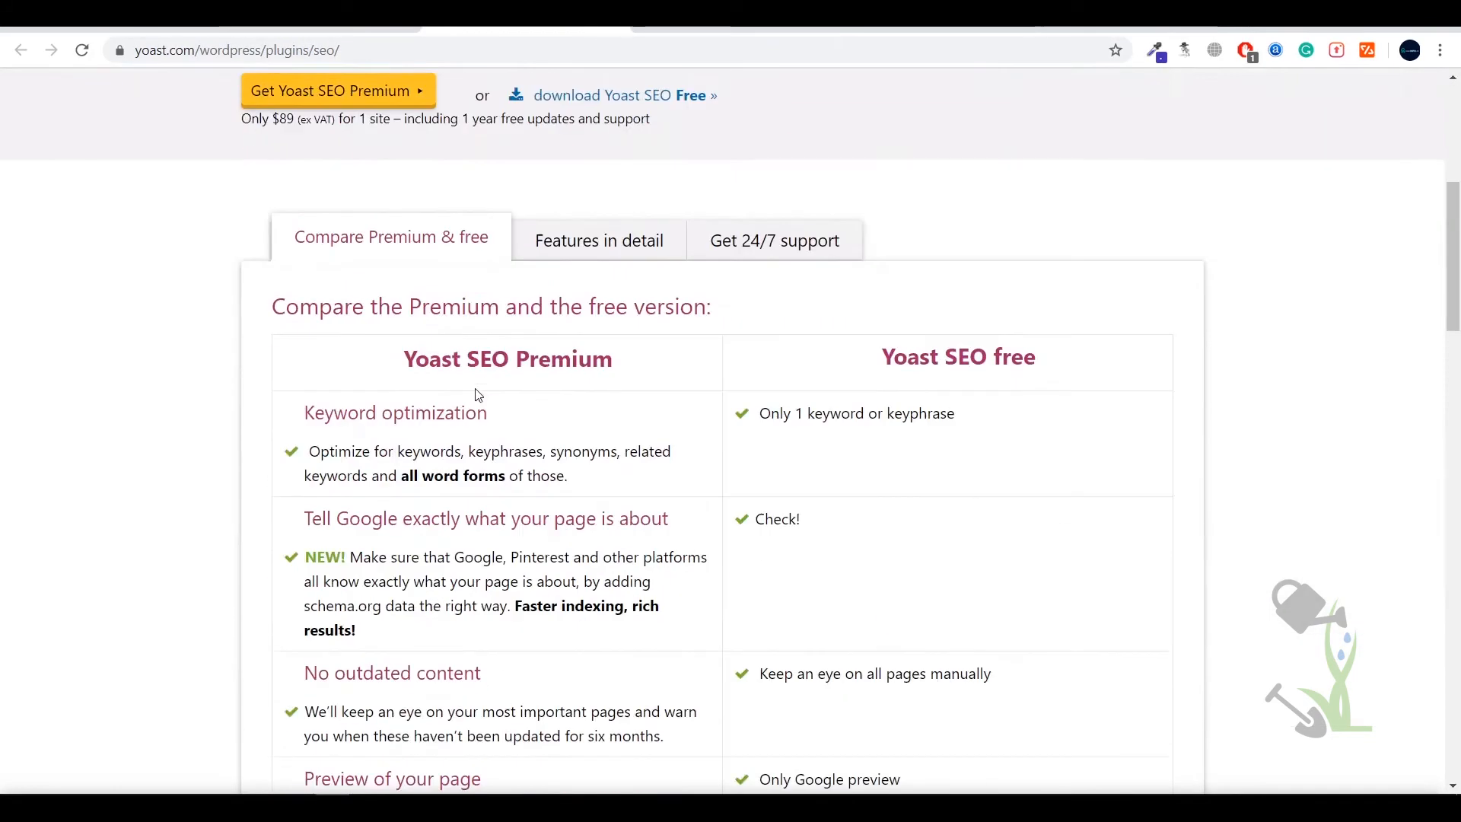
scroll("down", 3)
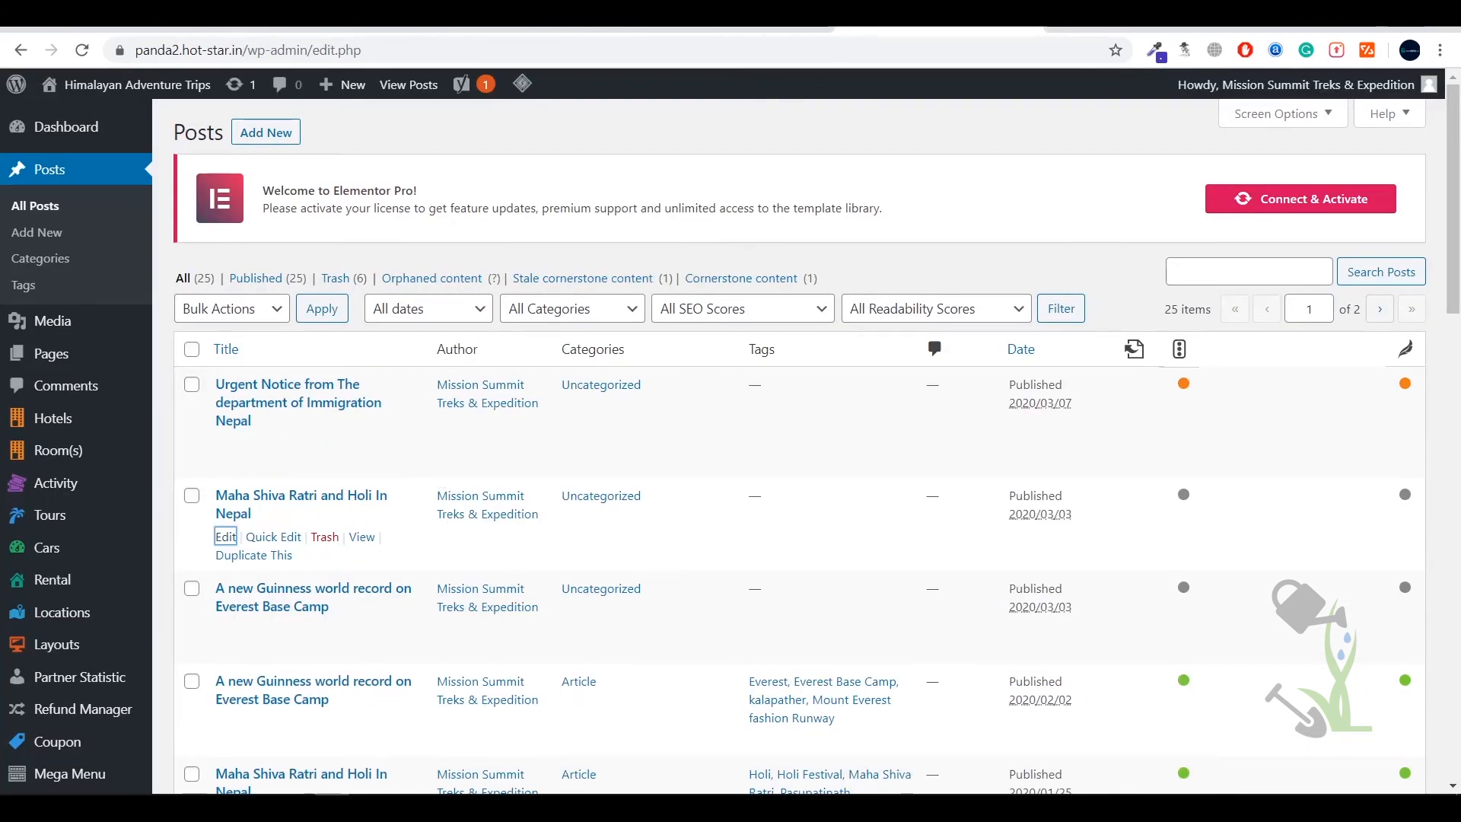
Step: Reopen the Maha Shiva Ratri and Holi In Nepal post and view its Insights and Advanced panels
left_click(225, 537)
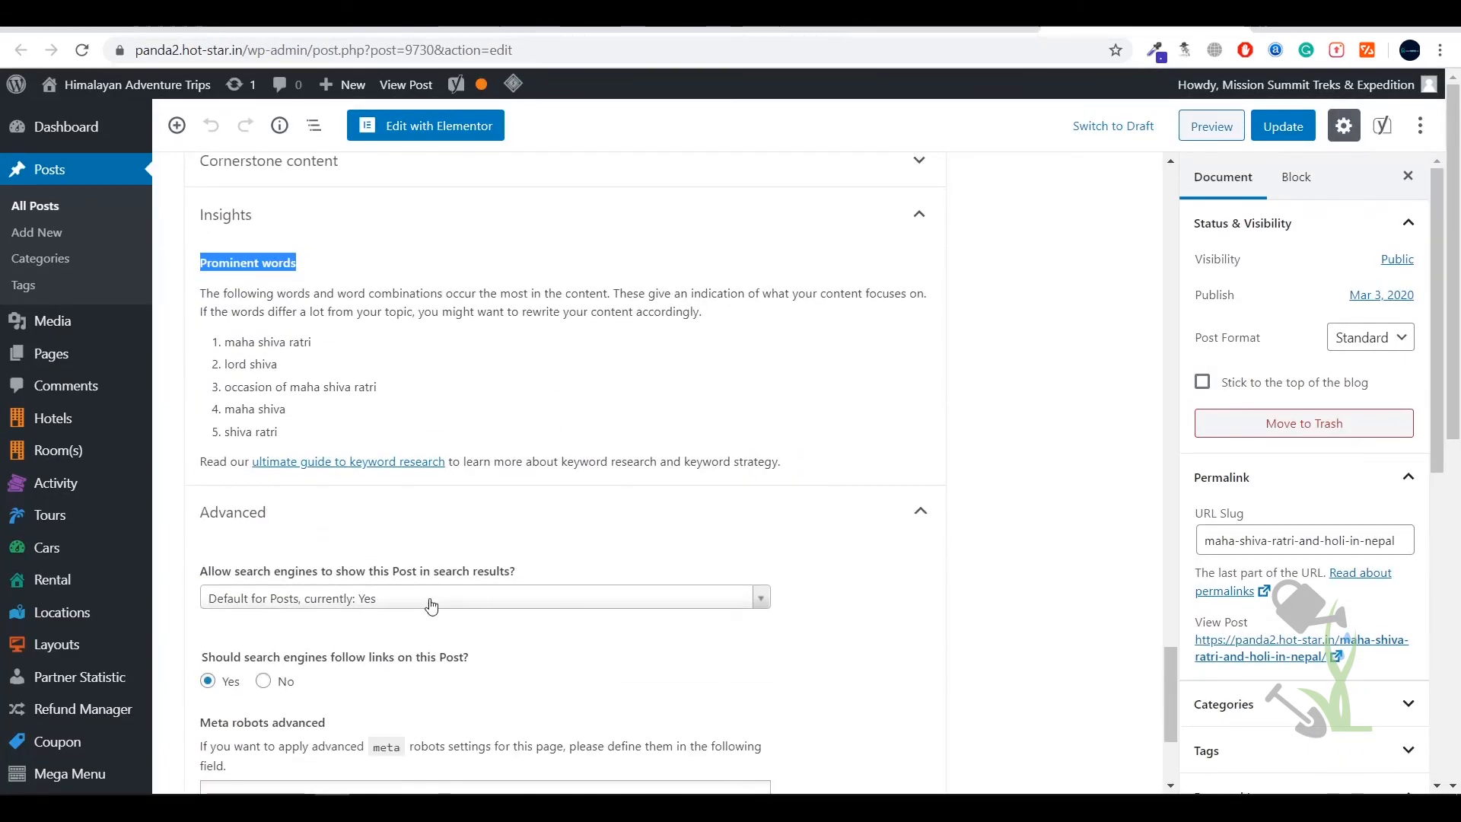
scroll("down", 3)
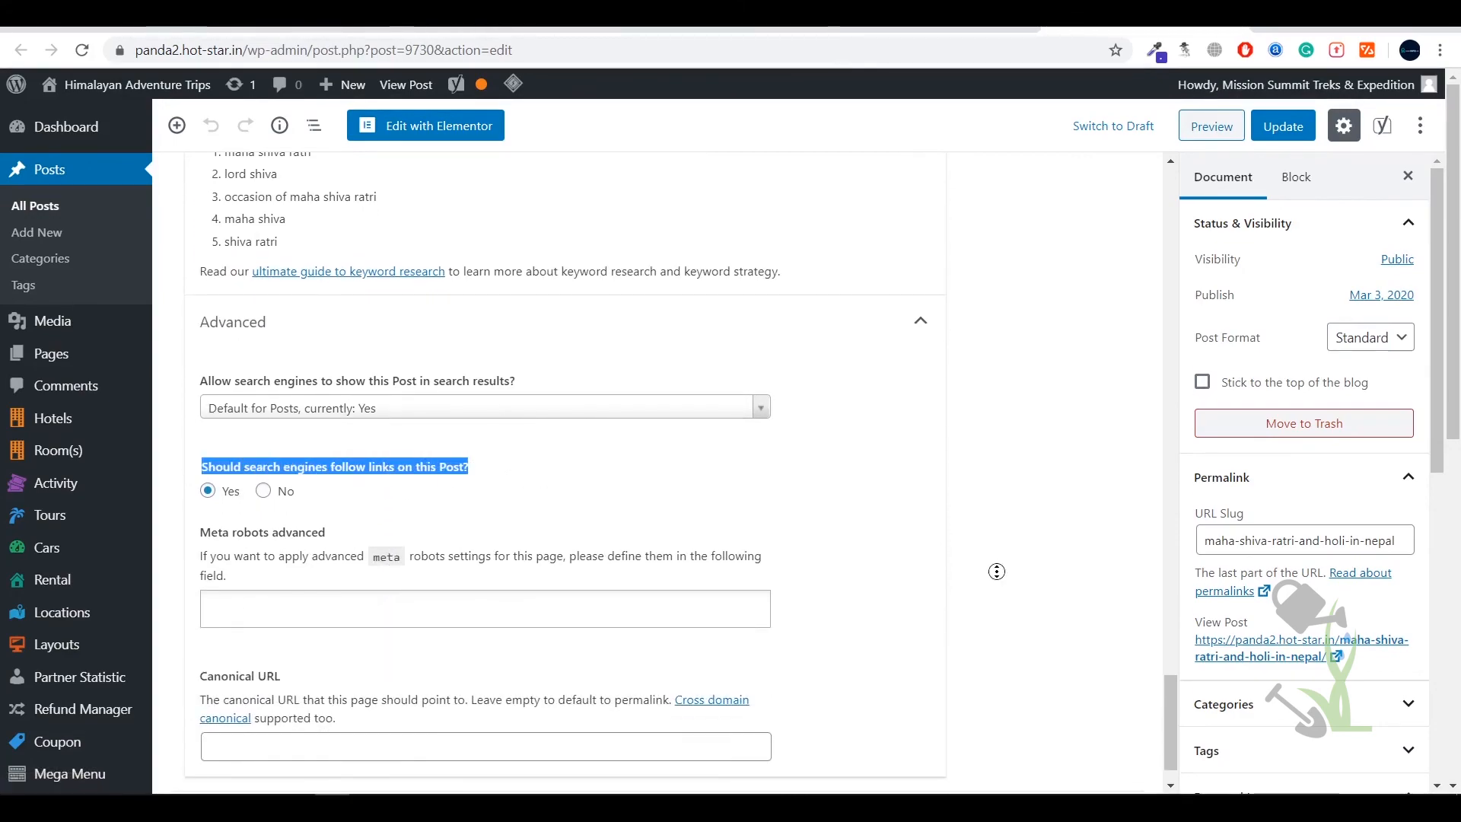
scroll("up", 3)
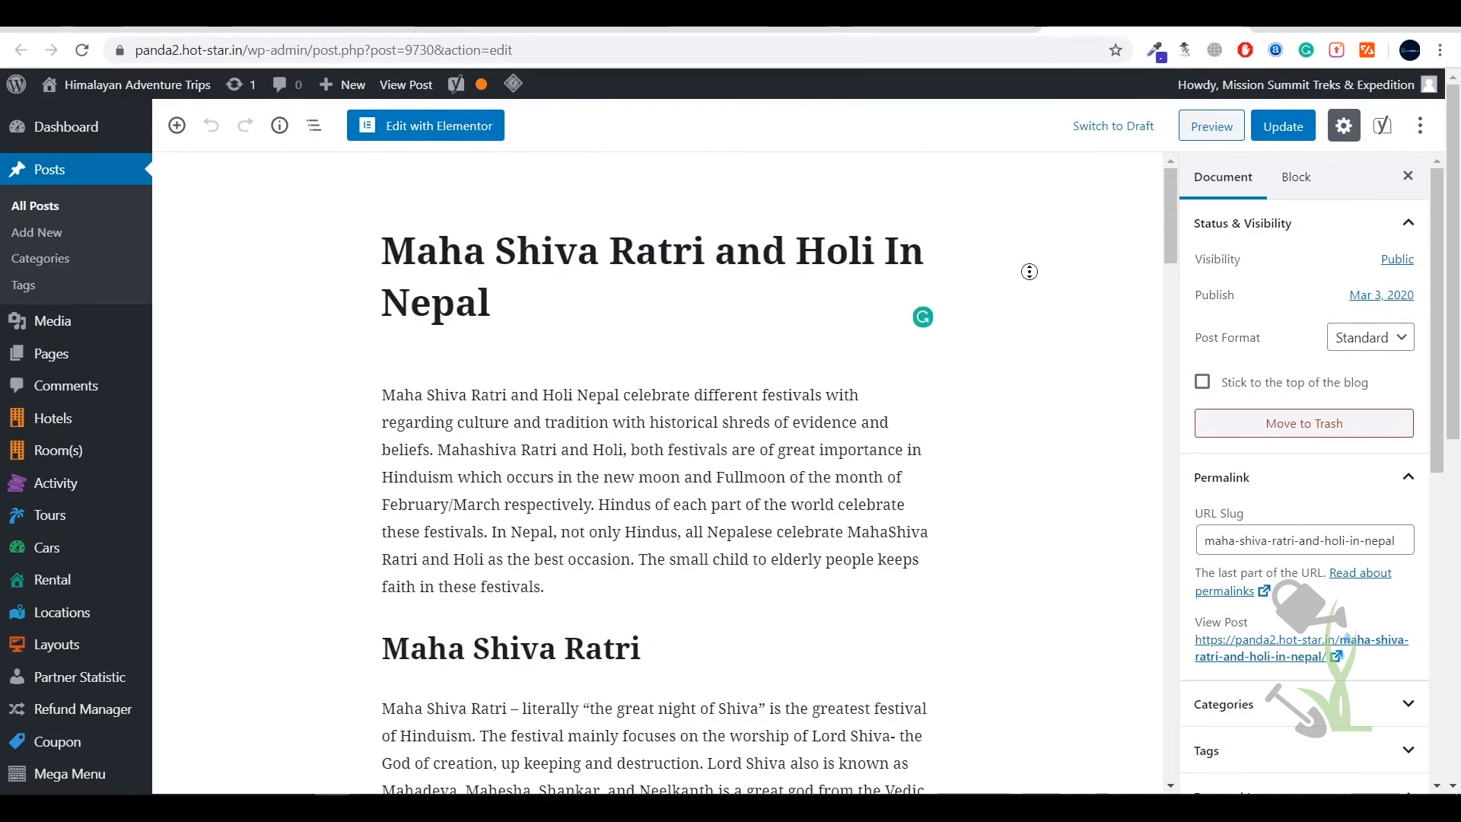
scroll("down", 3)
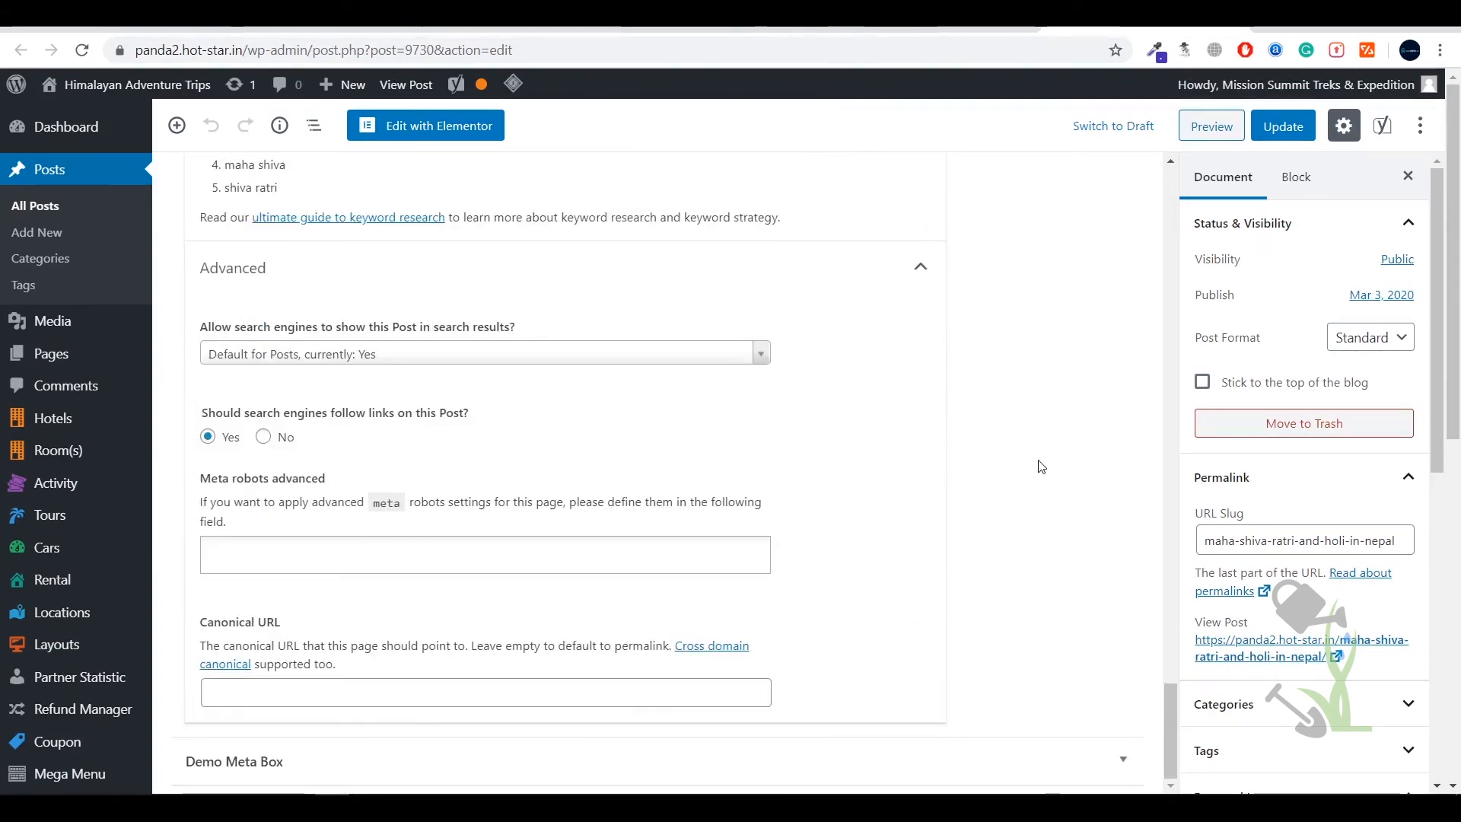
scroll("up", 3)
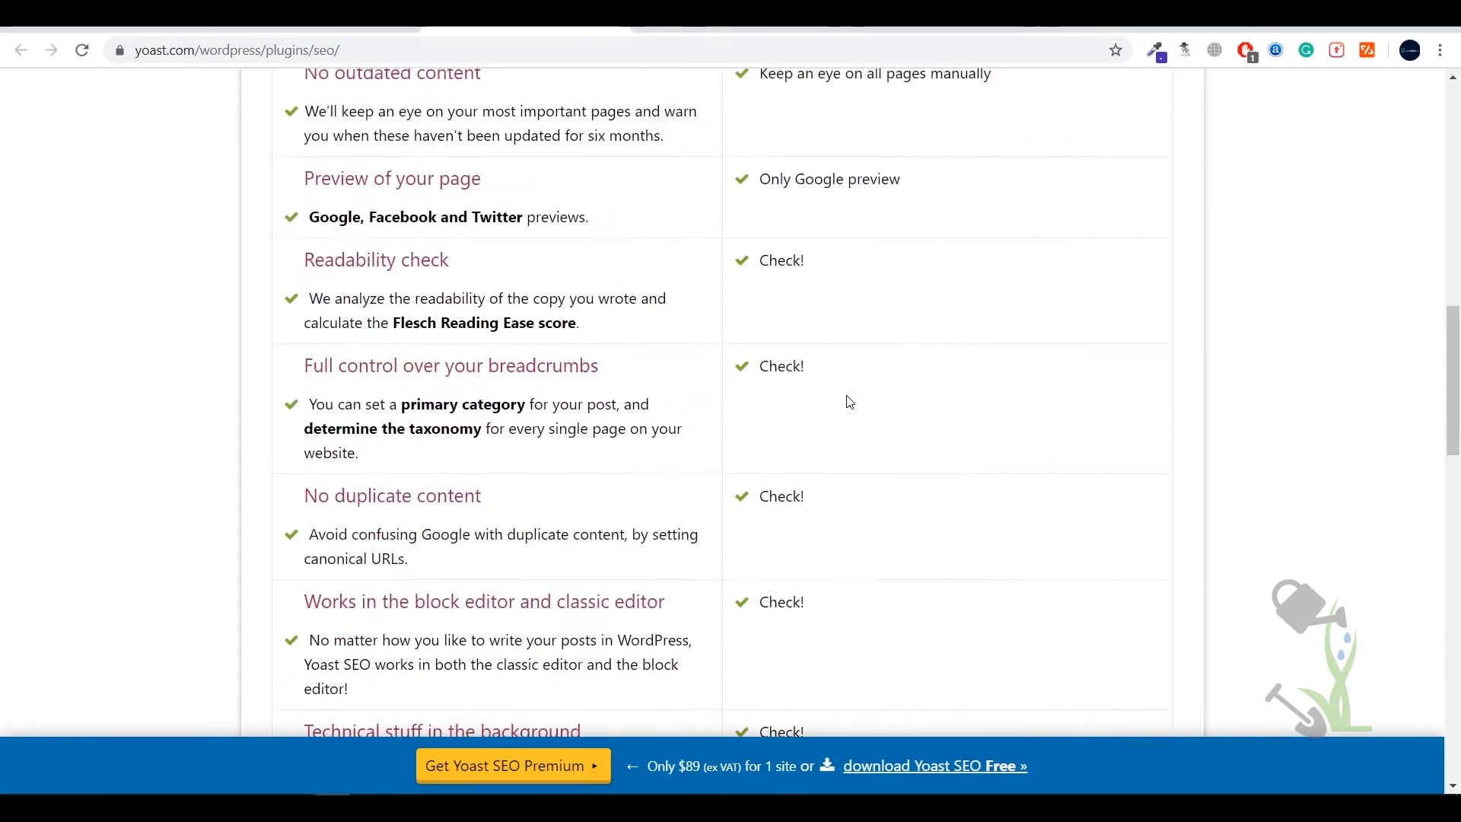
scroll("up", 3)
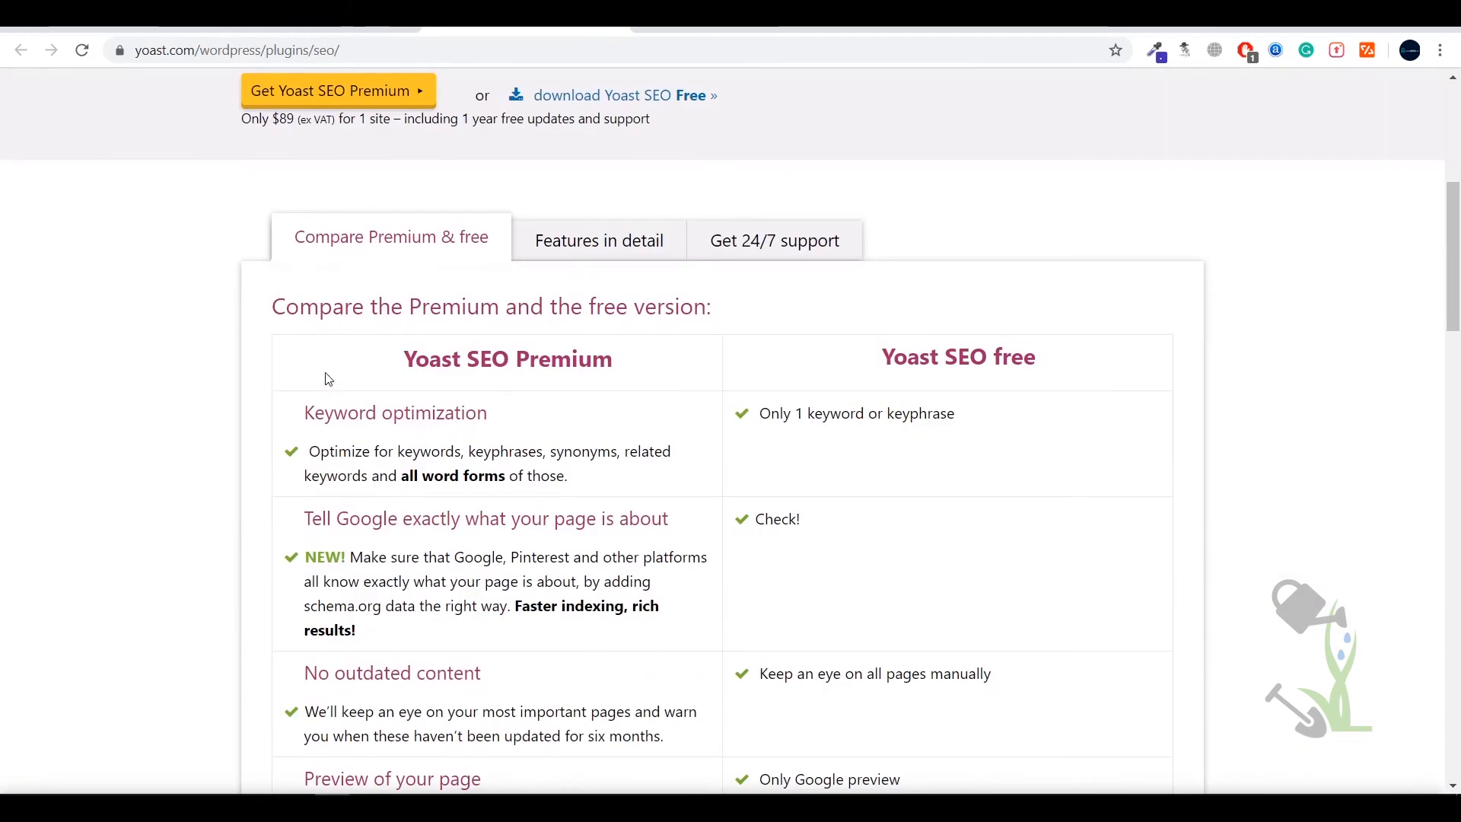
double_click(507, 358)
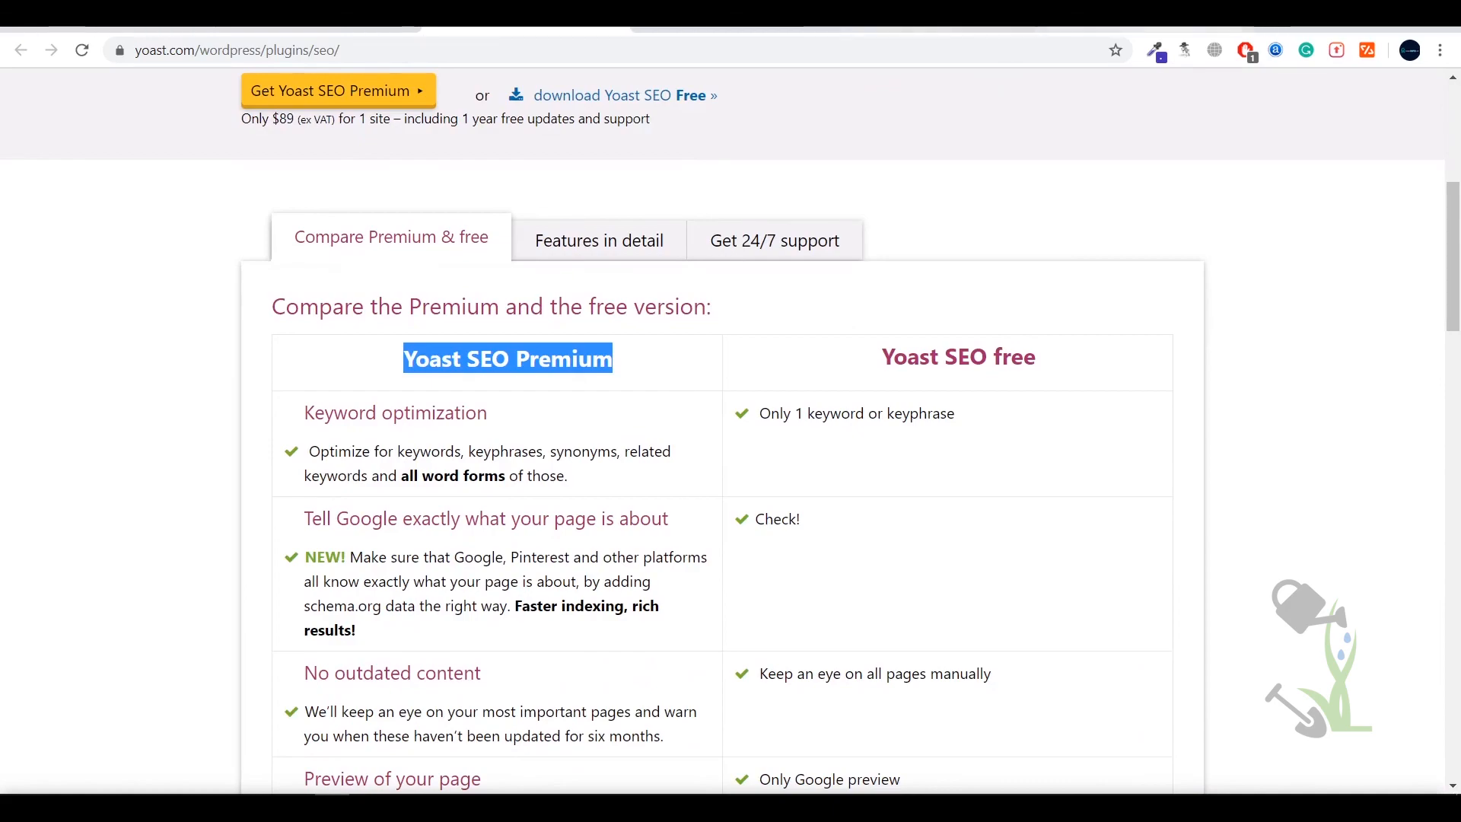